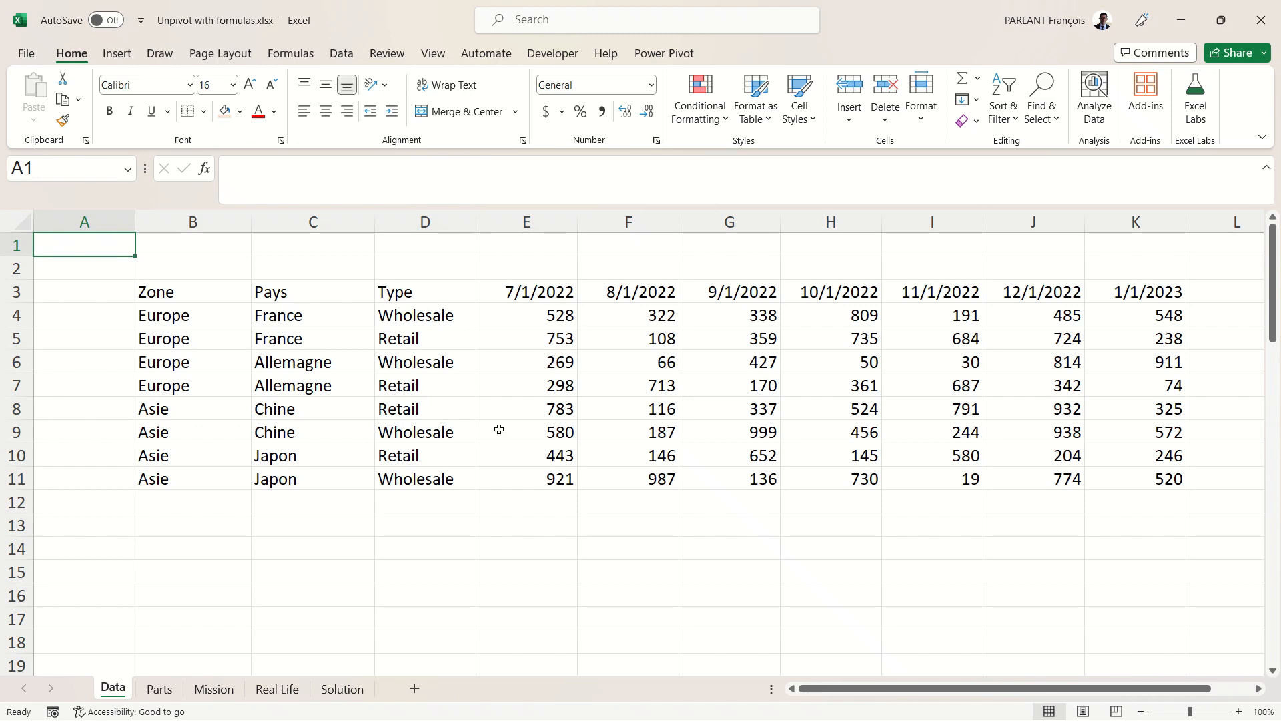
# Switch to the Parts sheet to see the colour-coded label, date and value areas.
pyautogui.click(158, 688)
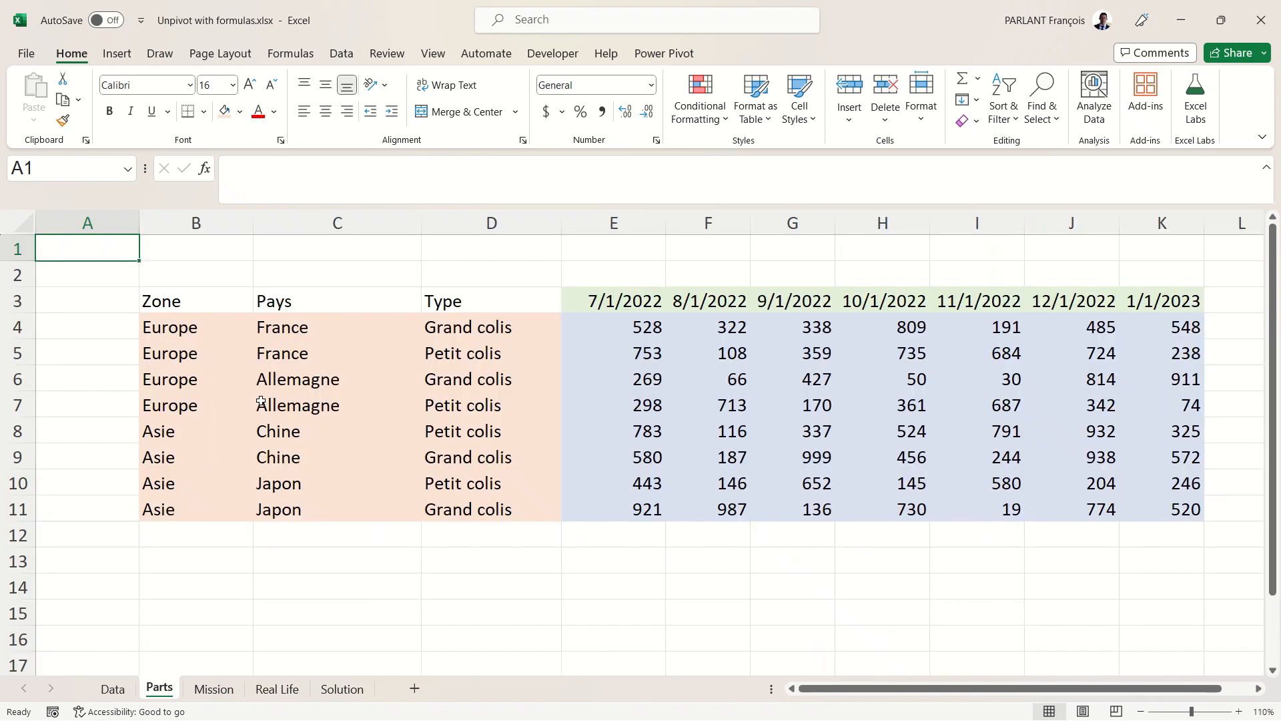
pyautogui.moveTo(424, 439)
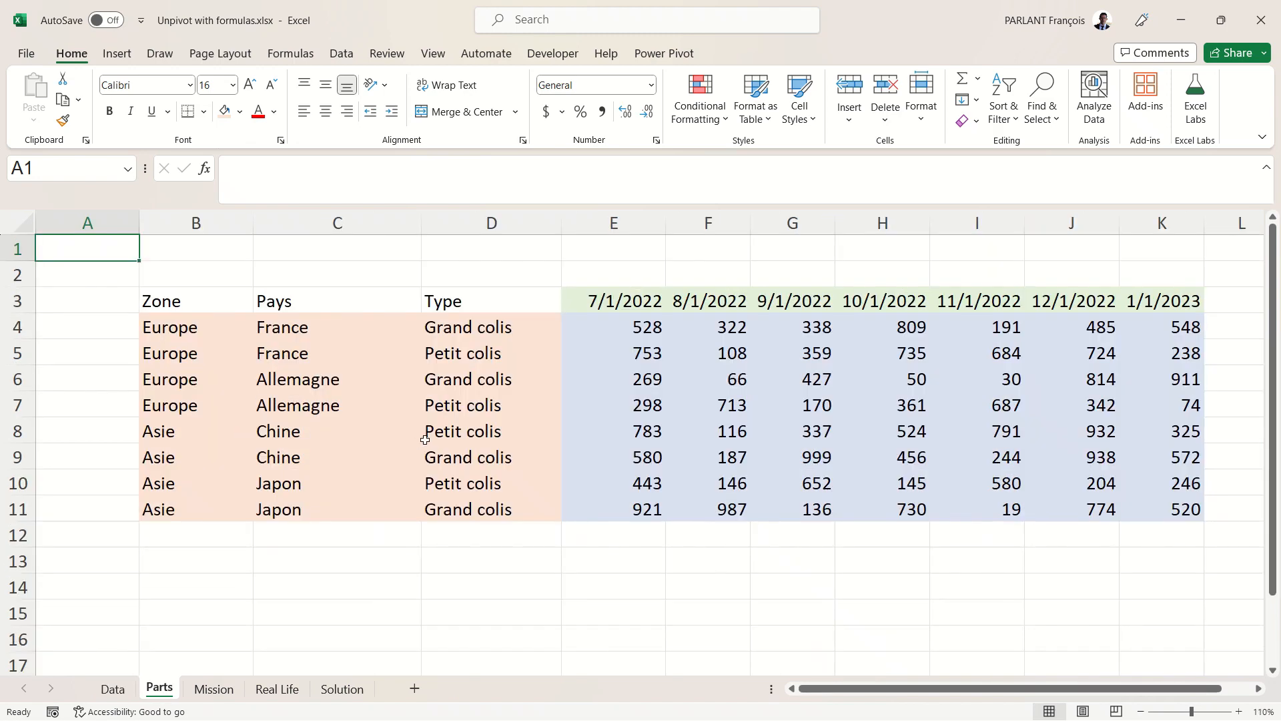
pyautogui.moveTo(920, 313)
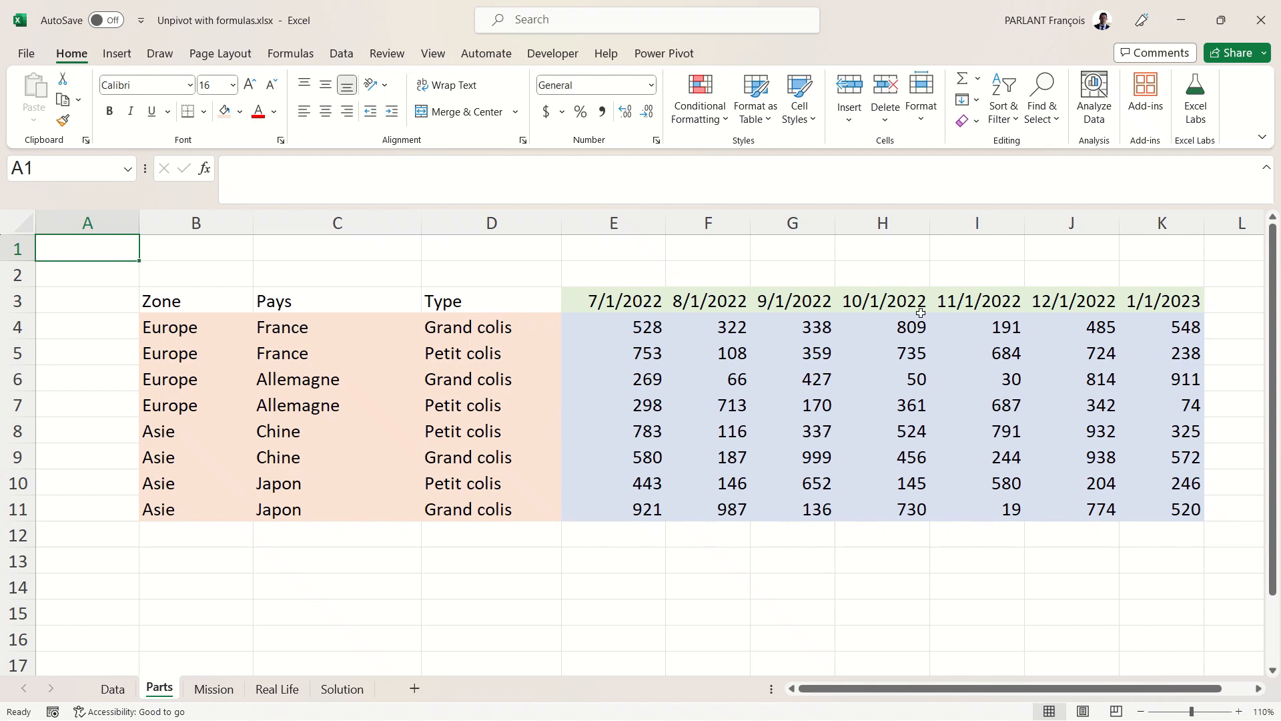
pyautogui.moveTo(796, 438)
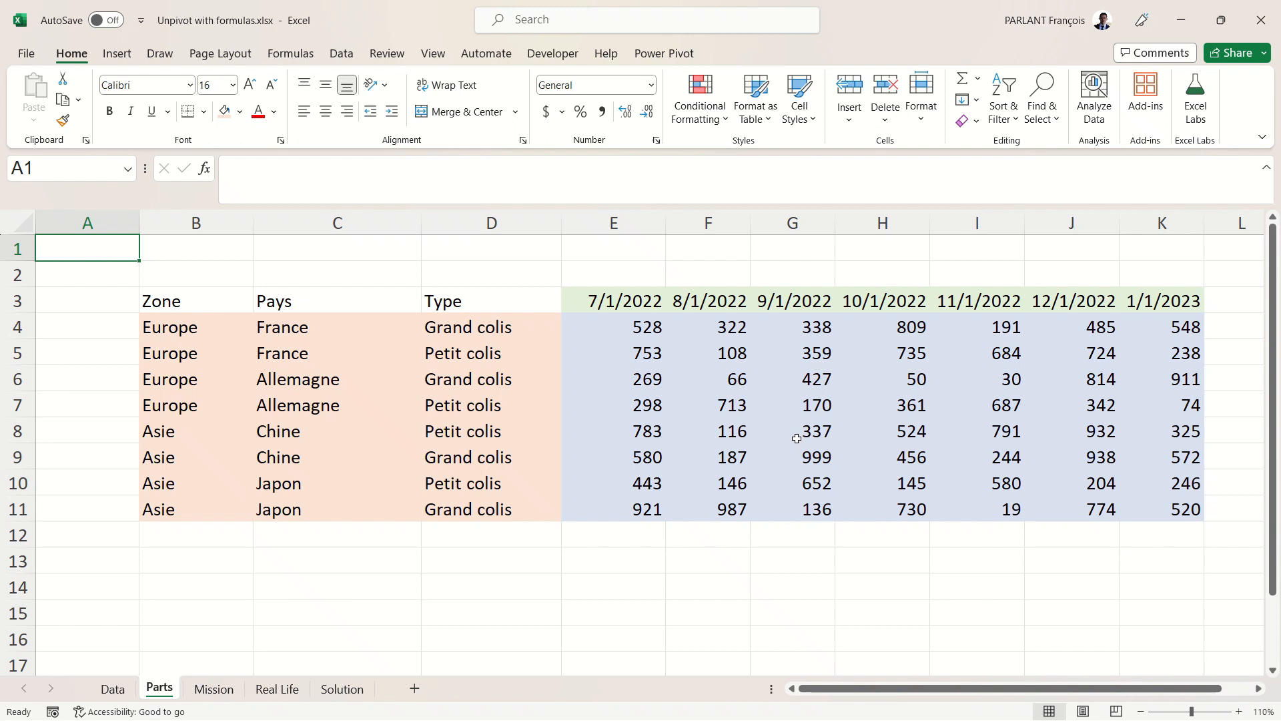
pyautogui.moveTo(789, 446)
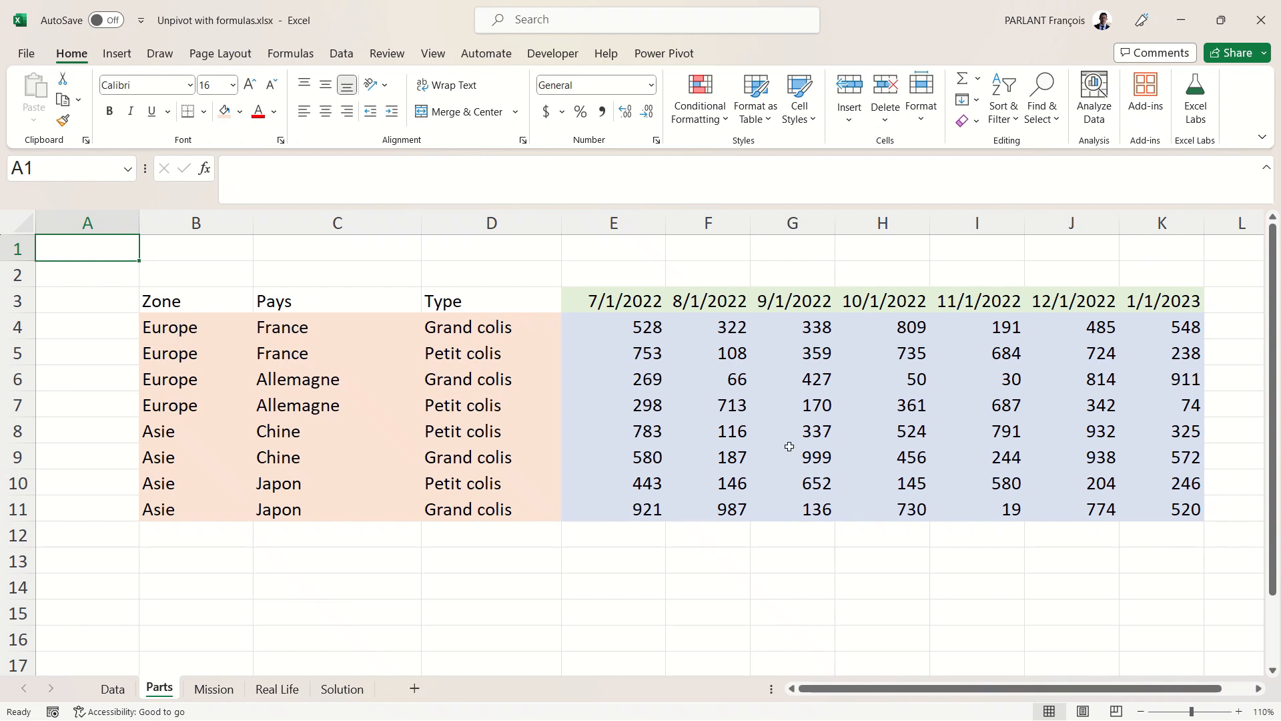
pyautogui.moveTo(829, 430)
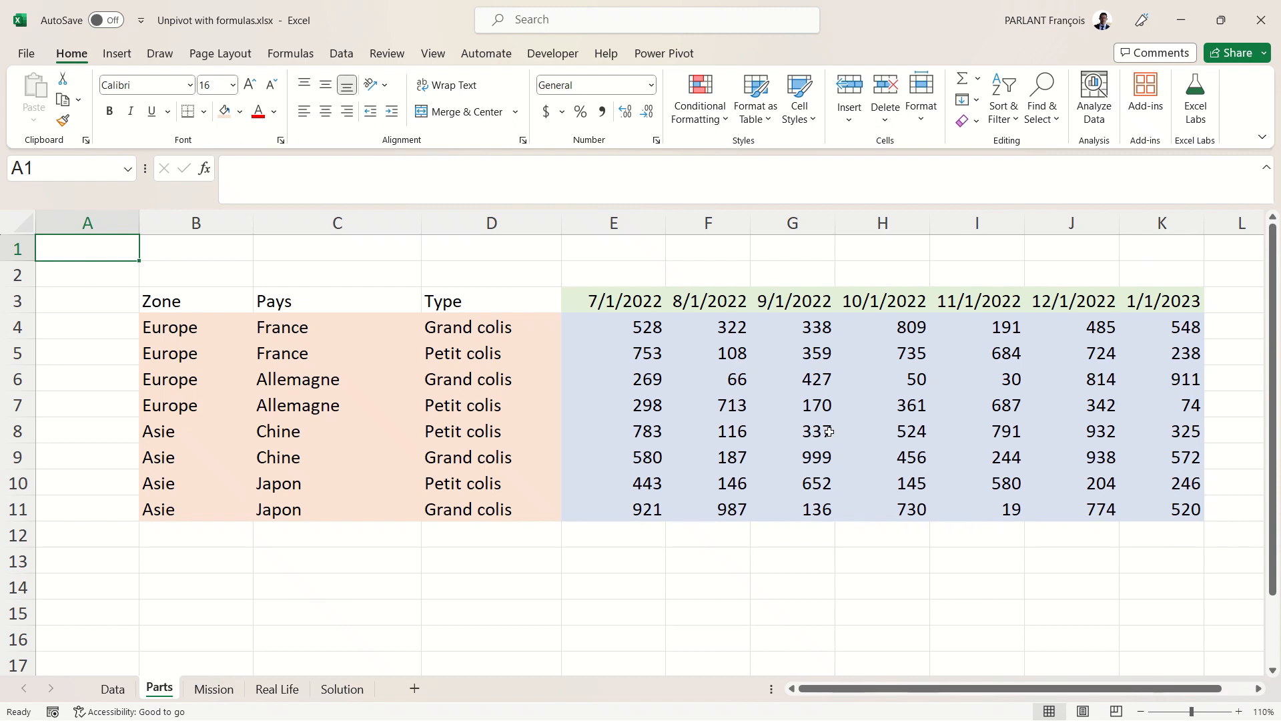
pyautogui.moveTo(473, 379)
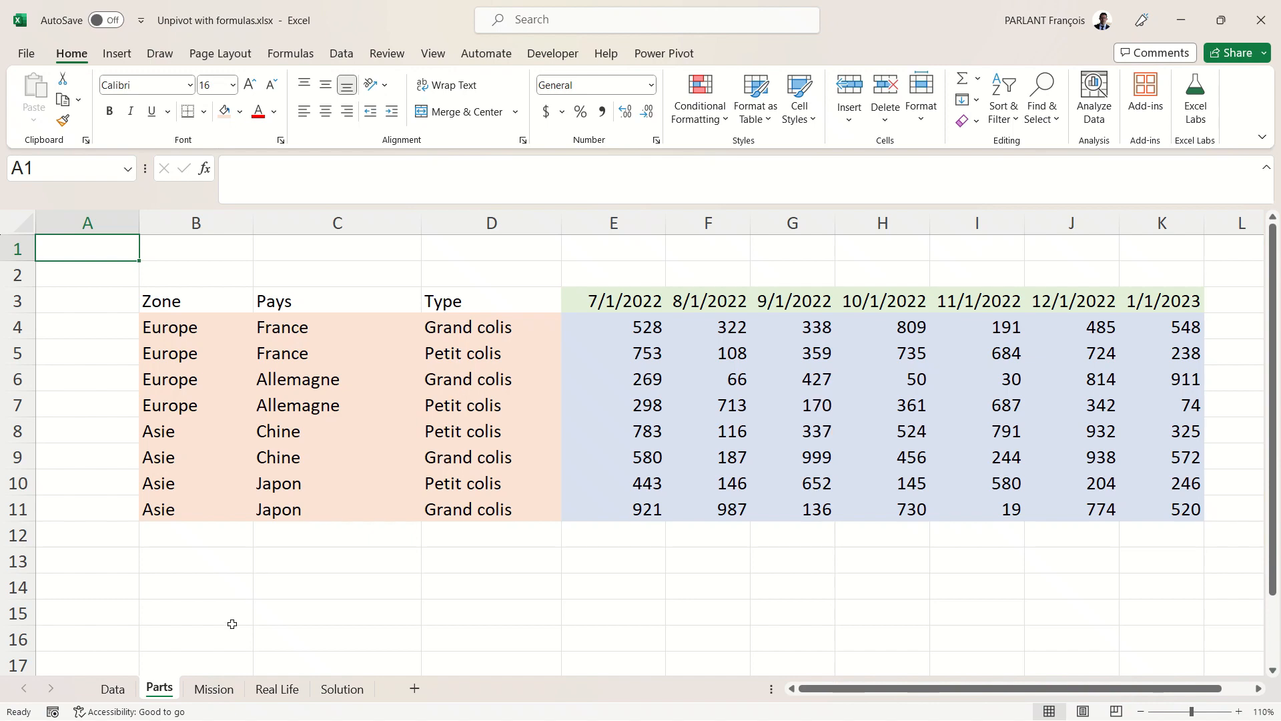
# Switch to the Mission sheet and review the stacked zone, country, type, date, value target list.
pyautogui.click(214, 688)
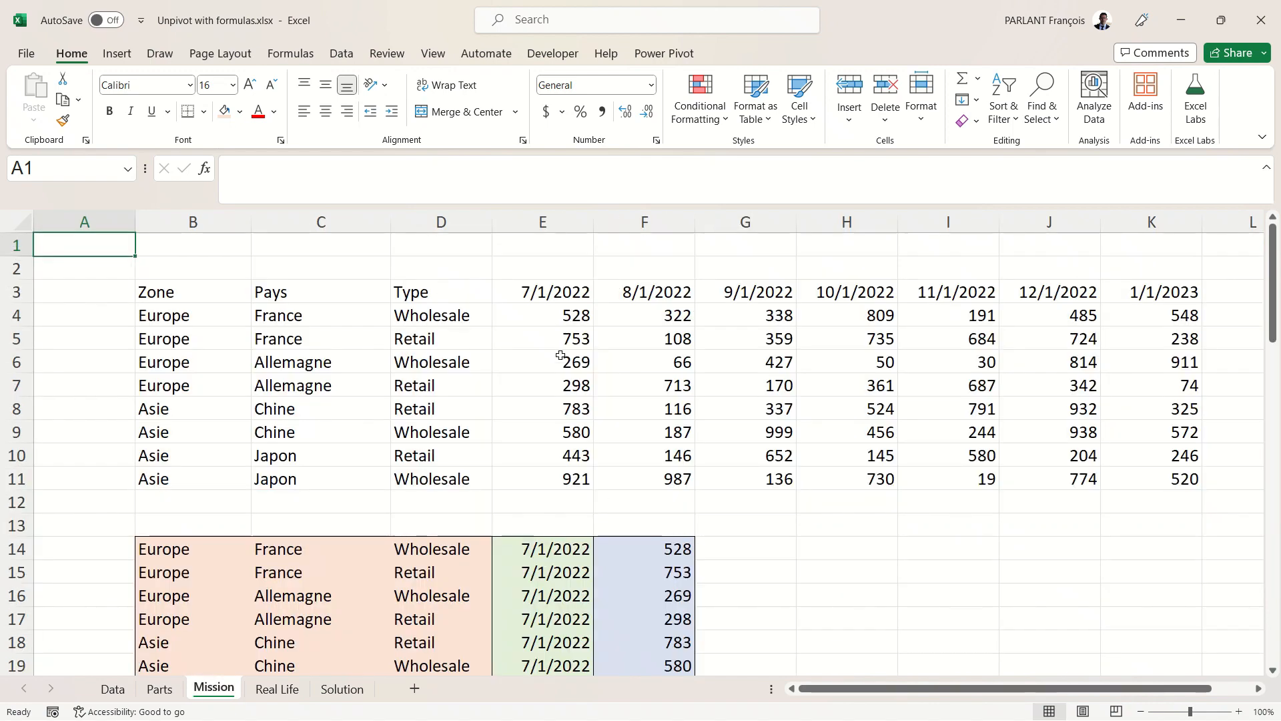
pyautogui.scroll(-3)
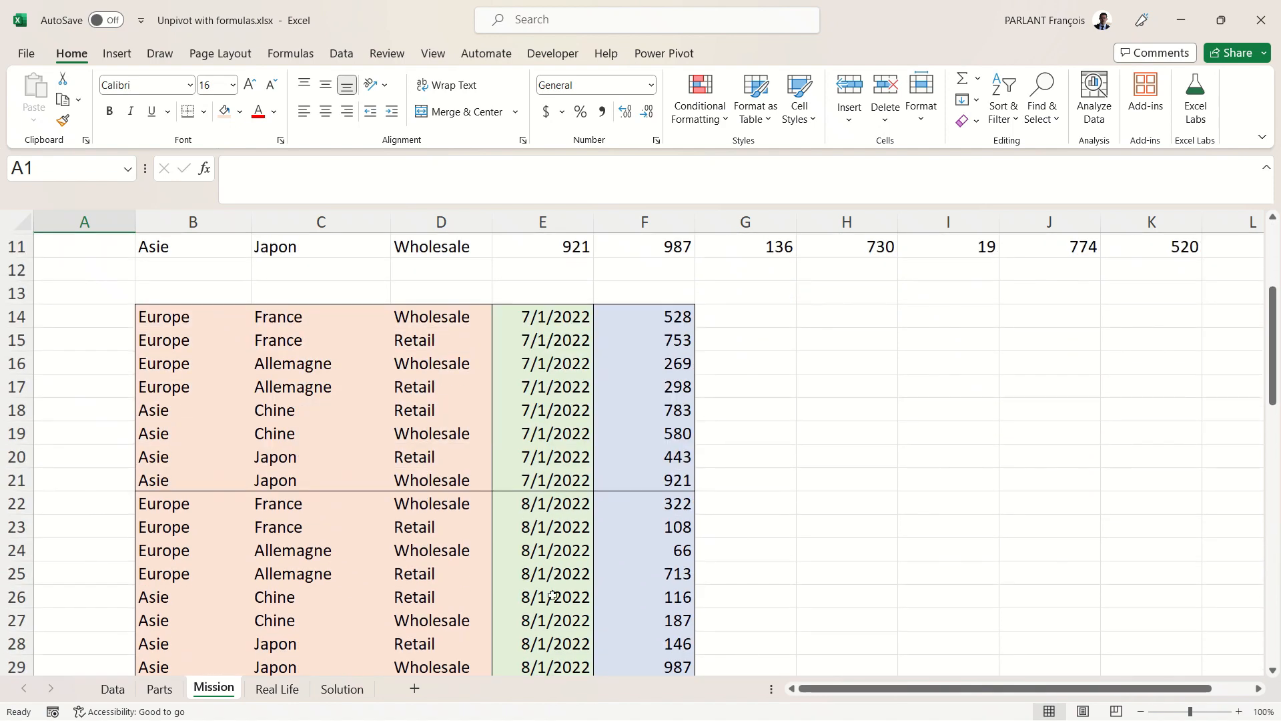
pyautogui.scroll(3)
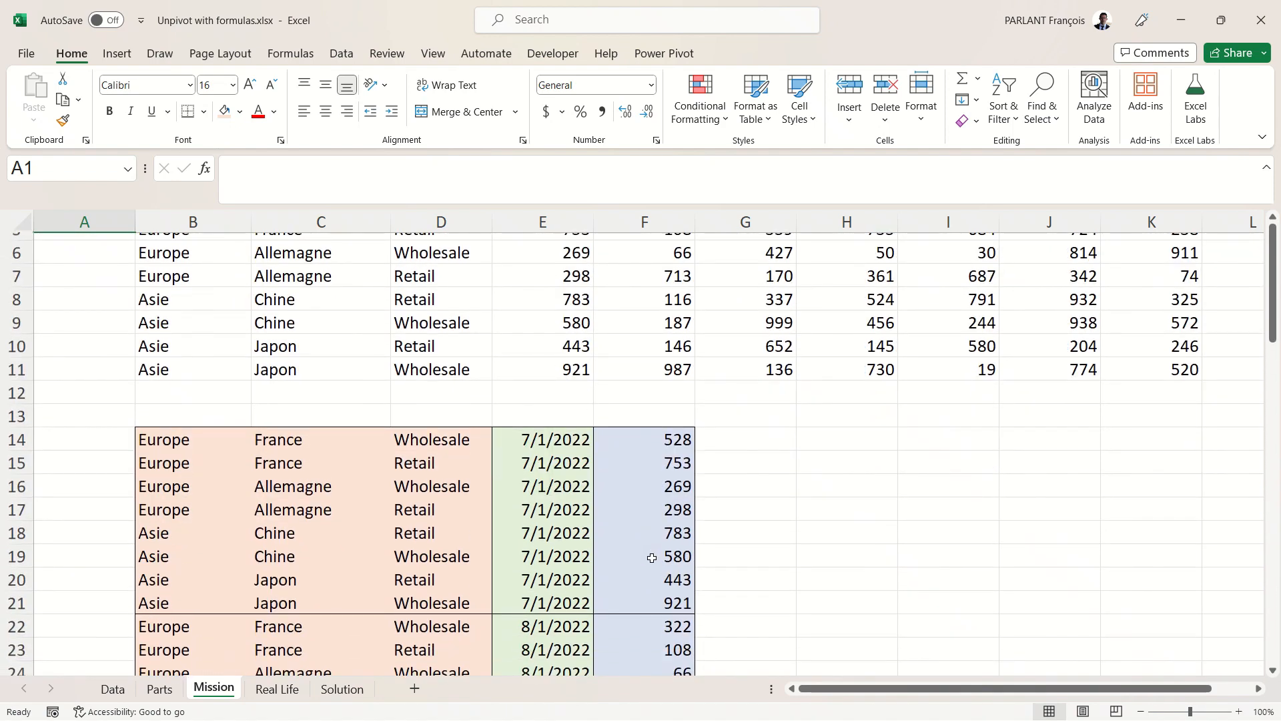
pyautogui.scroll(3)
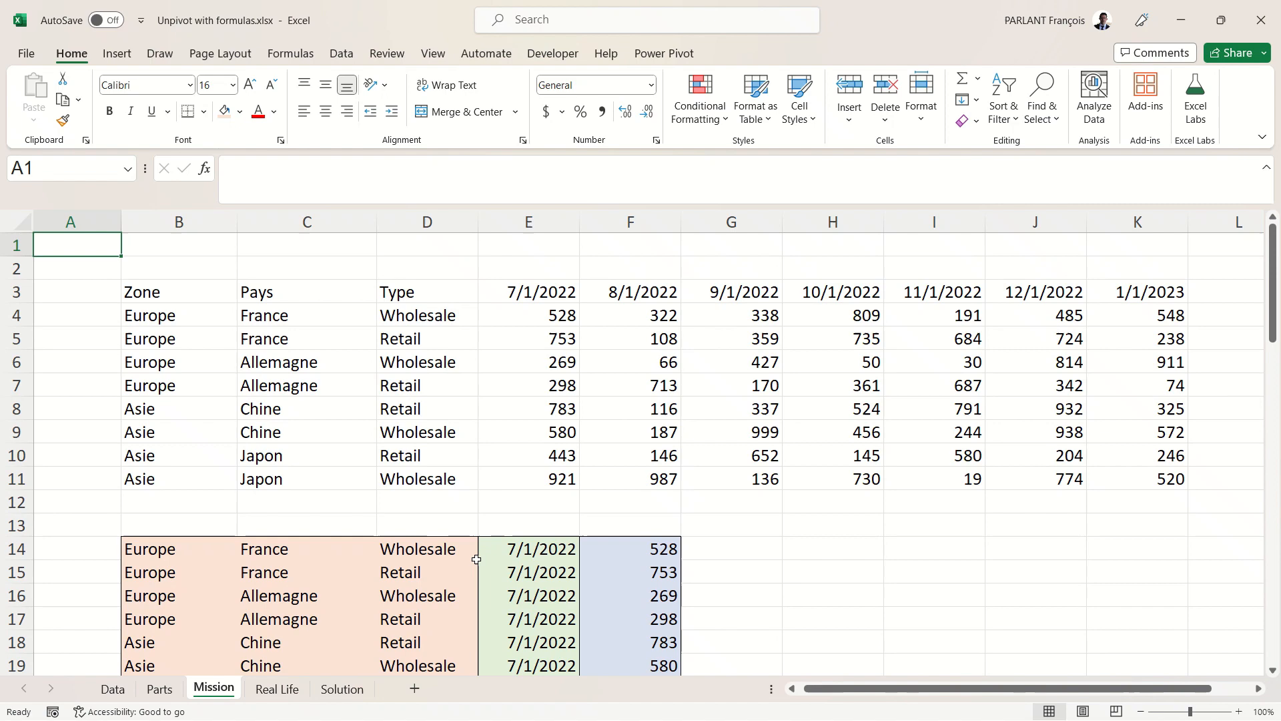
pyautogui.scroll(-3)
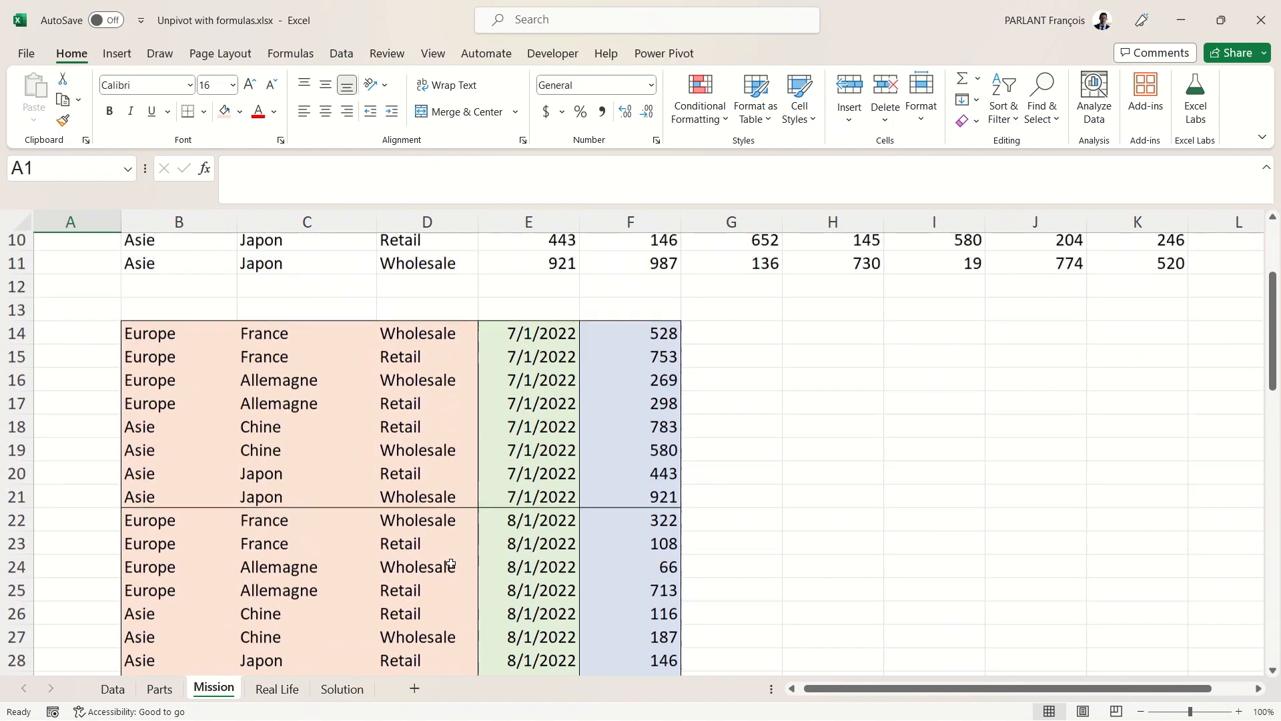
# Review the larger Real Life table with monthly columns running from 2014 into 2017.
pyautogui.click(276, 688)
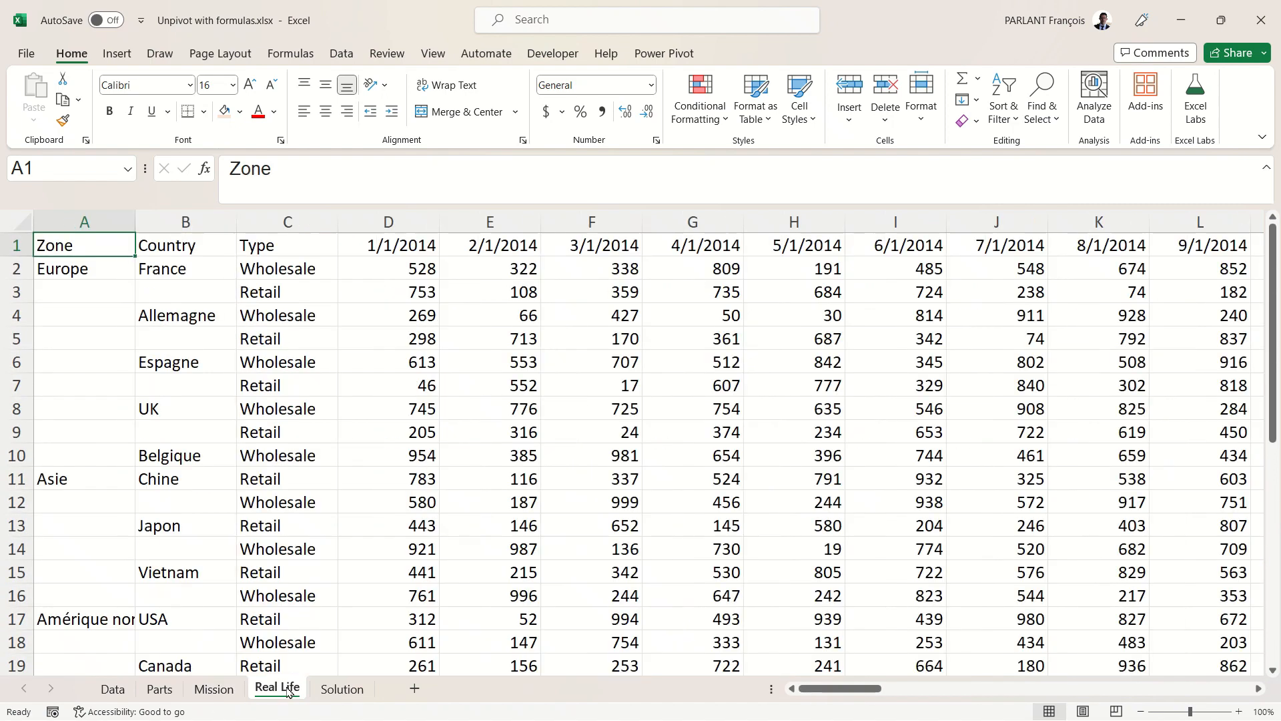
pyautogui.hscroll(3)
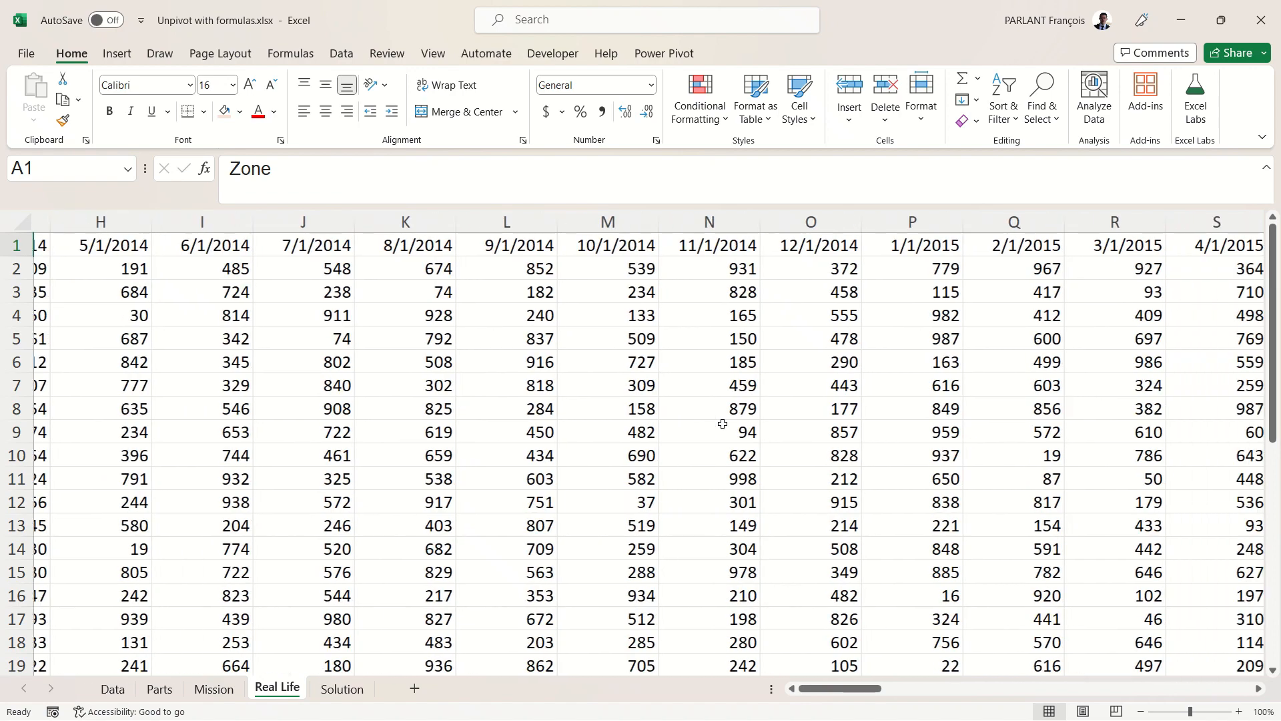
pyautogui.hscroll(3)
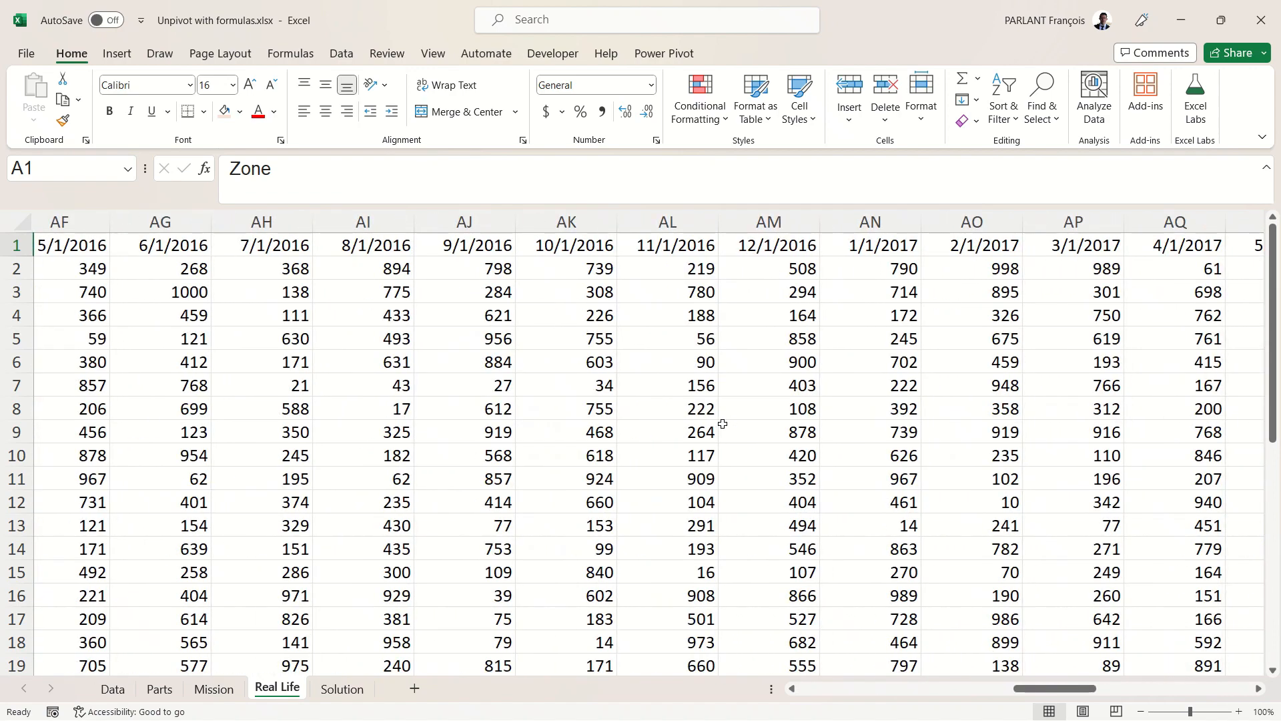
pyautogui.moveTo(470, 416)
pyautogui.write('=')
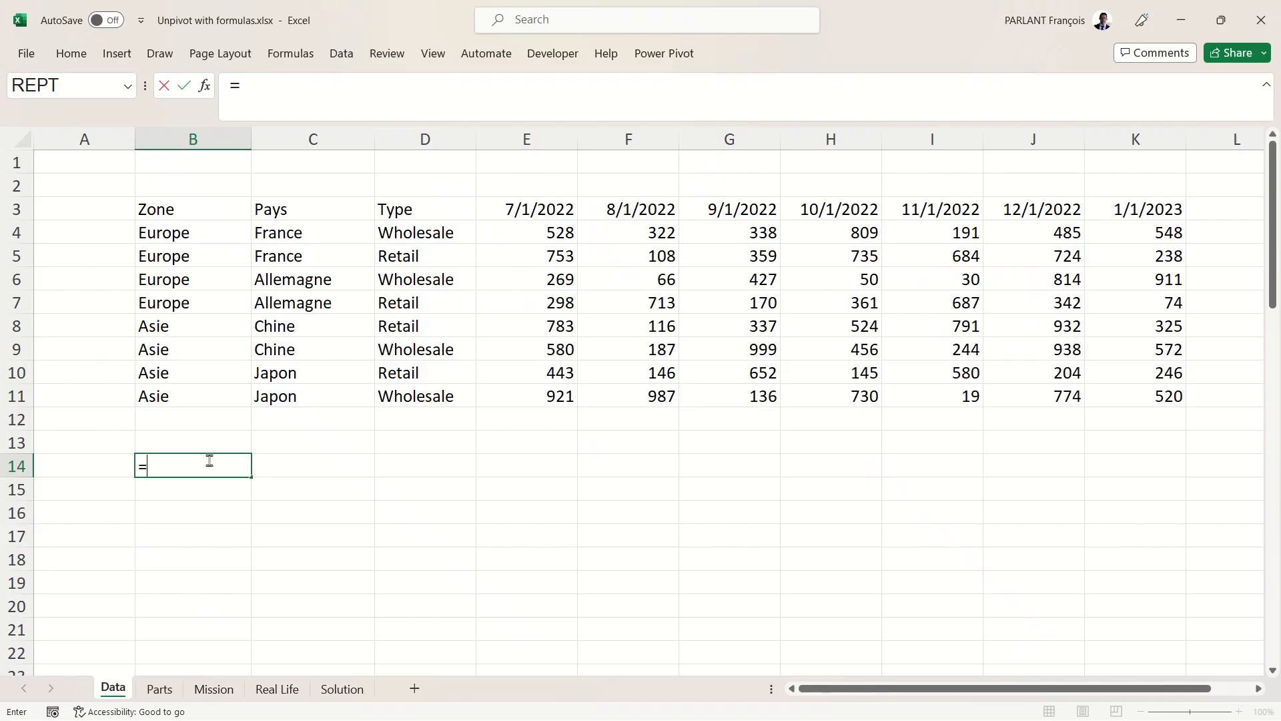
# Enter =B4:B11&E4:K11 in B14 so each zone joins every monthly value in a spilled grid.
pyautogui.click(192, 233)
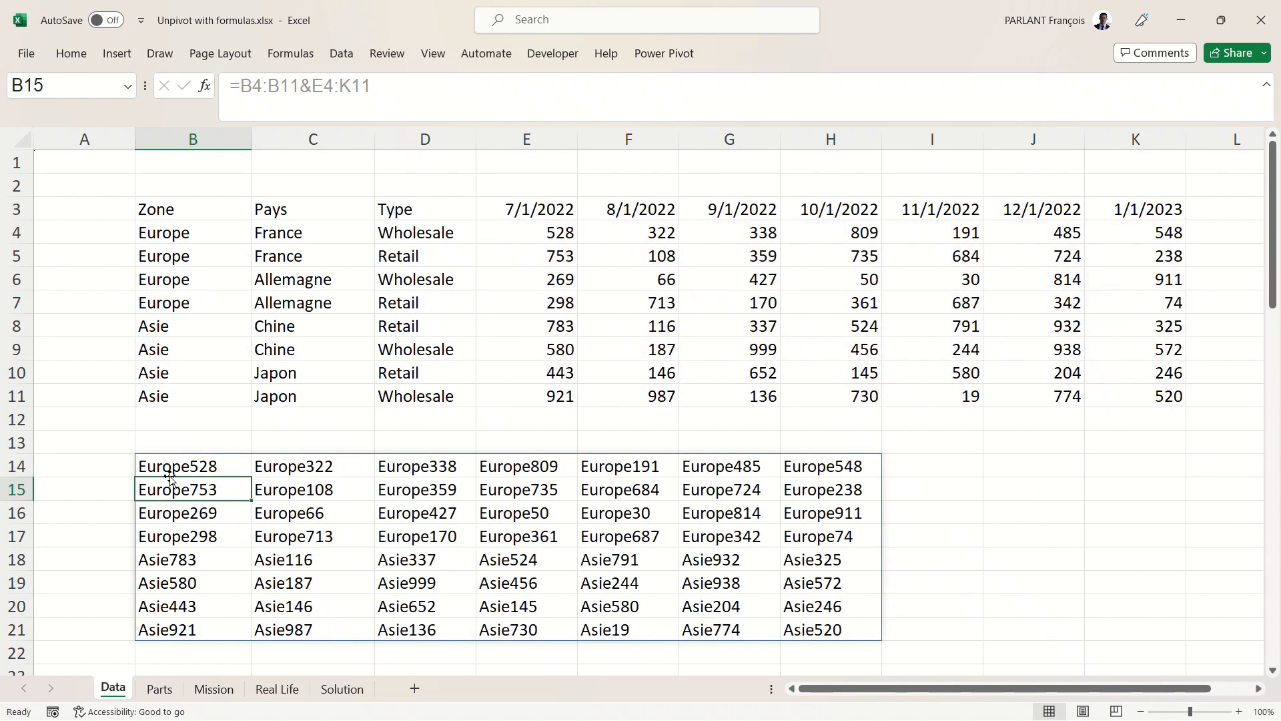
pyautogui.moveTo(215, 465)
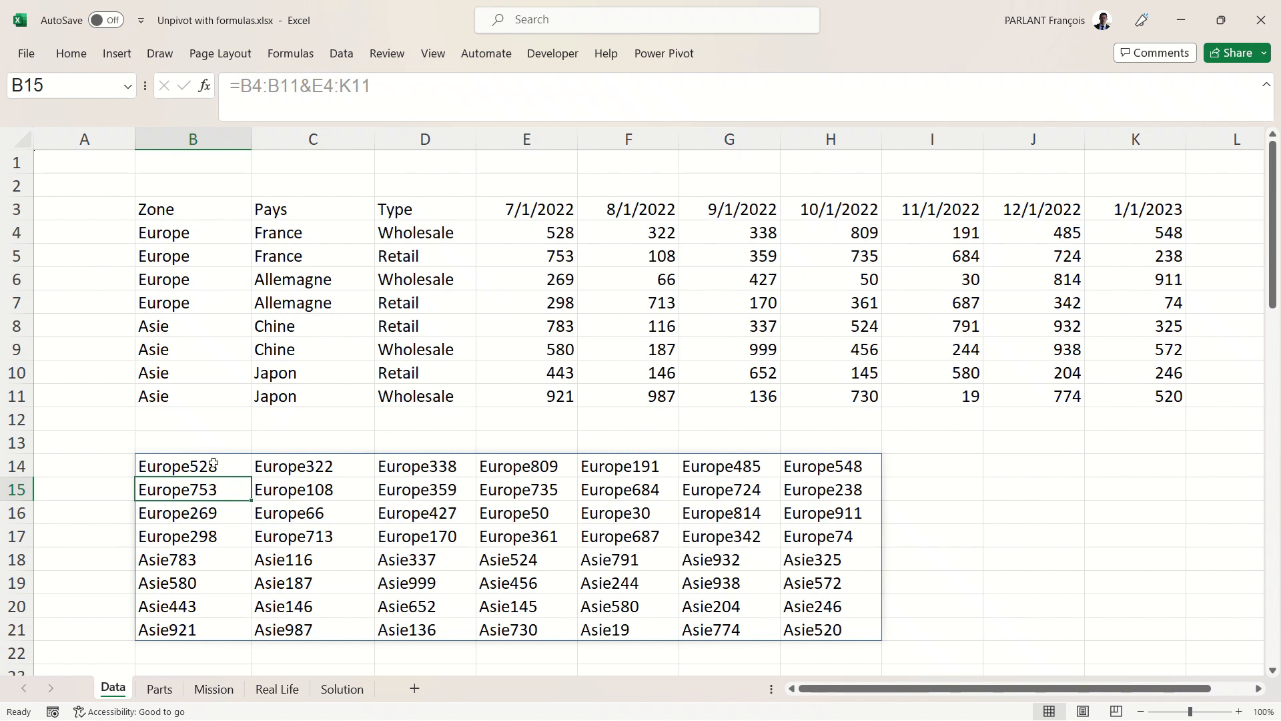
pyautogui.click(193, 466)
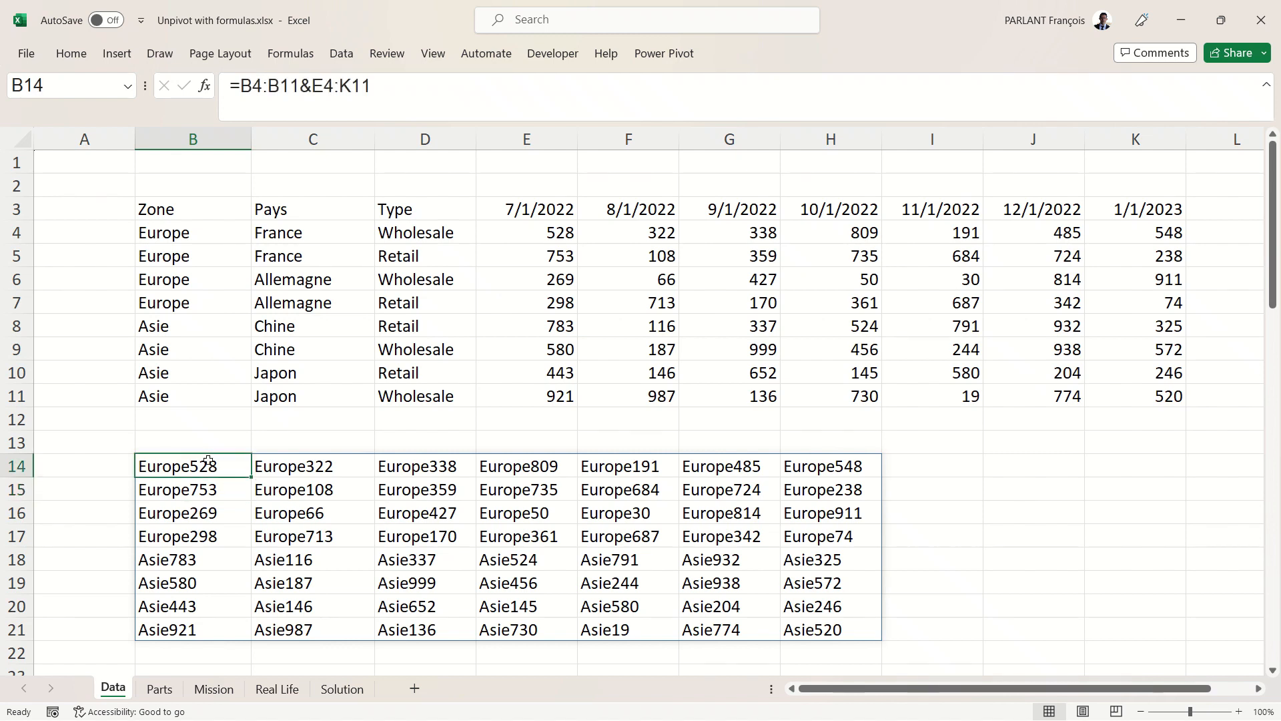
# Rebuild B14 joining zone, country and type ranges with "|" separators.
pyautogui.press('Delete')
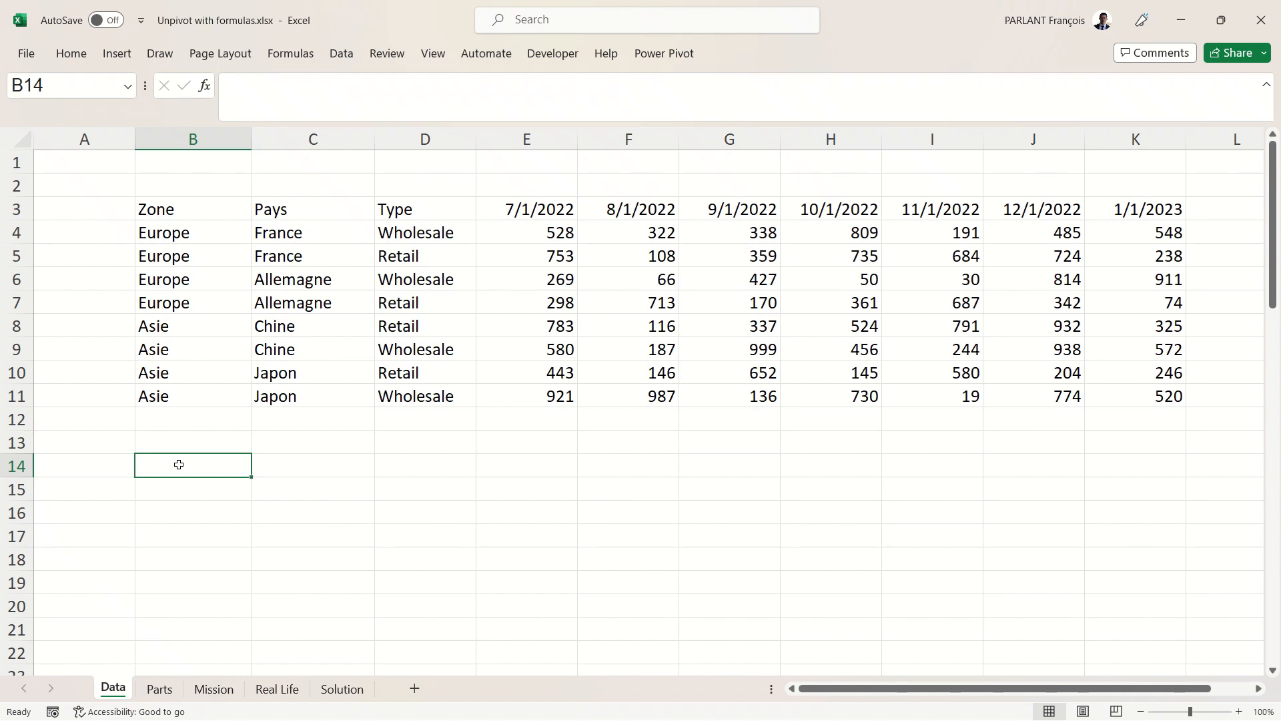
pyautogui.moveTo(507, 357)
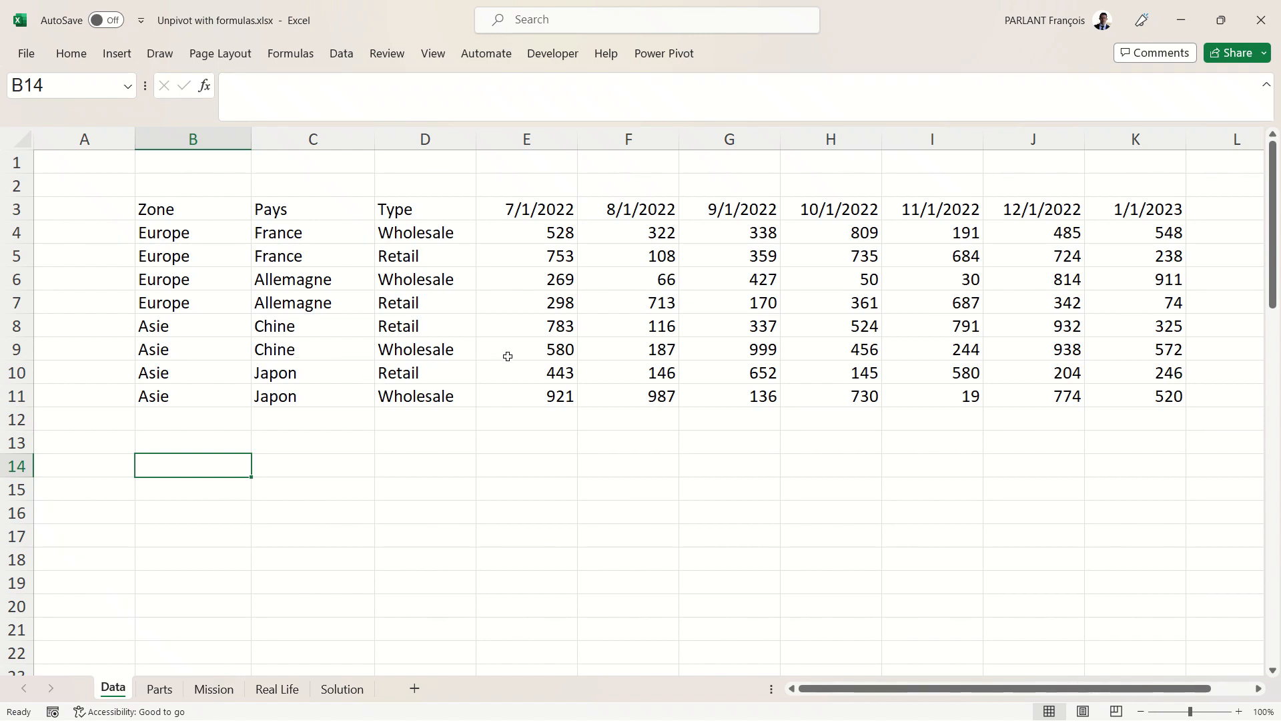
pyautogui.moveTo(215, 466)
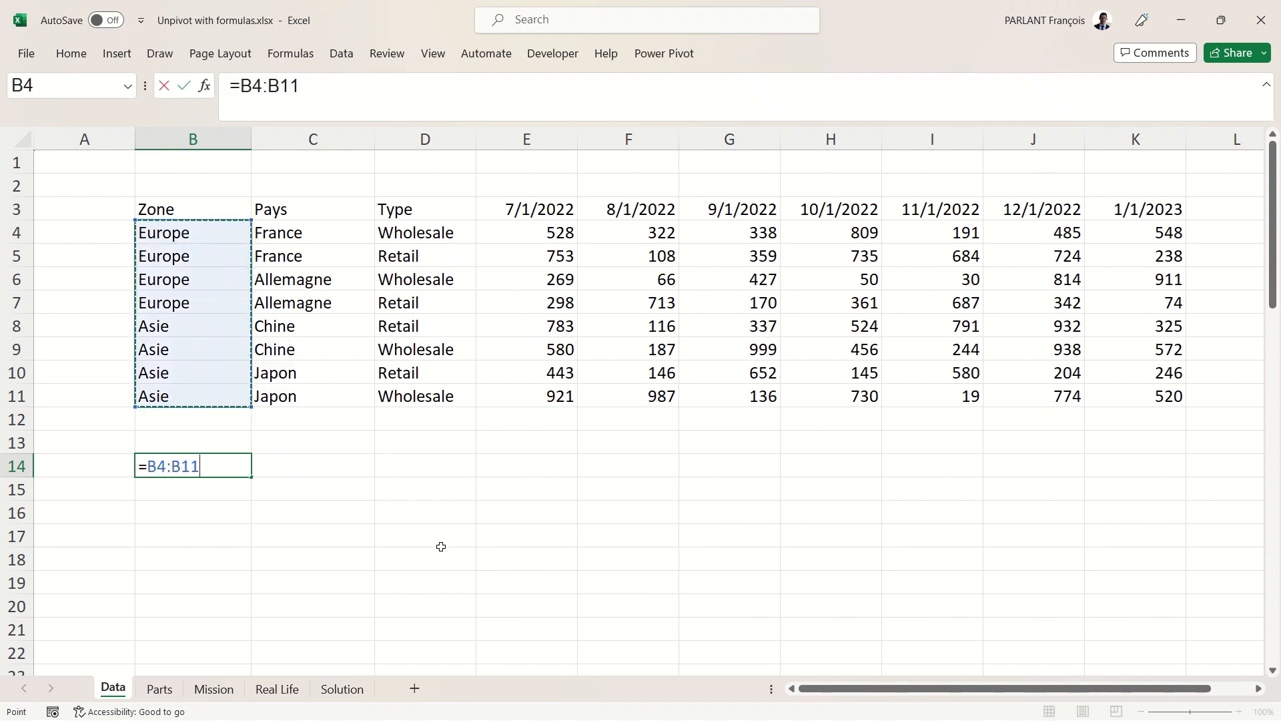
pyautogui.write('&')
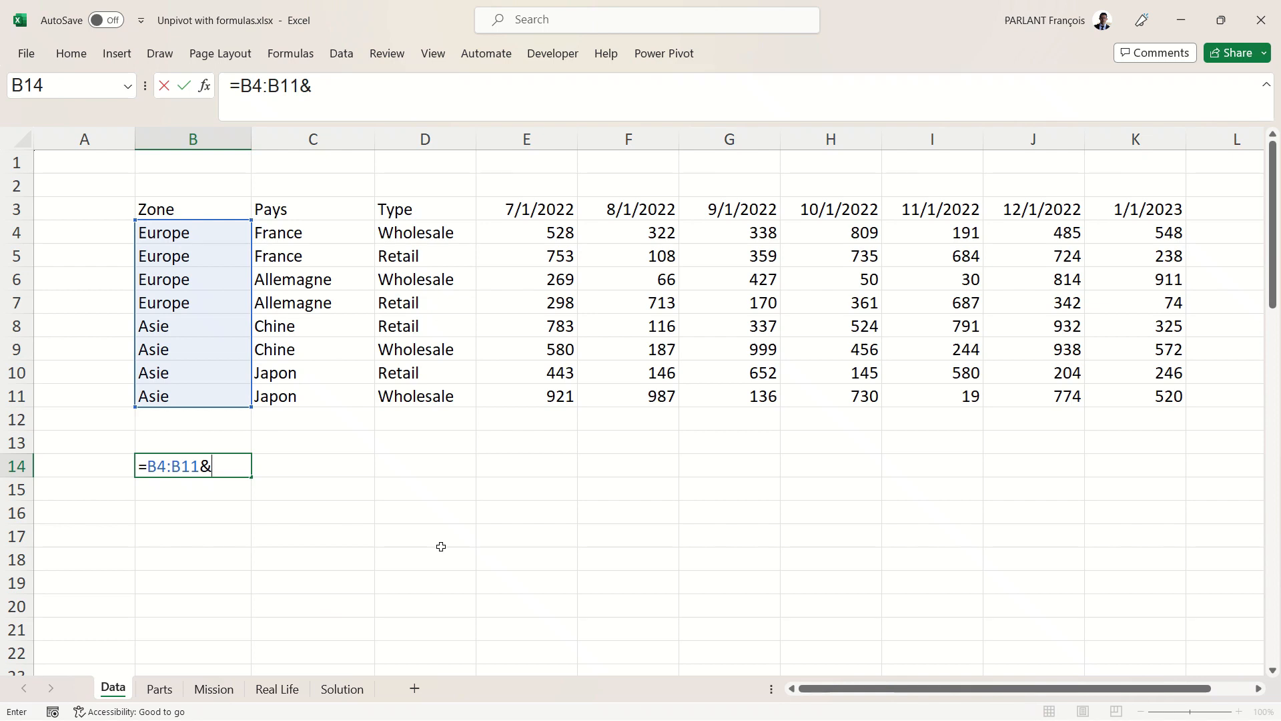
pyautogui.write('"')
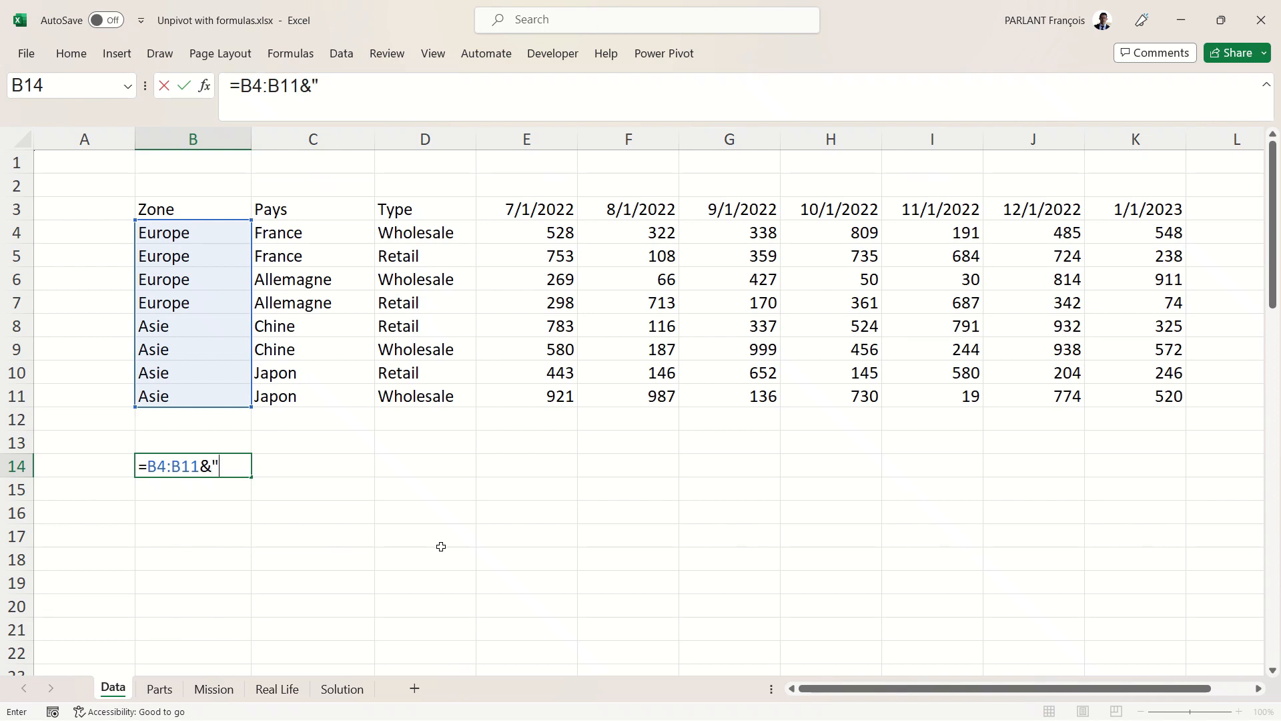
pyautogui.write('|')
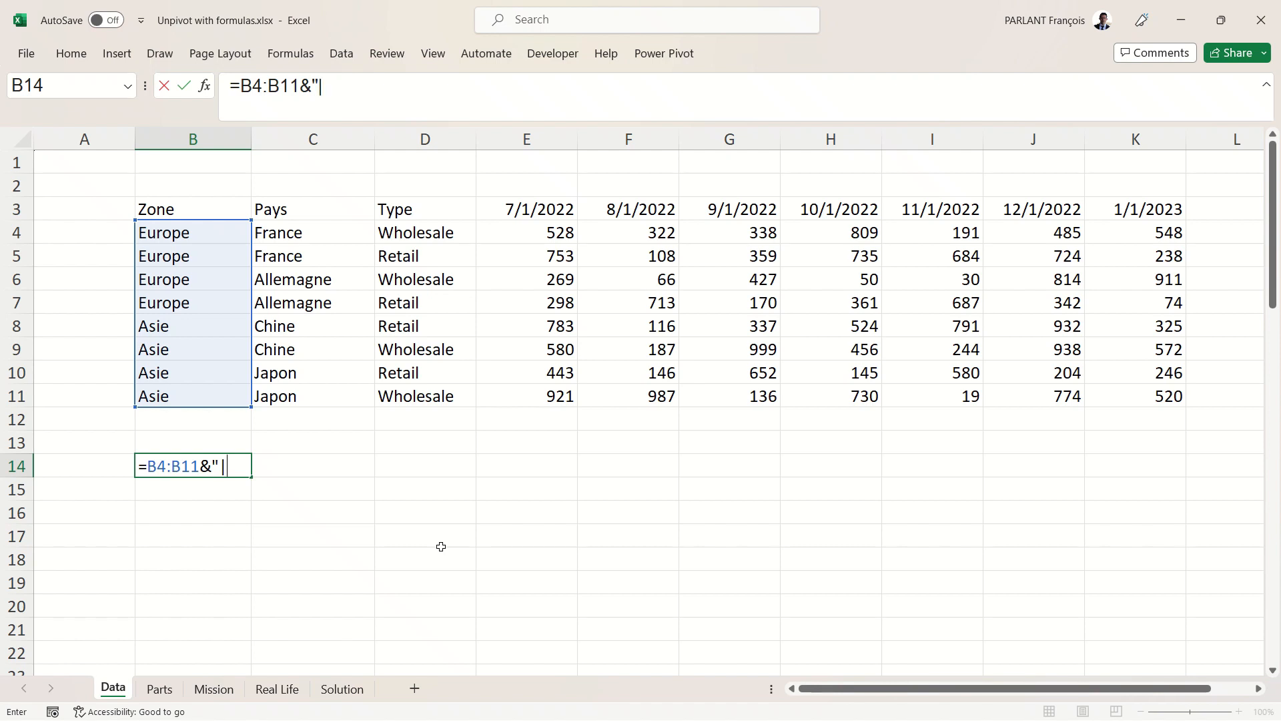
pyautogui.write('"')
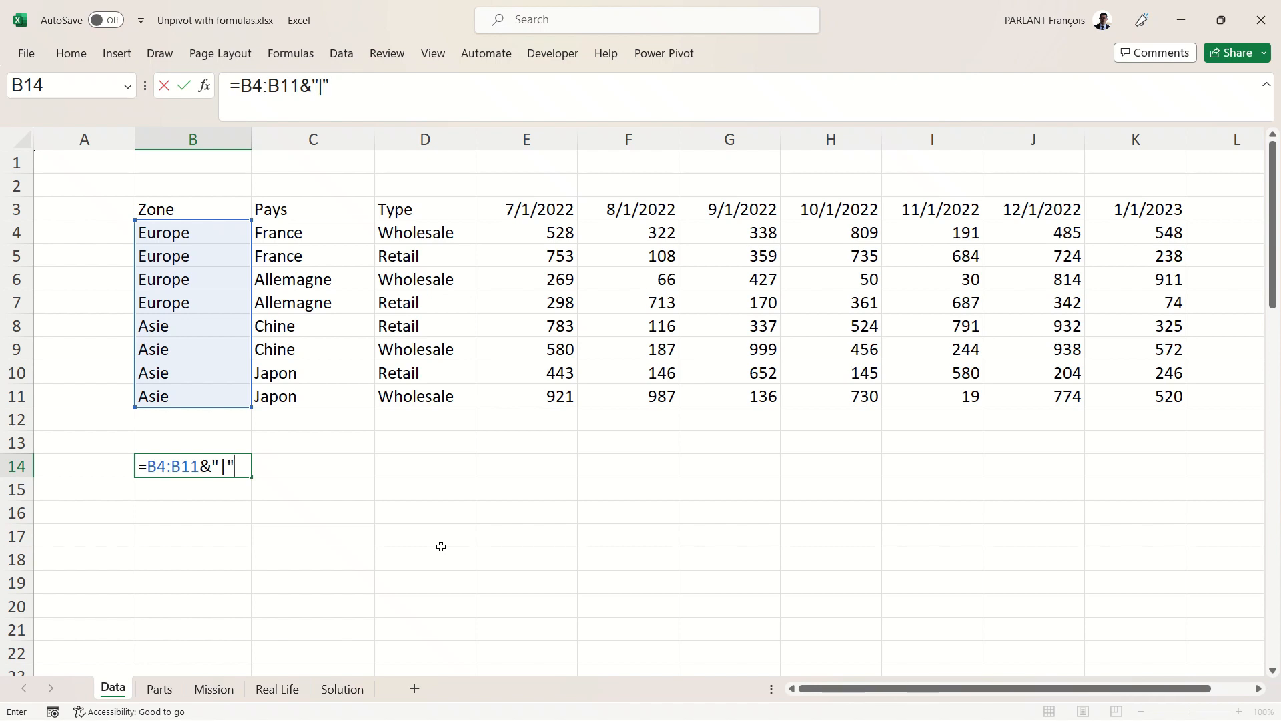
pyautogui.write('&')
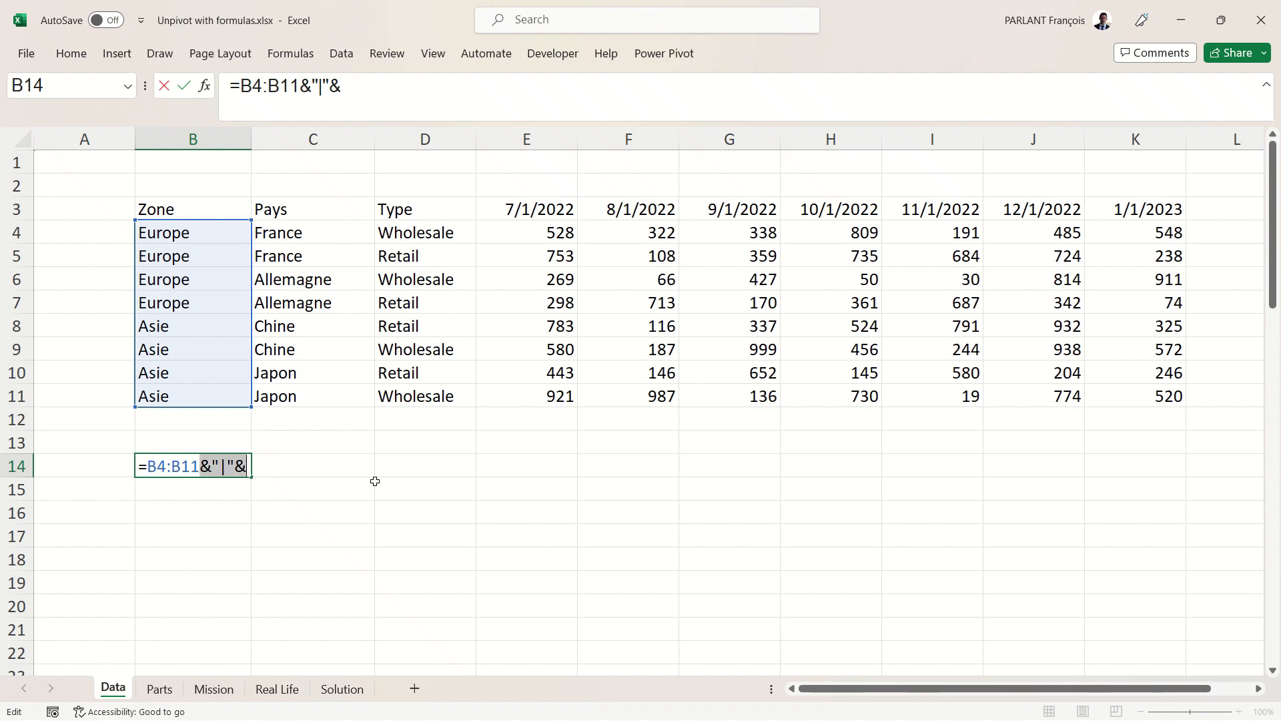
pyautogui.moveTo(367, 499)
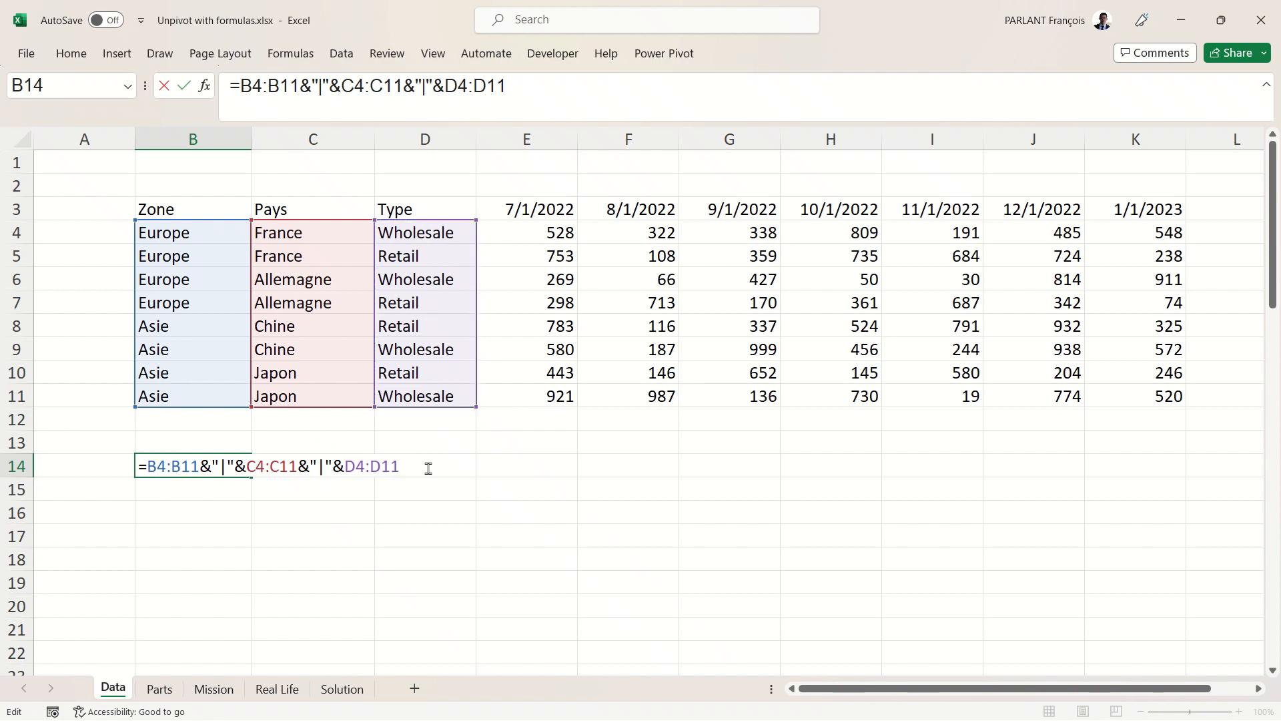
# Extend the join with the date headers E3:K3 and the values E4:K11, pipe-separated.
pyautogui.write('&"|"&')
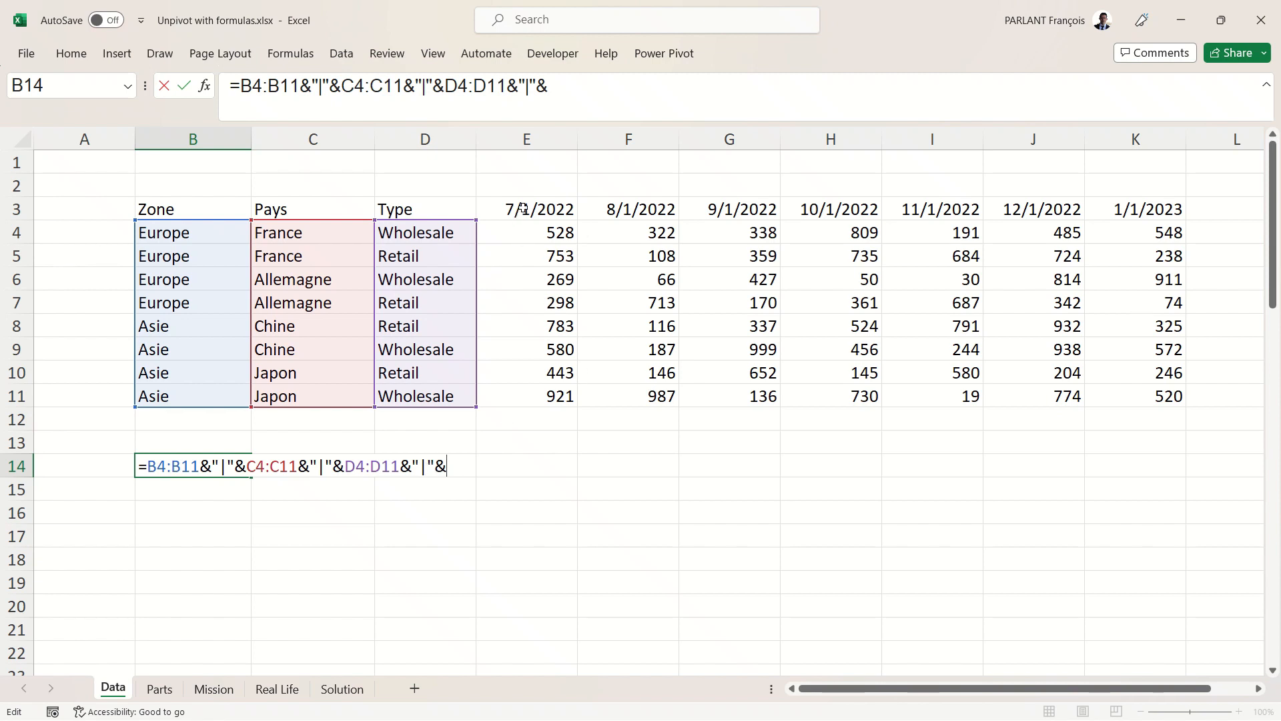
pyautogui.moveTo(527, 208); pyautogui.dragTo(1134, 208)
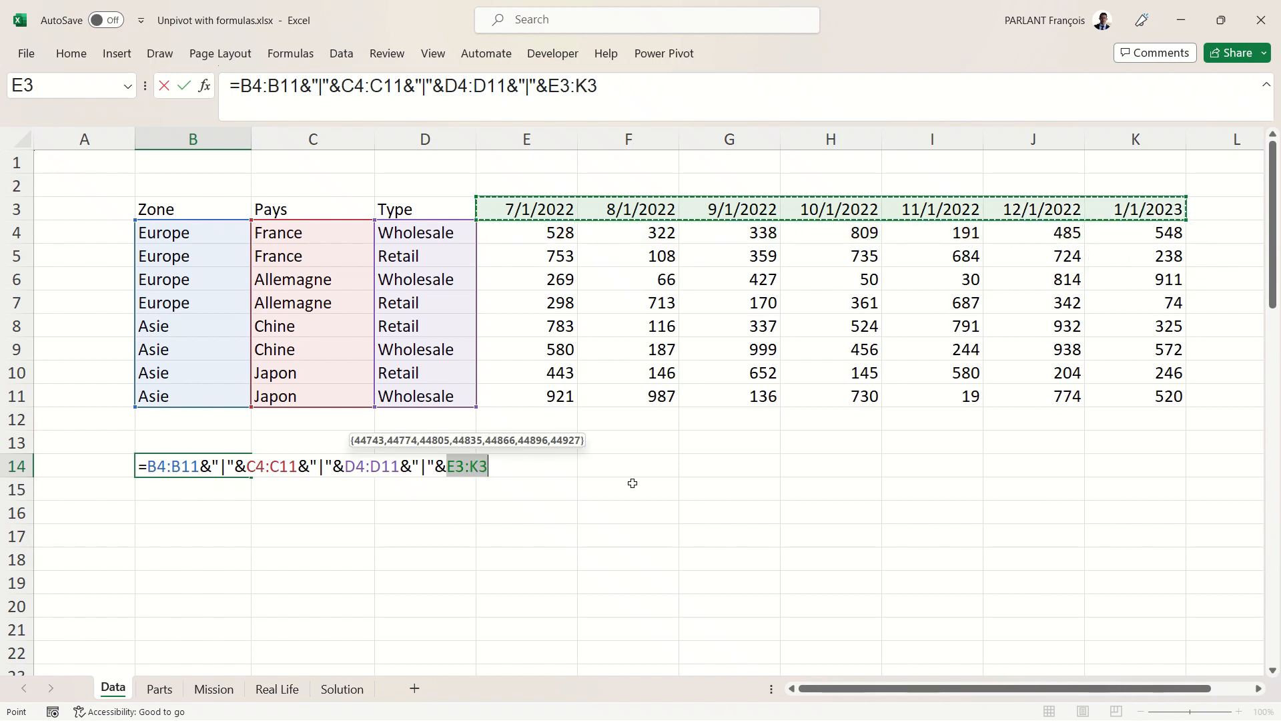
pyautogui.write('&"|"&E4:K11')
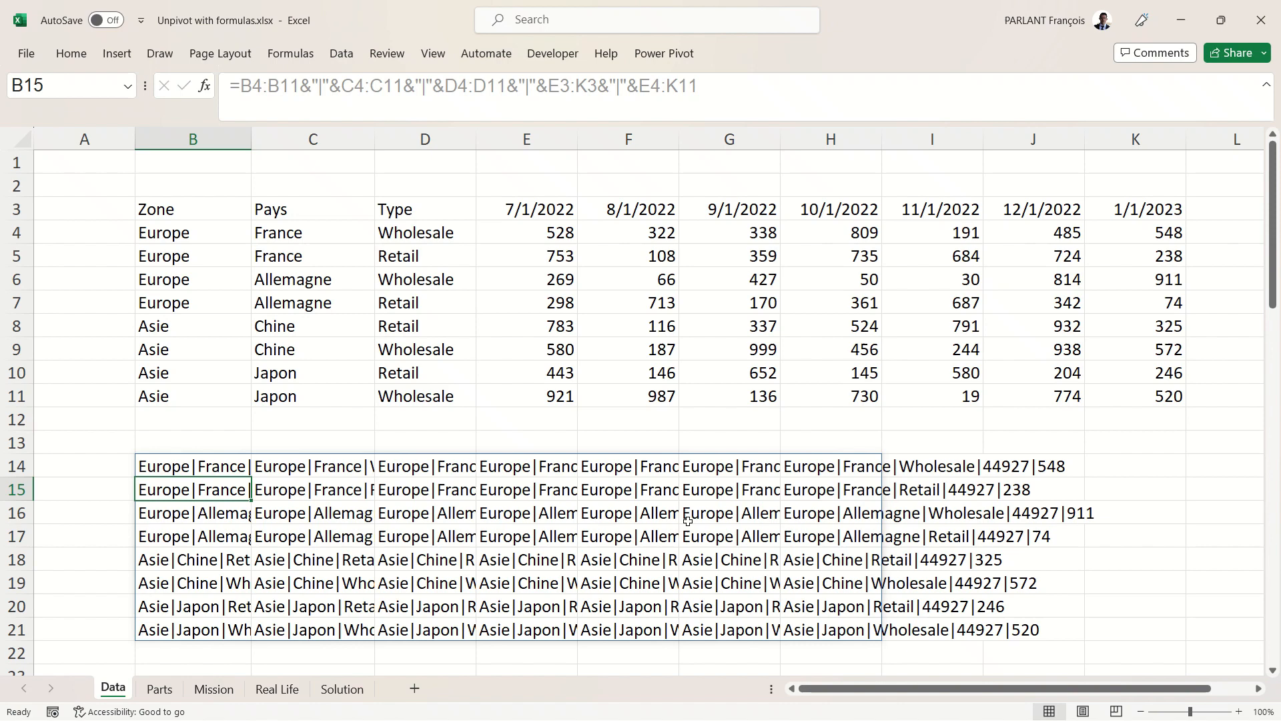
pyautogui.moveTo(316, 495)
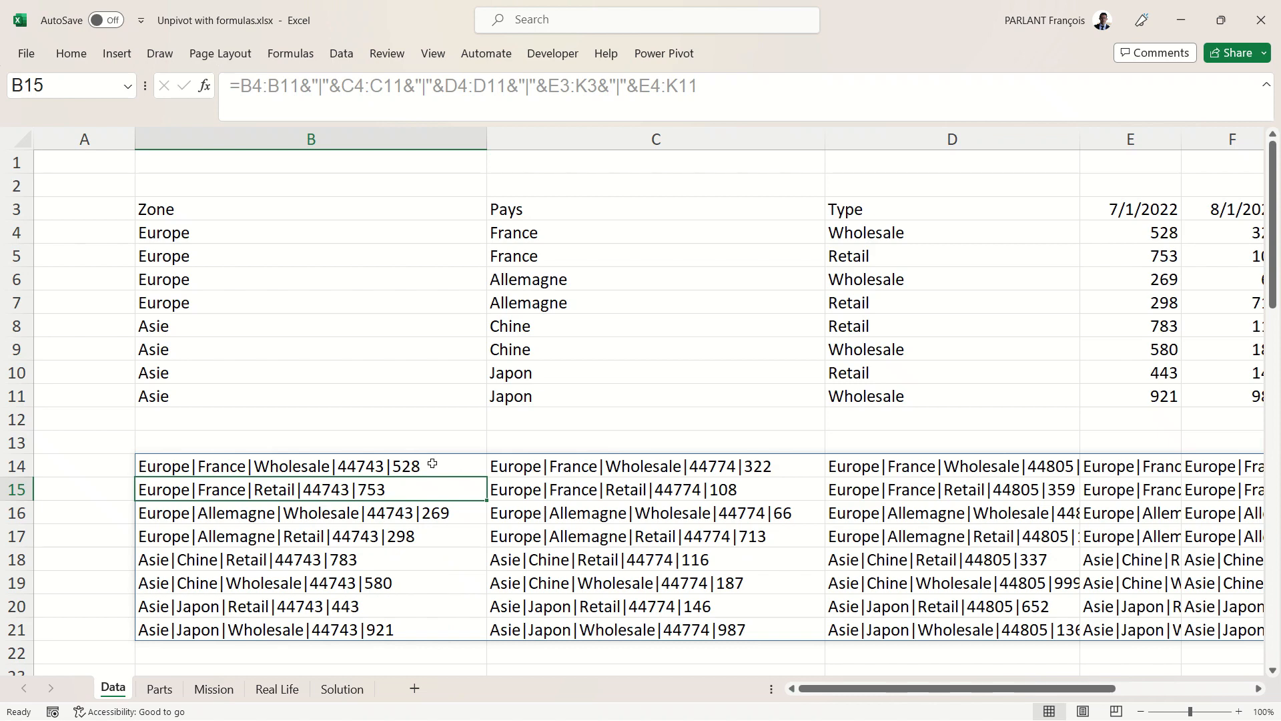
# Append &"_" so every pipe-joined string ends with an underscore marker.
pyautogui.doubleClick(310, 466)
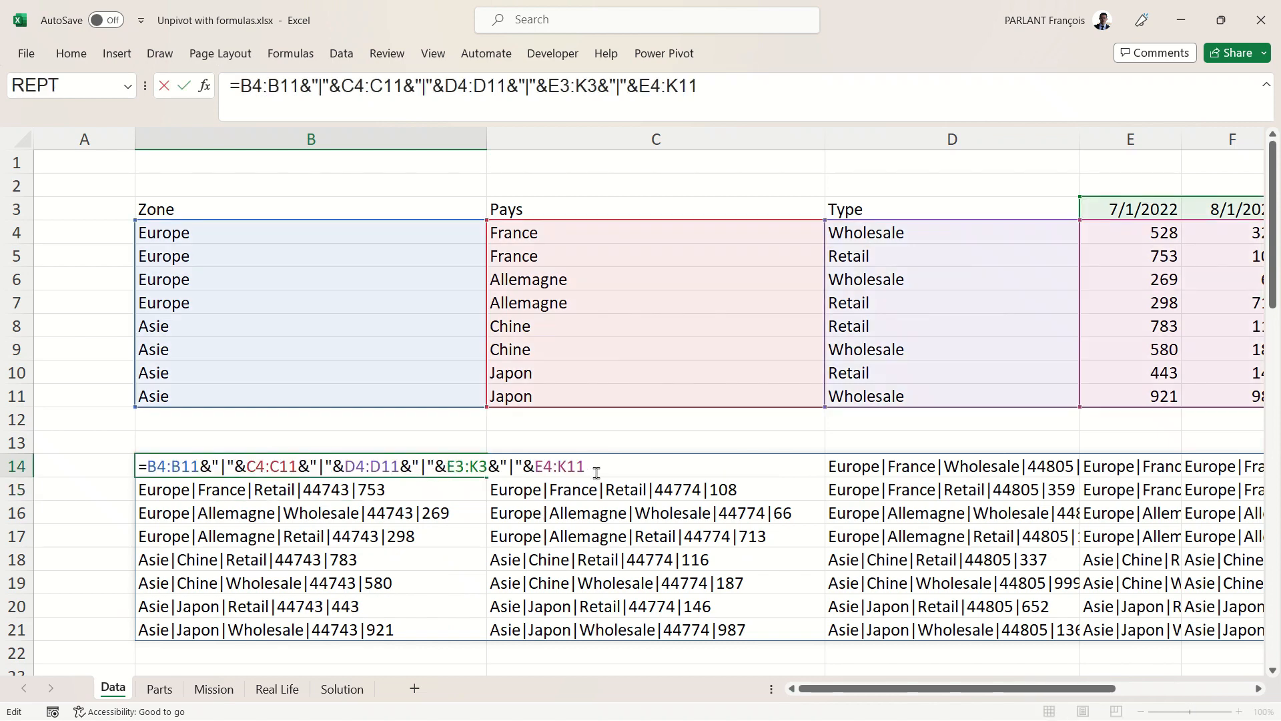
pyautogui.moveTo(633, 484)
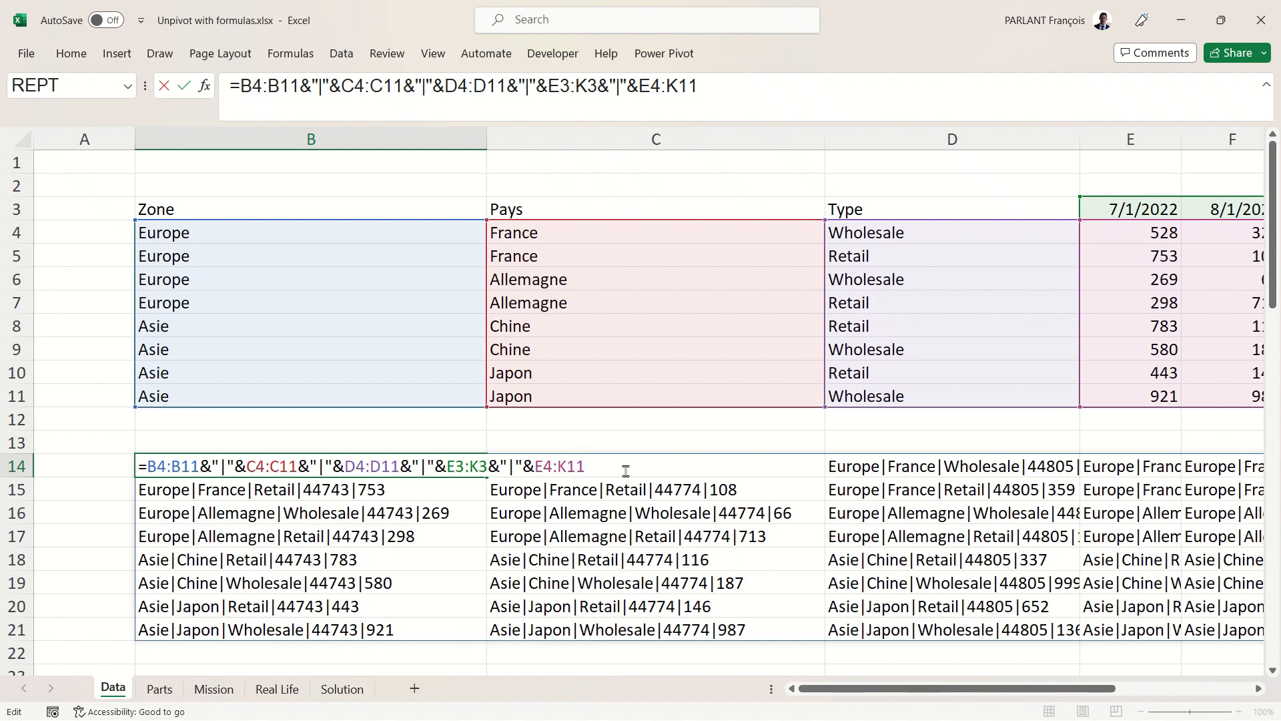
pyautogui.write('&"')
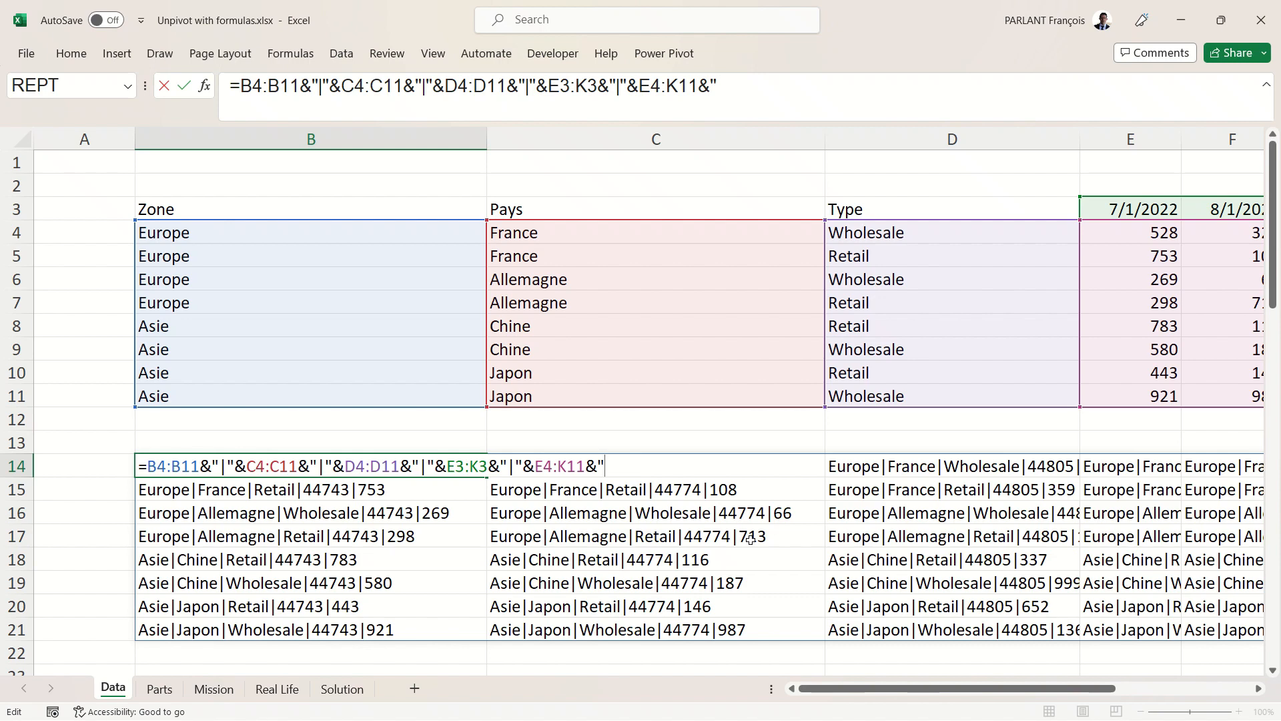
pyautogui.write('_')
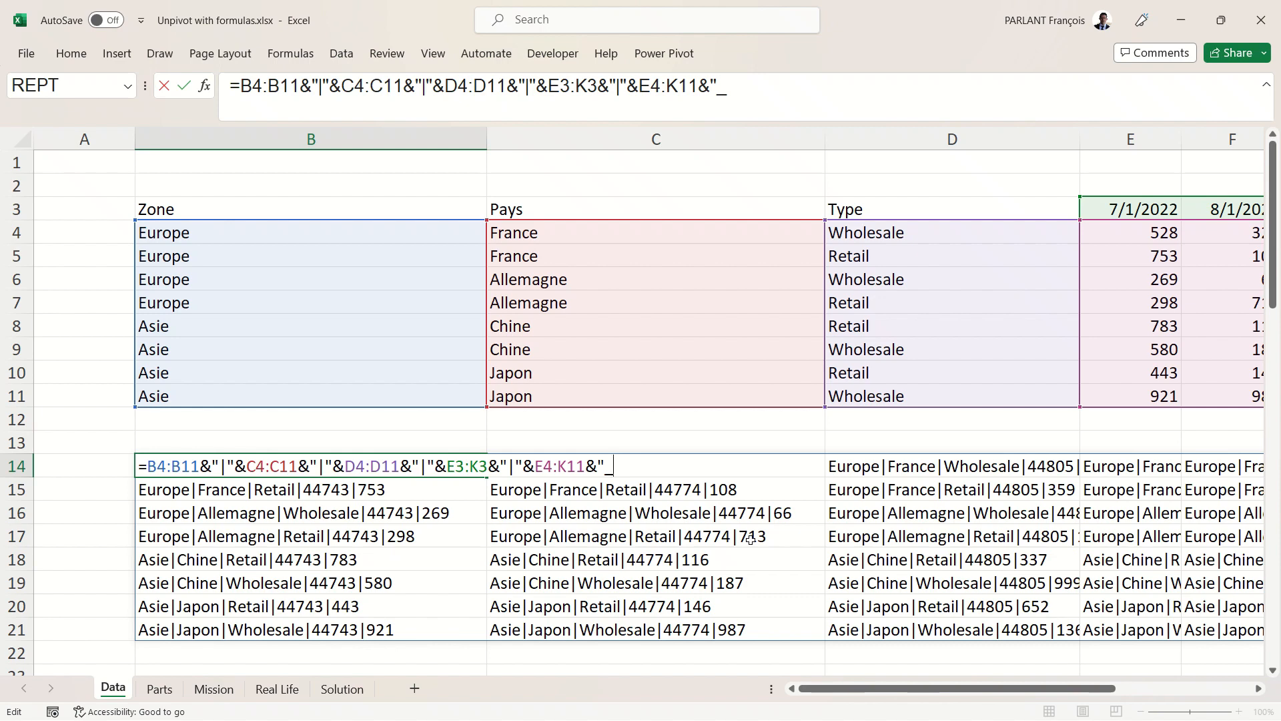
pyautogui.write('"')
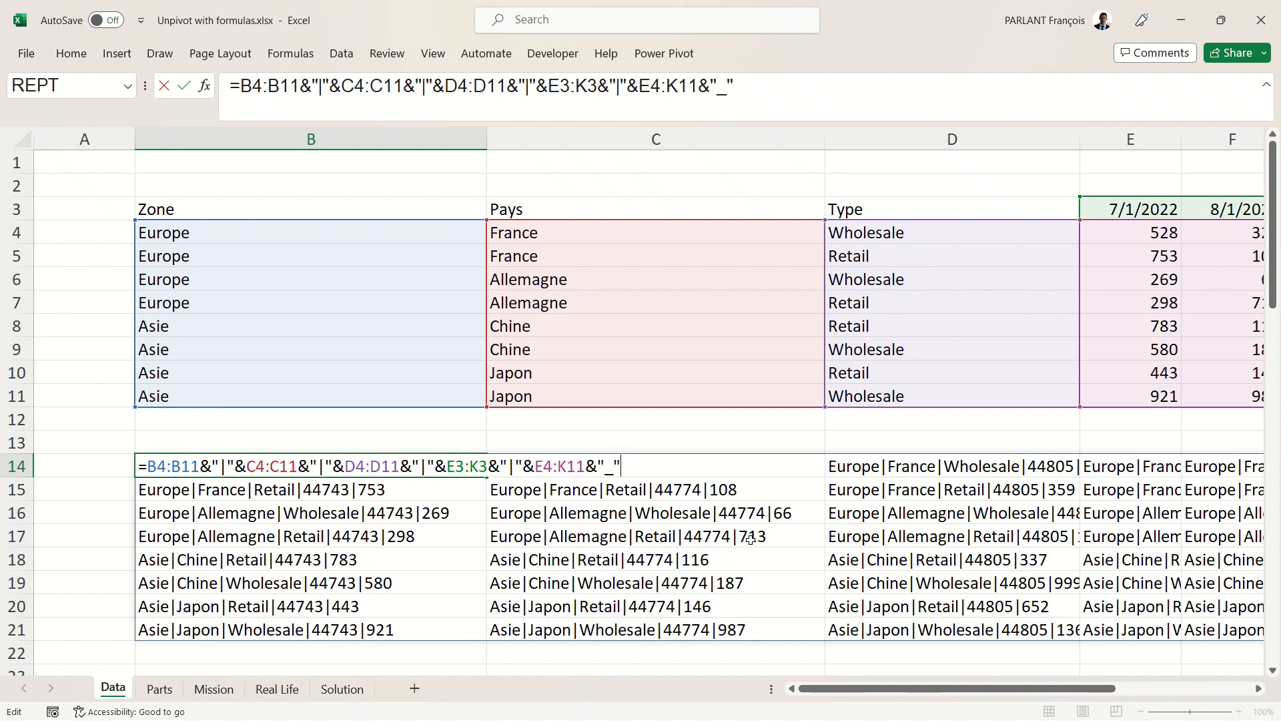
pyautogui.press('Return')
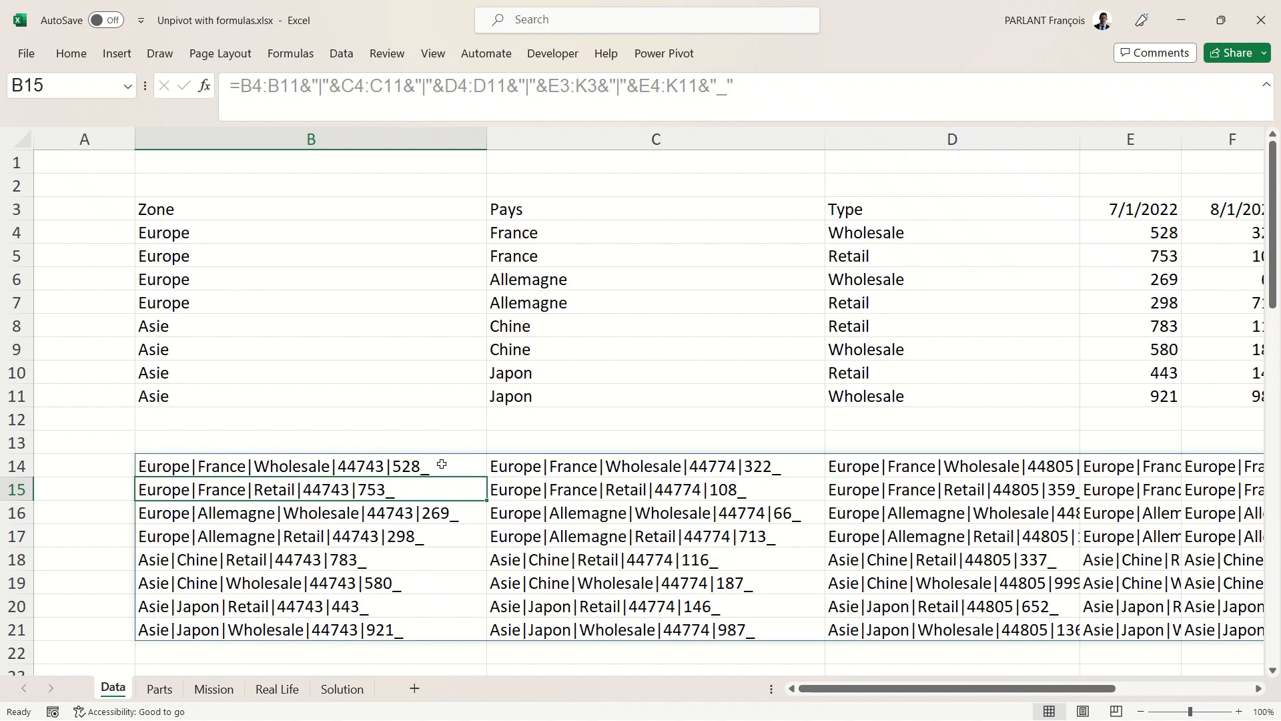
pyautogui.moveTo(435, 578)
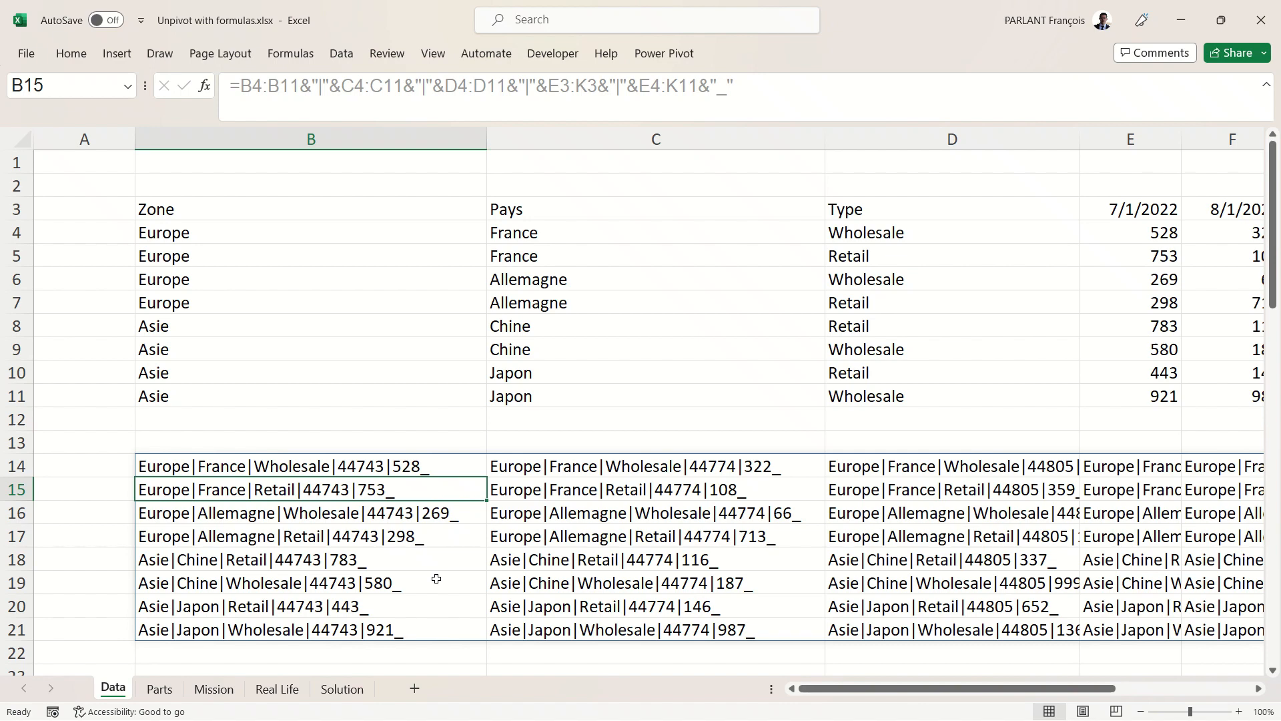
pyautogui.click(310, 466)
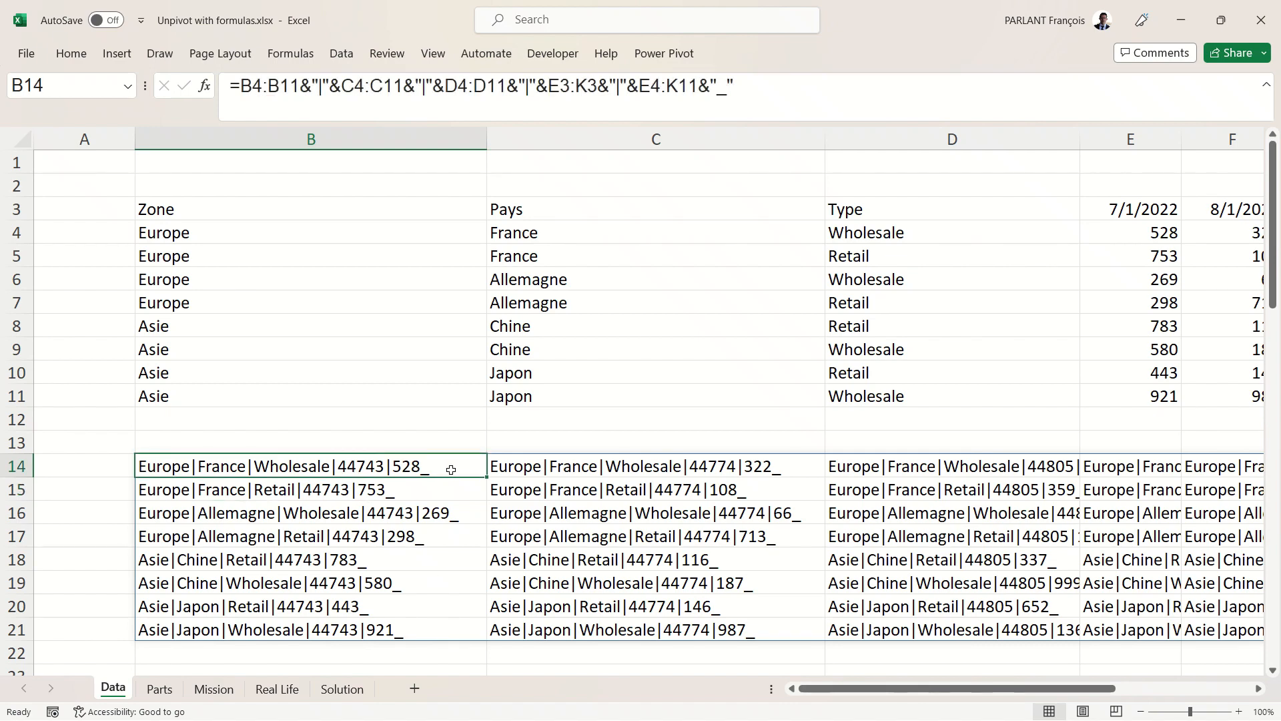
pyautogui.doubleClick(310, 465)
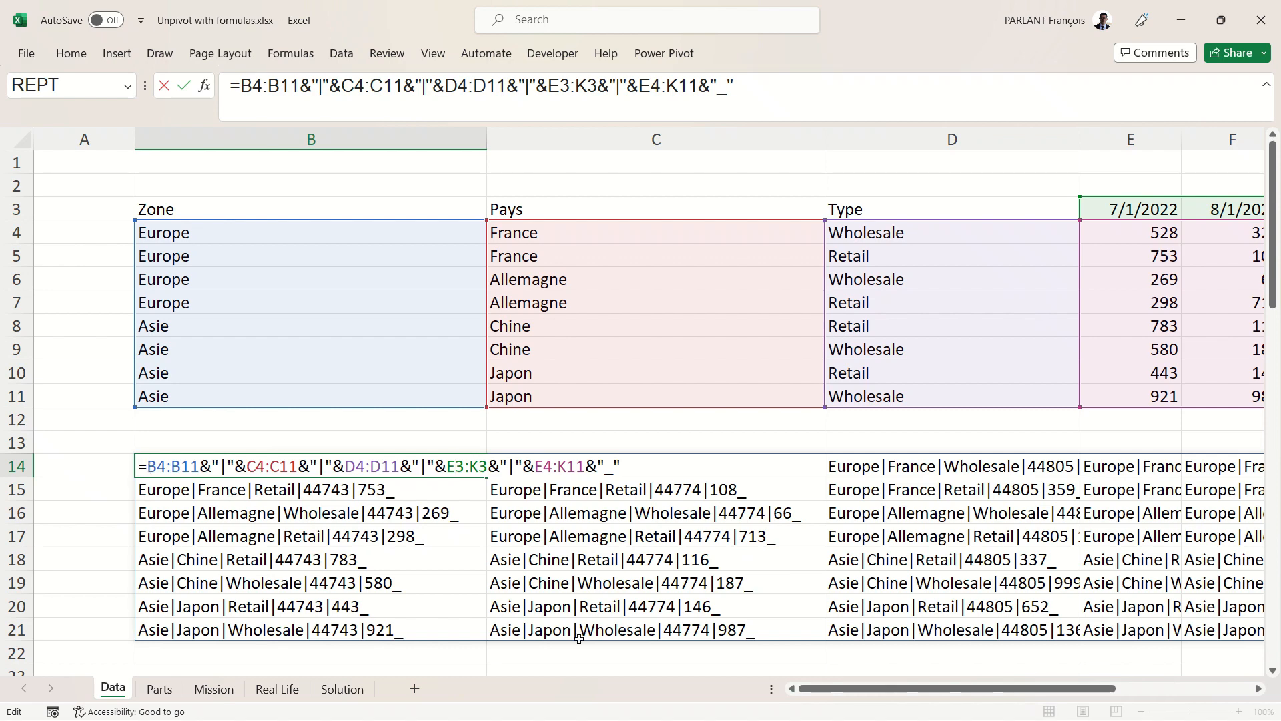
# Wrap the formula in CONCAT so B14 returns one long underscore-separated text string.
pyautogui.write('CONCAT(')
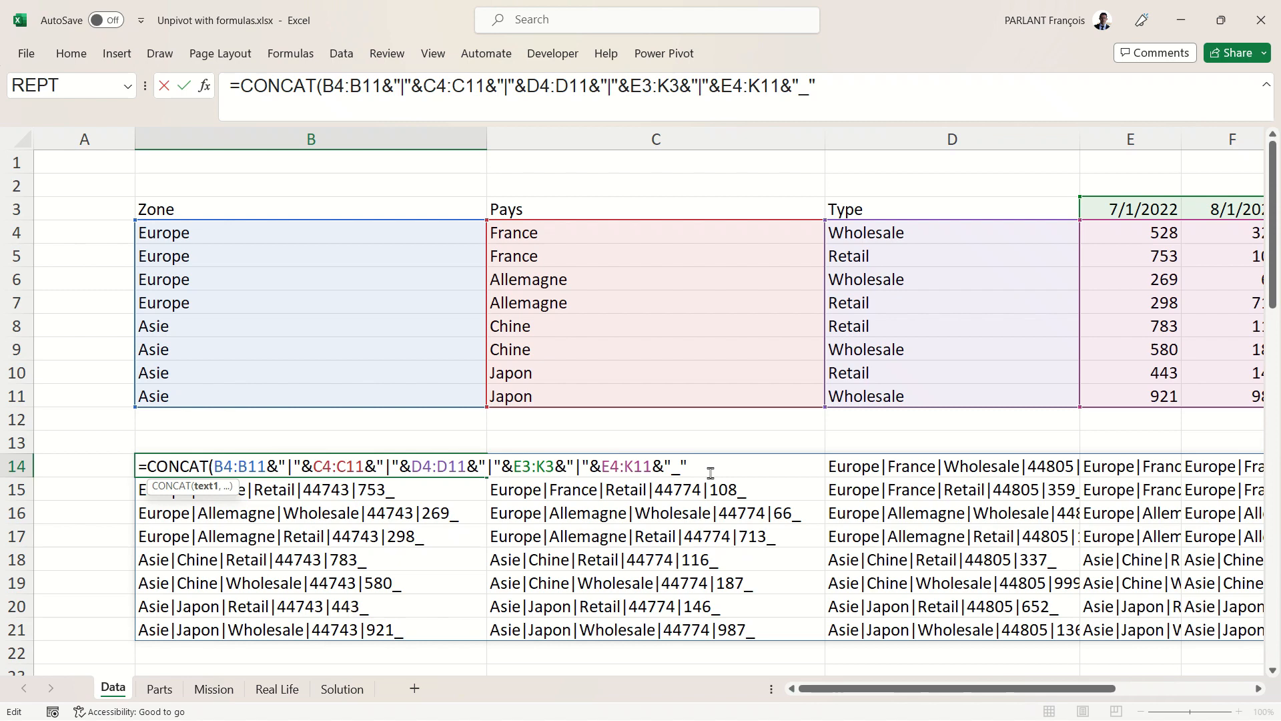
pyautogui.press('Return')
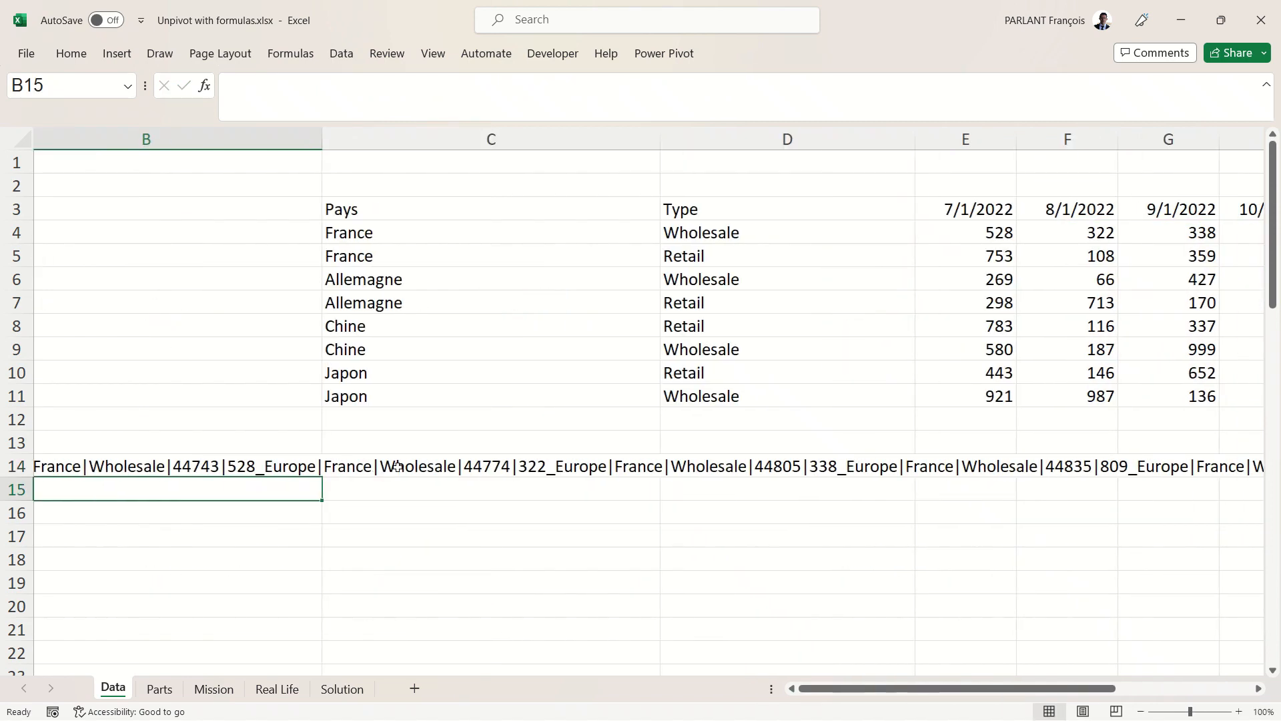
pyautogui.hscroll(3)
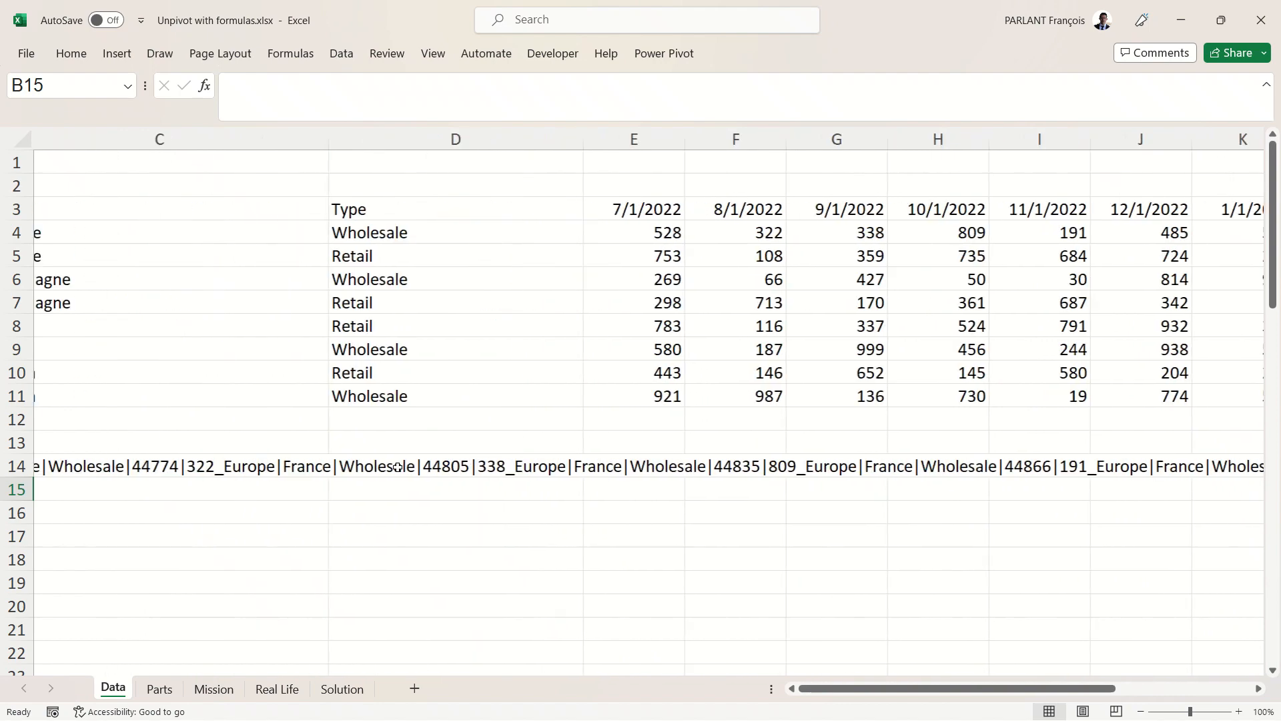
pyautogui.hscroll(-3)
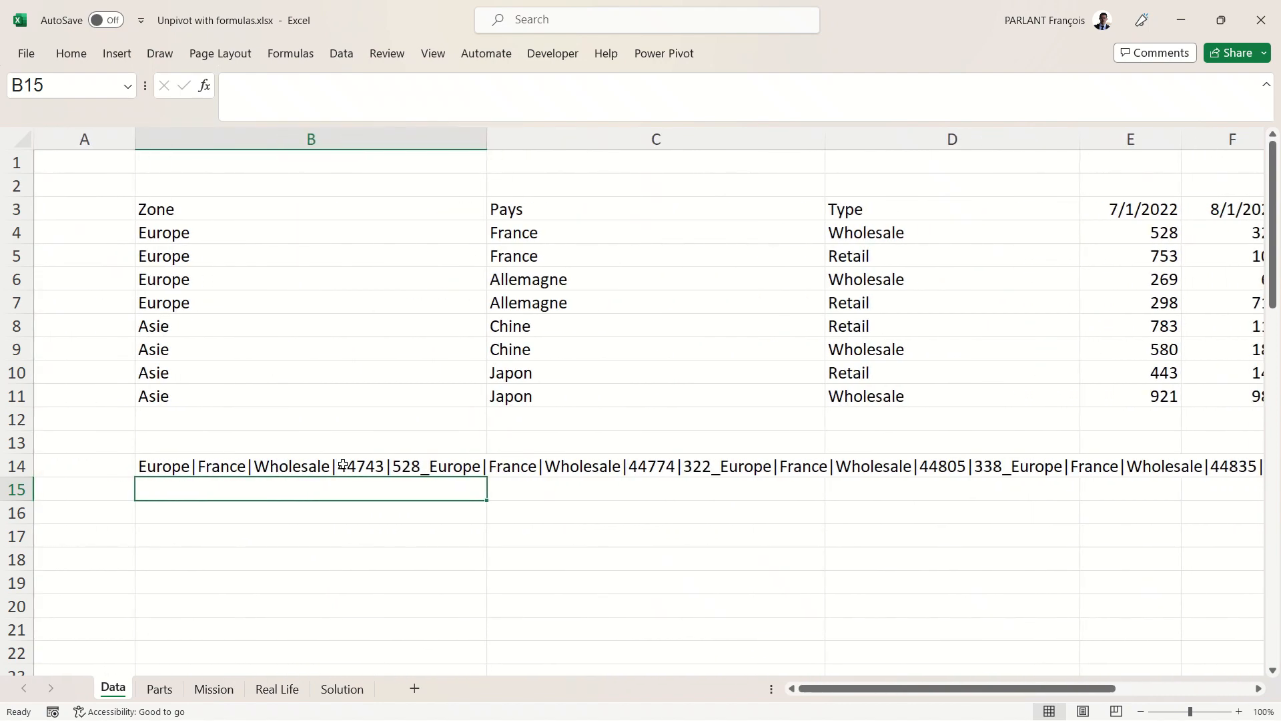
pyautogui.click(310, 466)
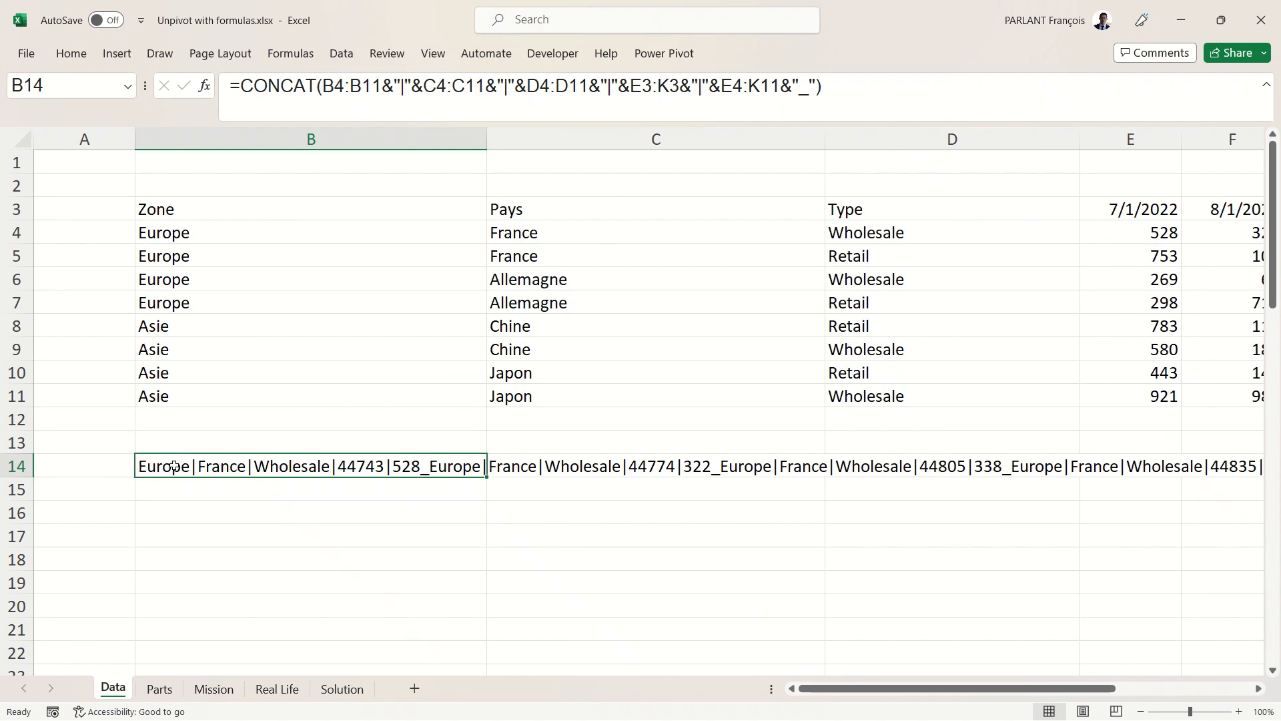
# Wrap the CONCAT in TEXTSPLIT with "|" as column delimiter and "_" as row delimiter.
pyautogui.write('=t')
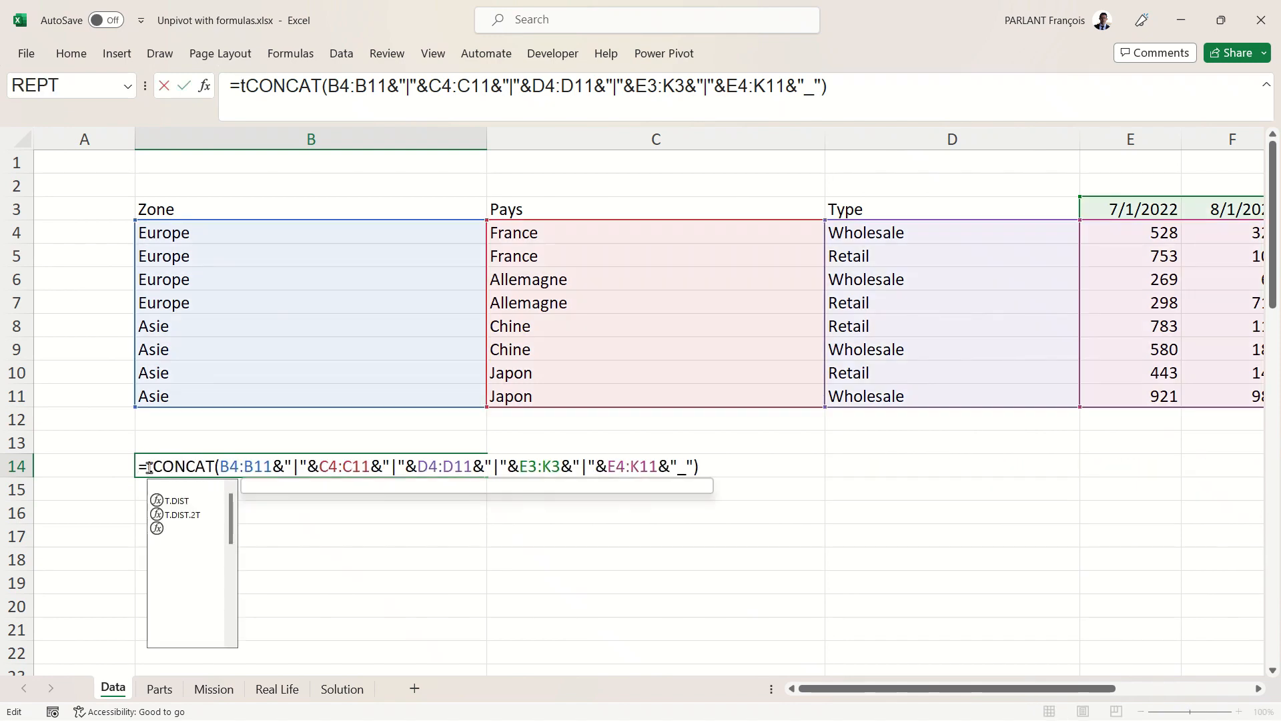
pyautogui.write('ext')
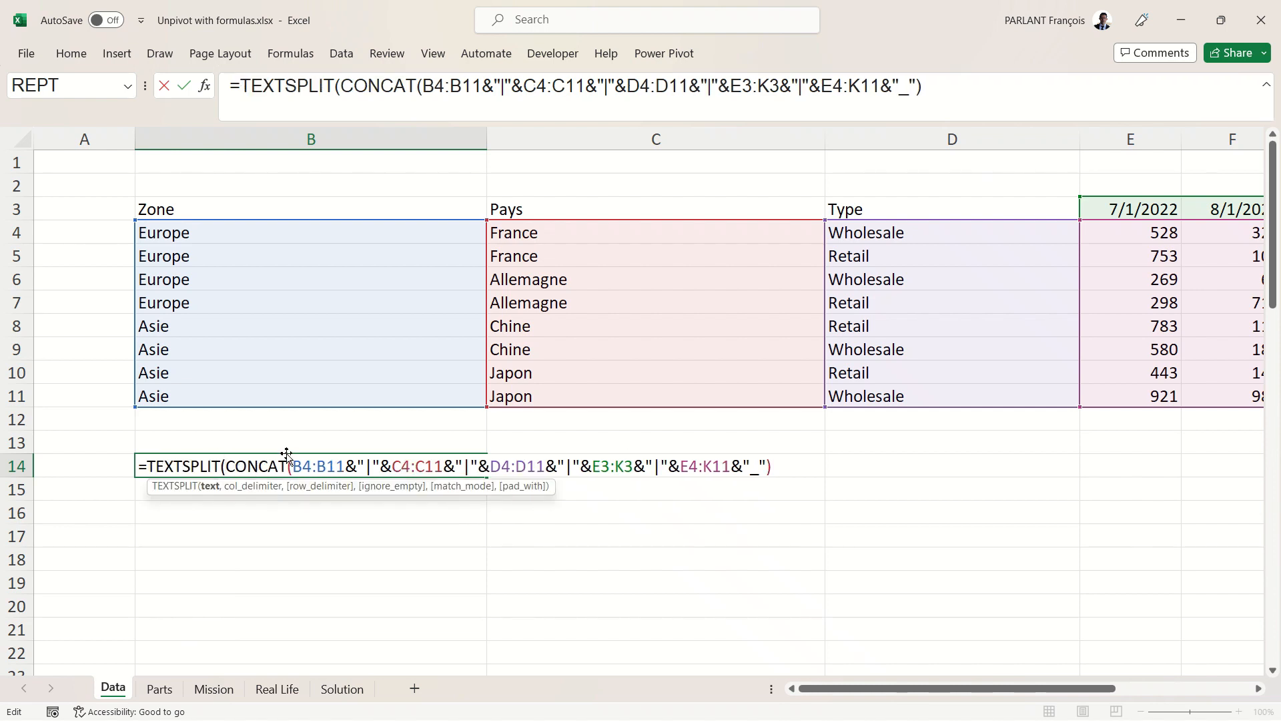
pyautogui.moveTo(799, 462)
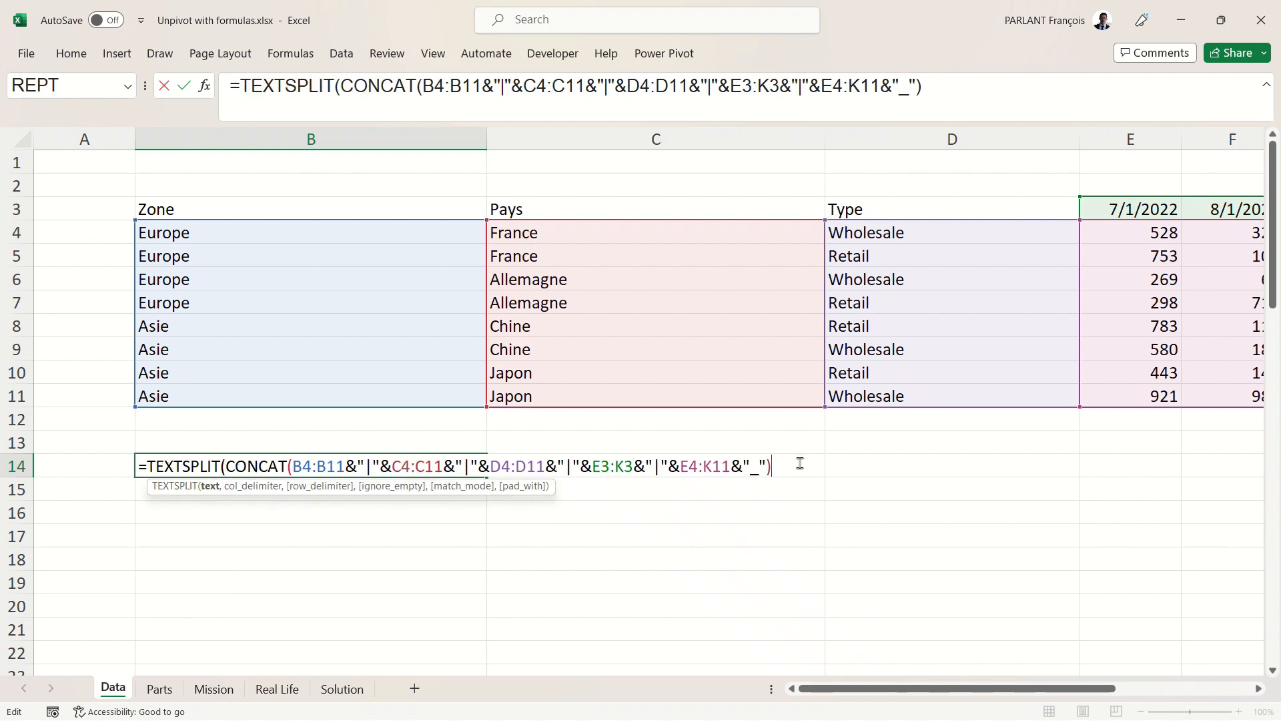
pyautogui.write(',')
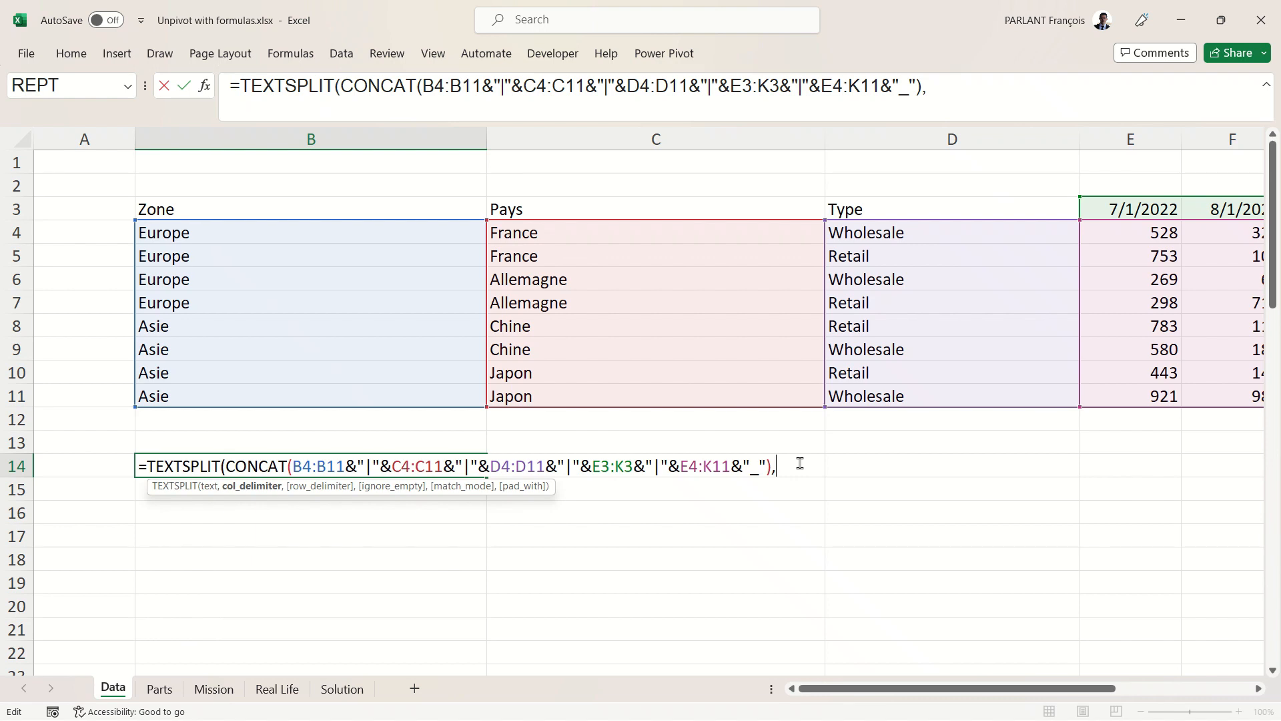
pyautogui.write('"')
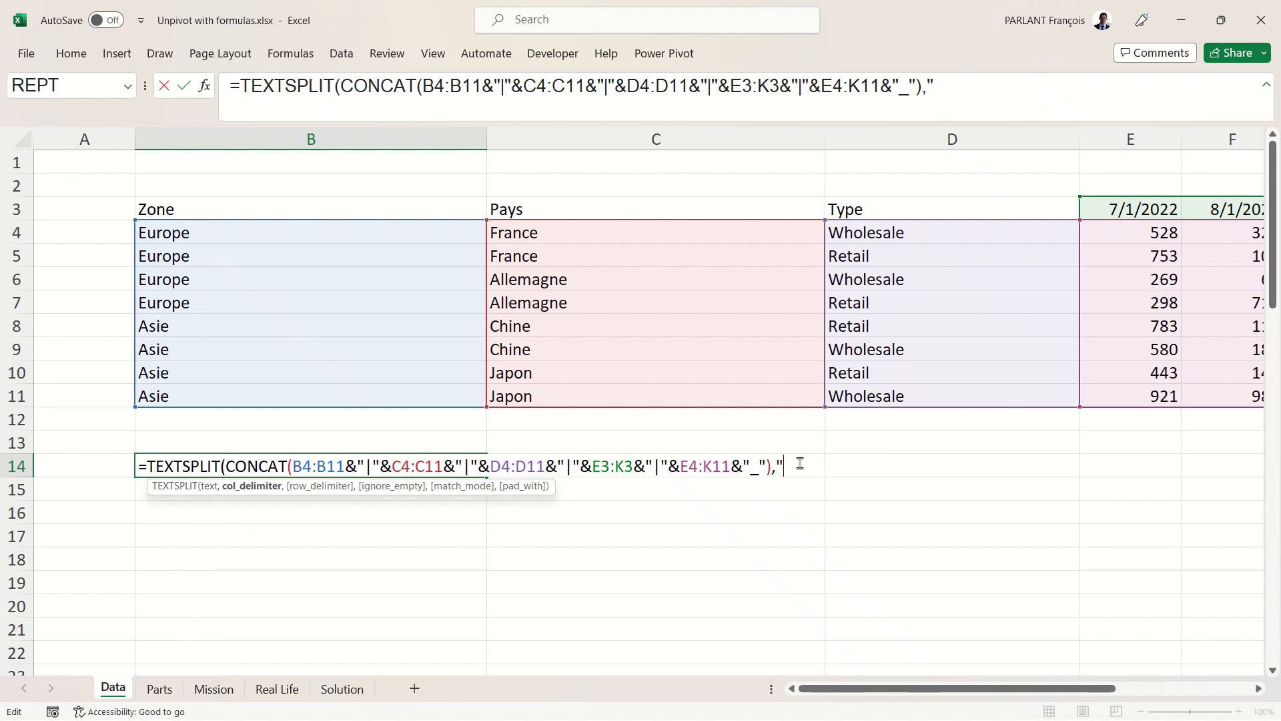
pyautogui.write('|"')
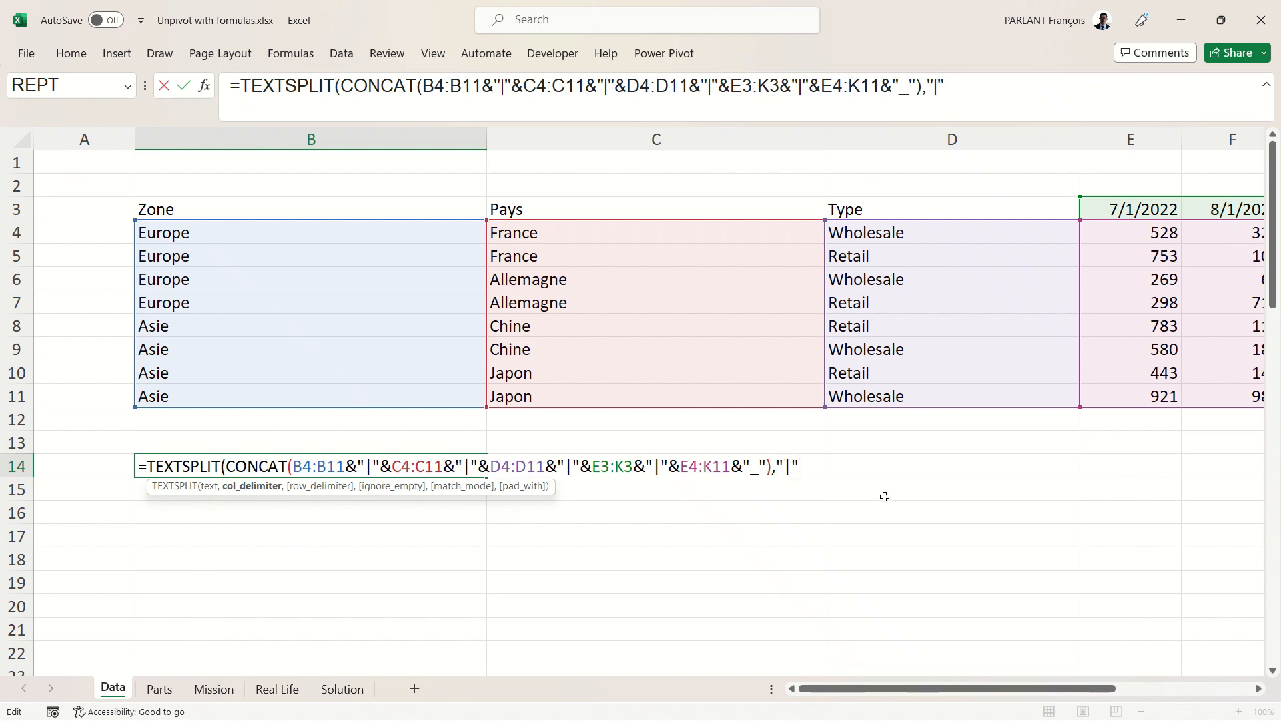
pyautogui.write(',"_')
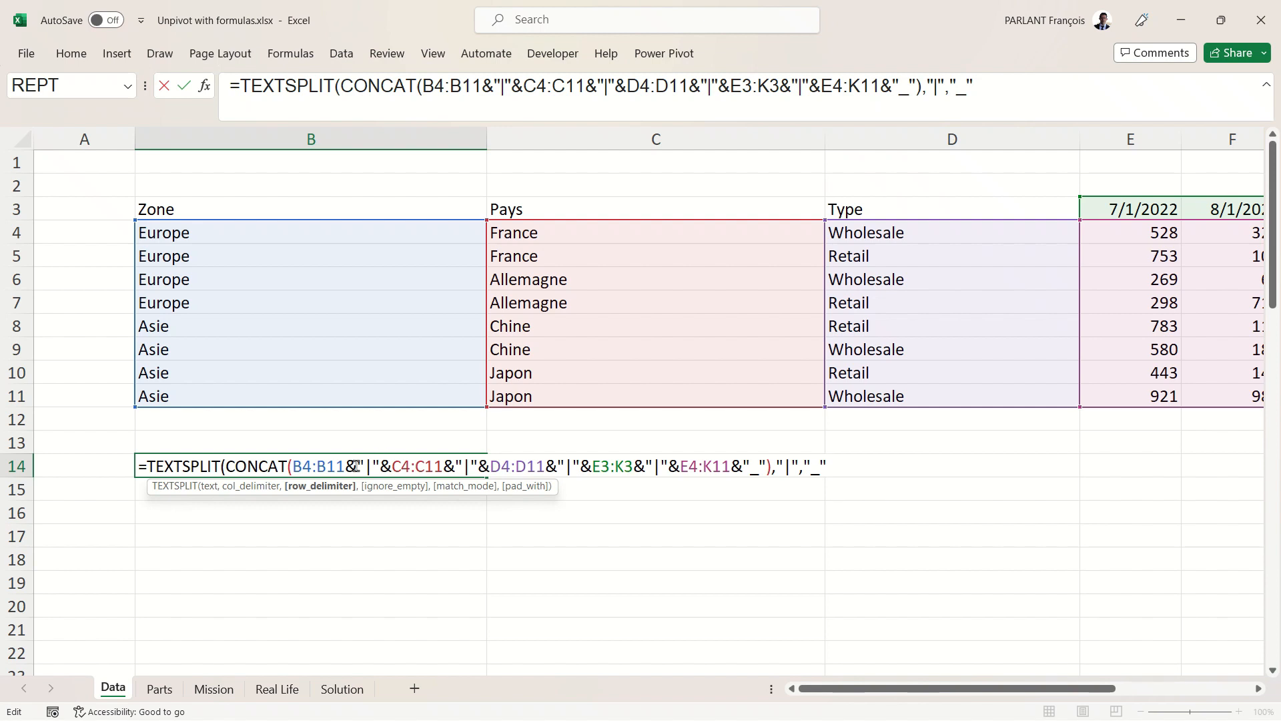
pyautogui.moveTo(920, 505)
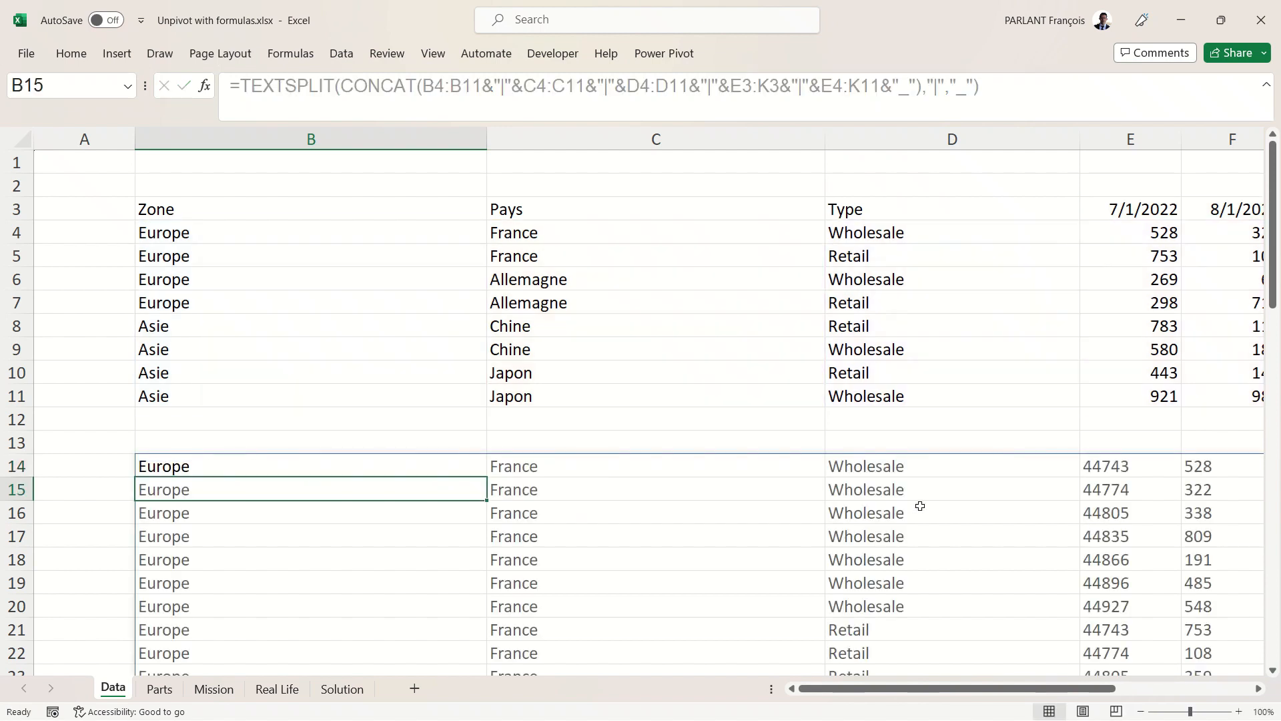
pyautogui.hscroll(3)
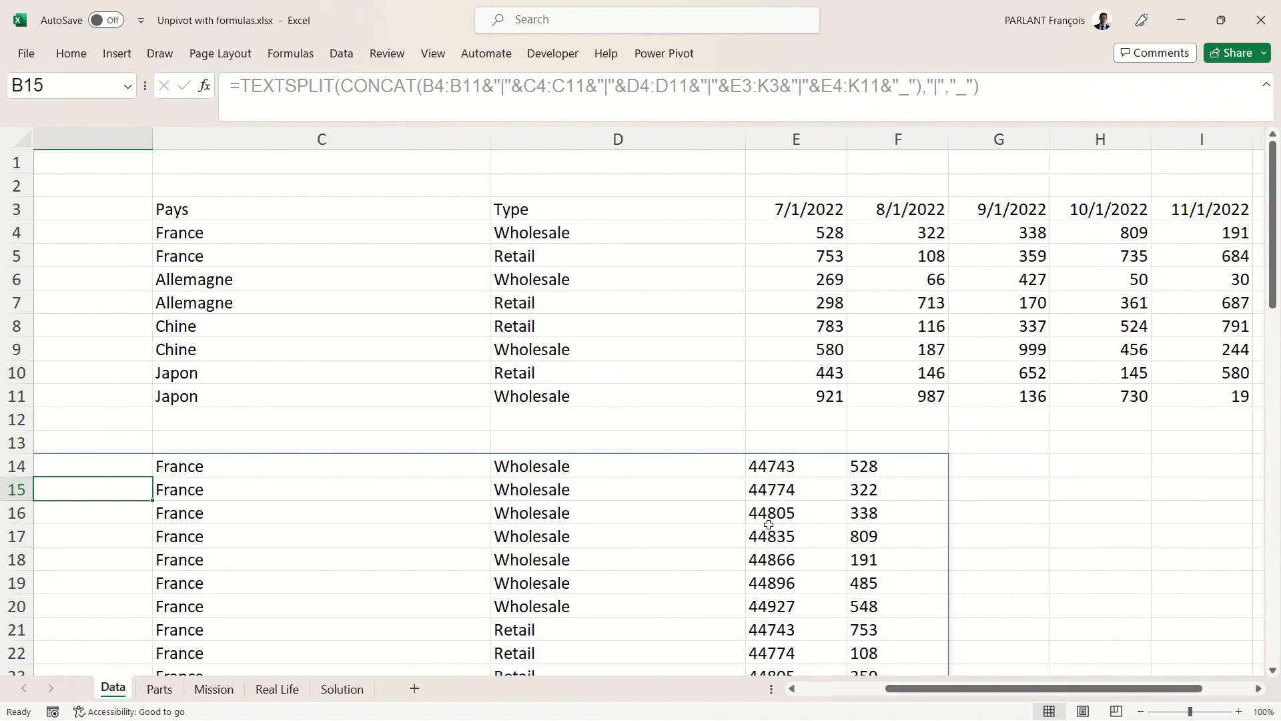
pyautogui.hscroll(-3)
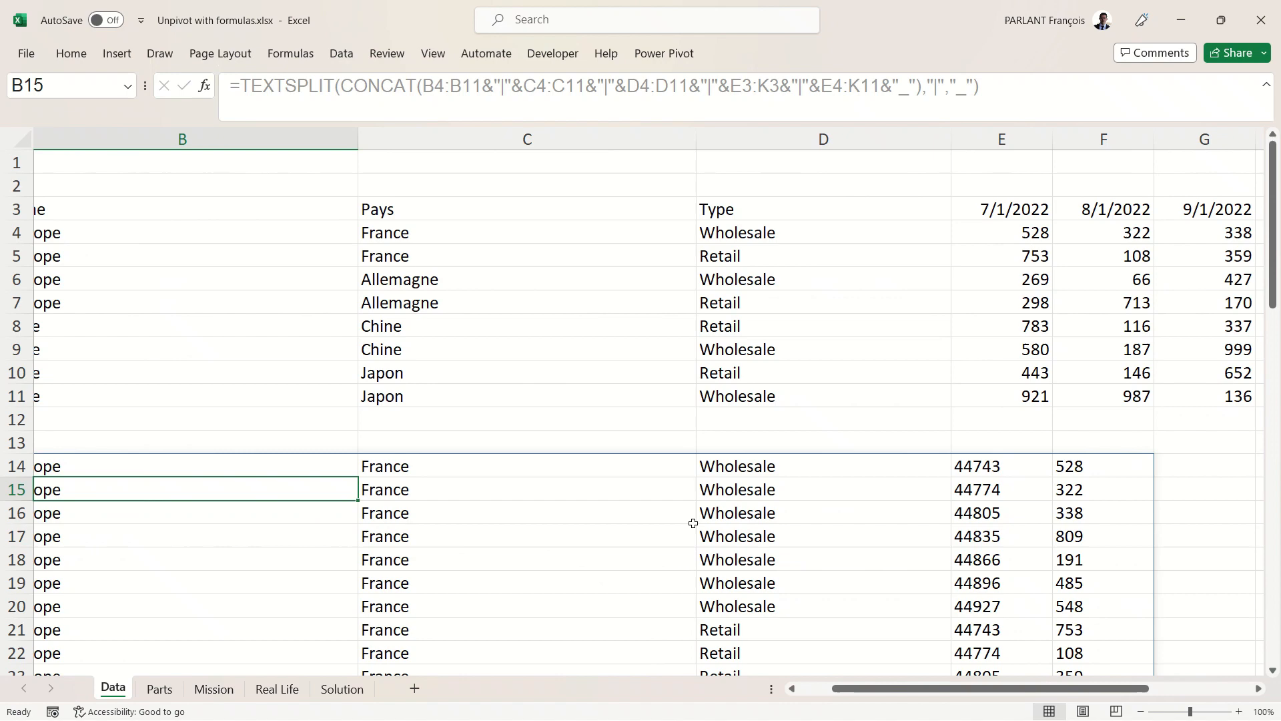
pyautogui.moveTo(840, 538)
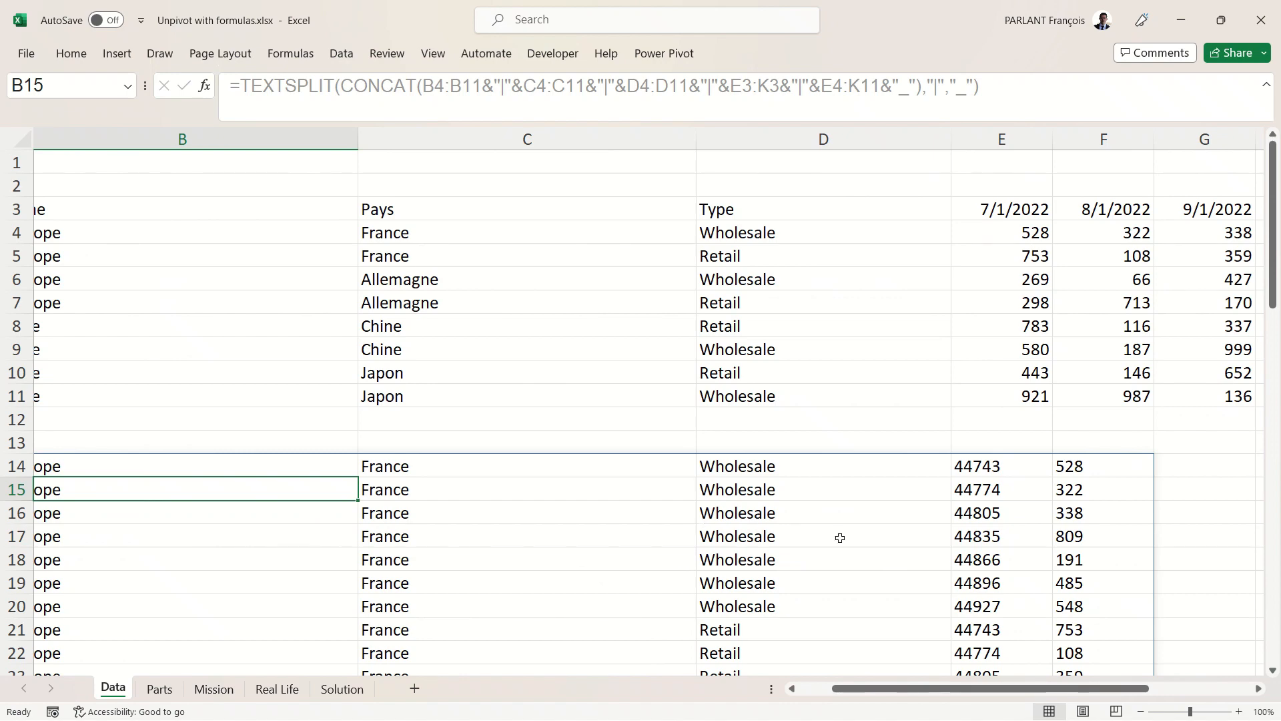
pyautogui.hscroll(-3)
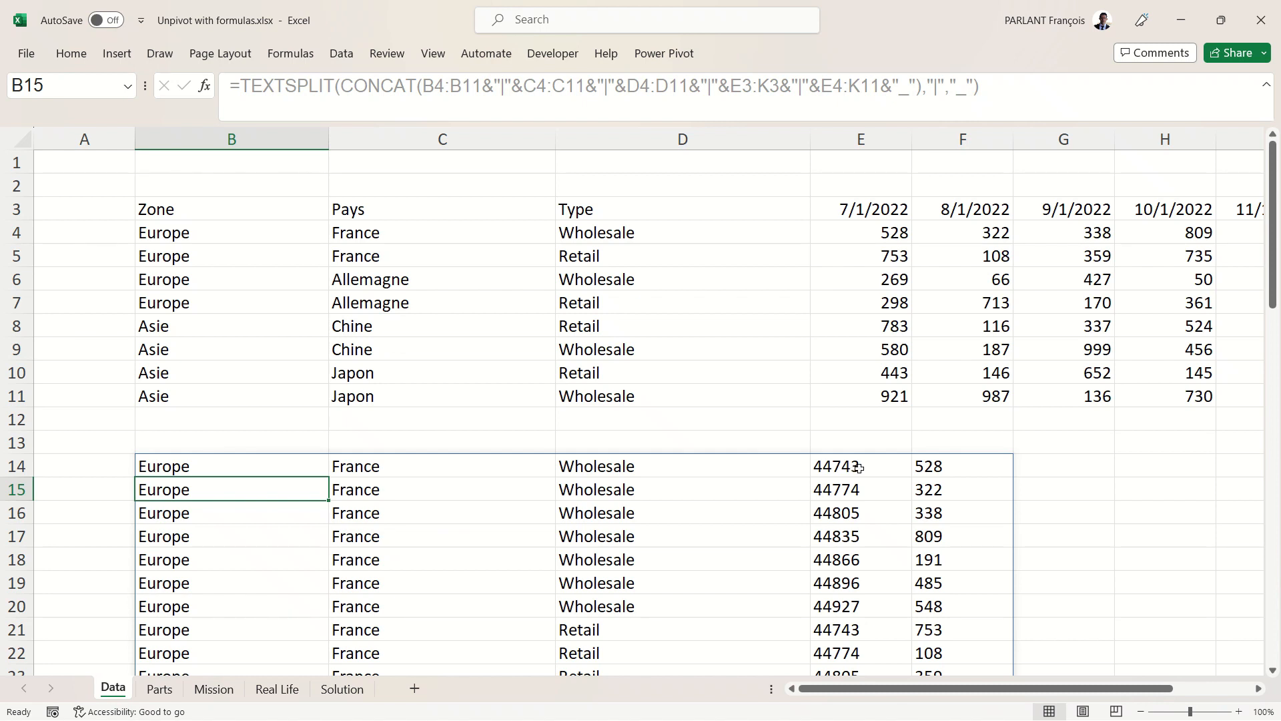
pyautogui.click(860, 466)
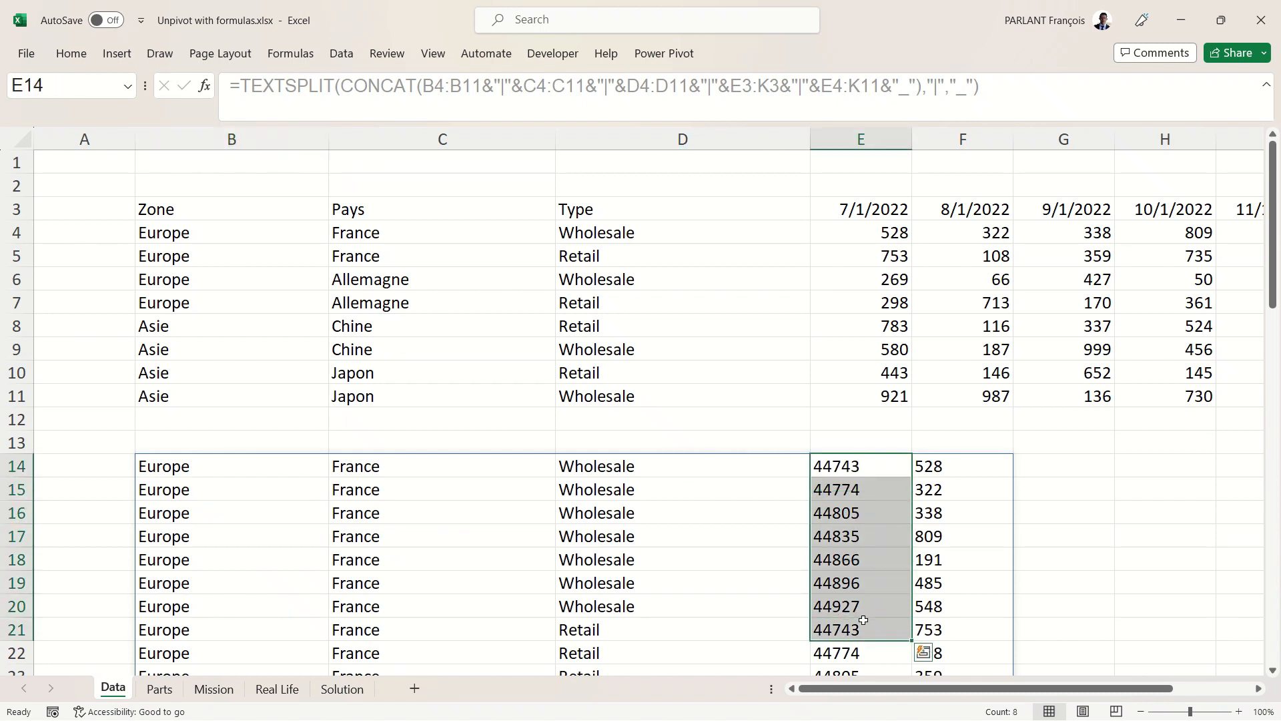
pyautogui.moveTo(977, 517)
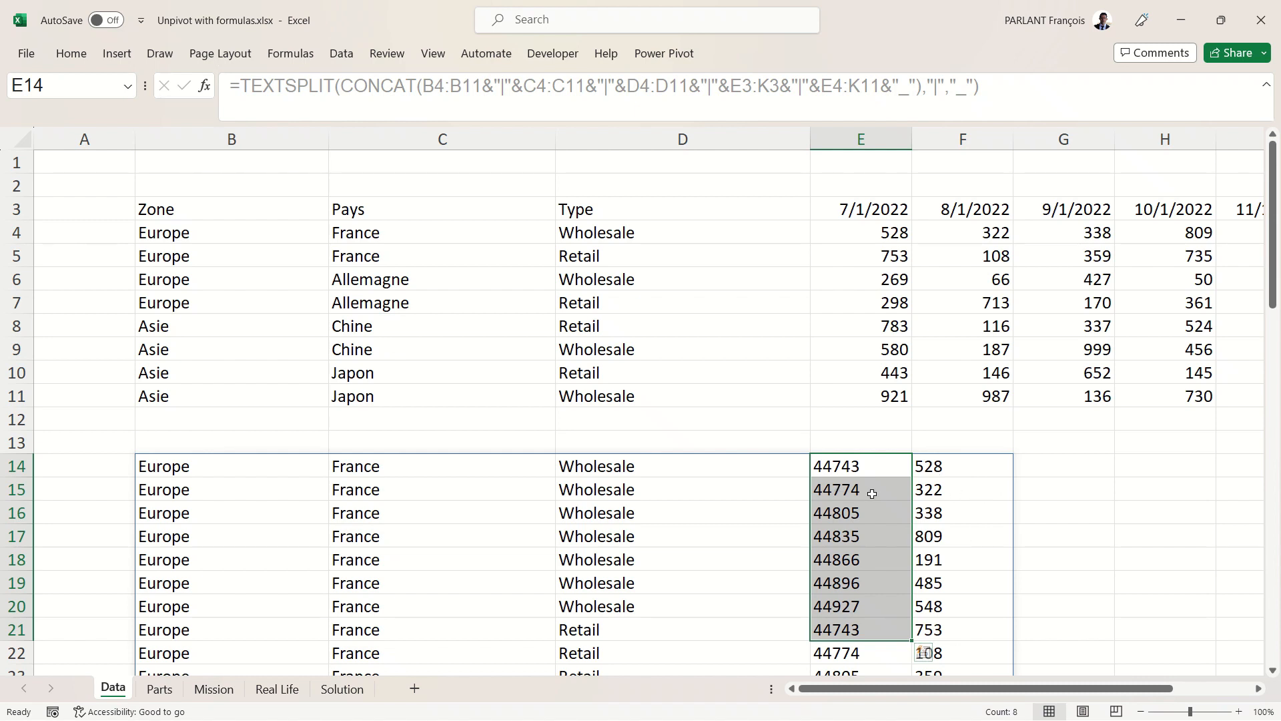
pyautogui.moveTo(192, 166)
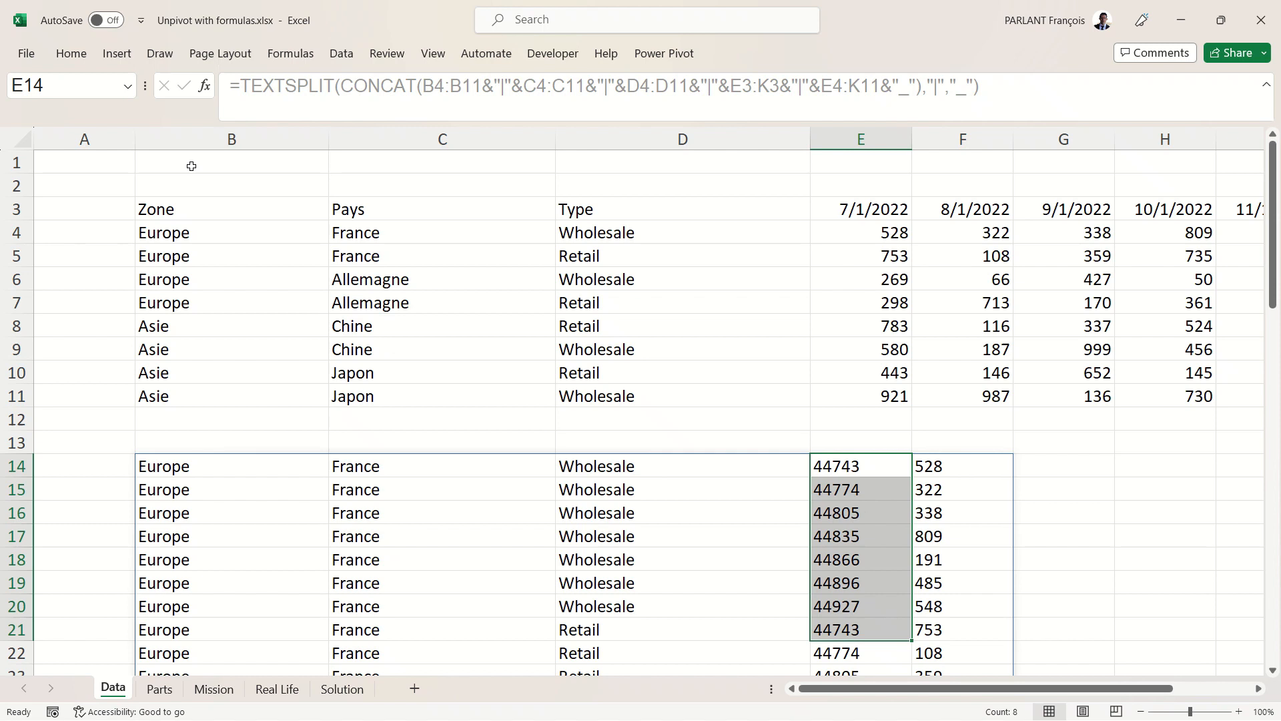
pyautogui.click(70, 54)
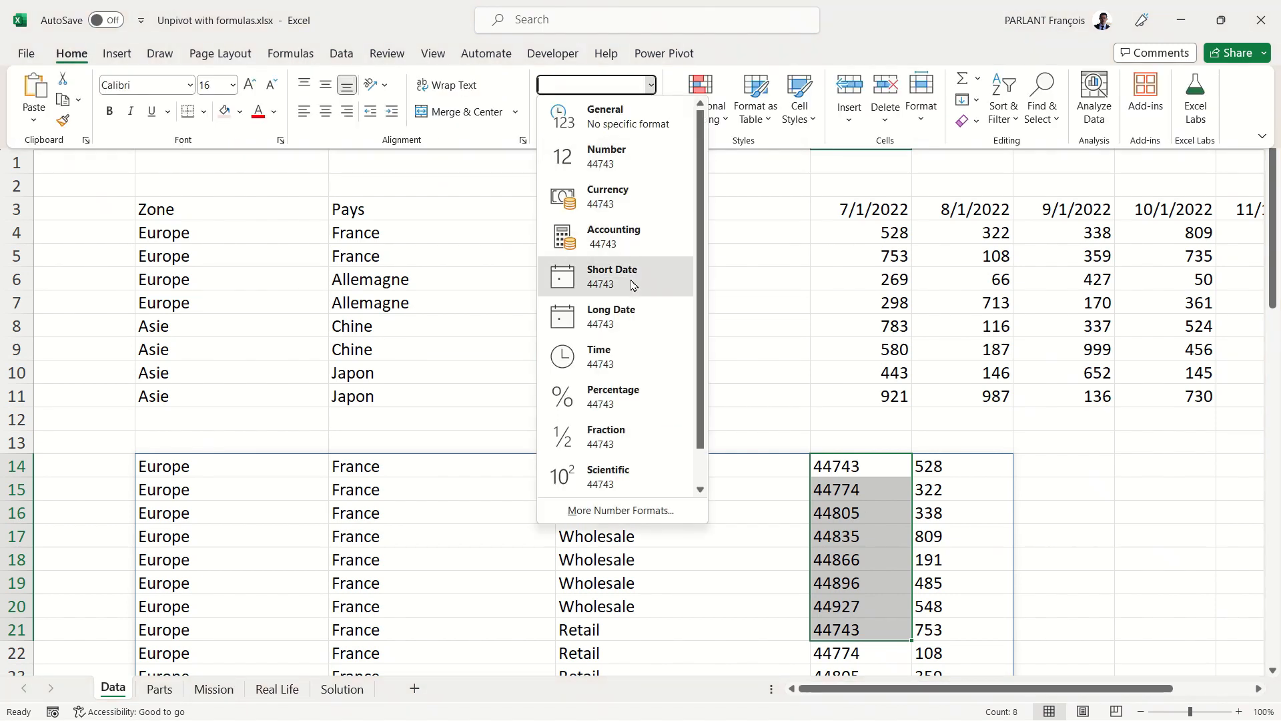
pyautogui.click(611, 276)
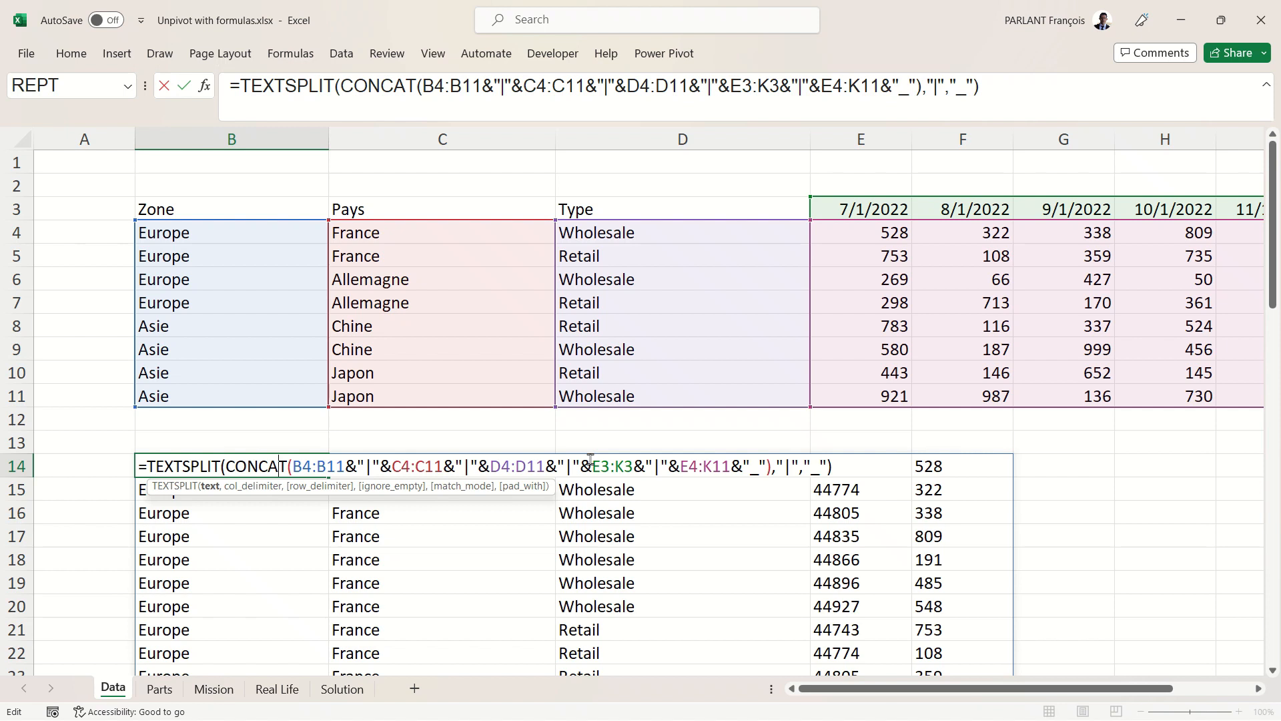
pyautogui.moveTo(693, 631)
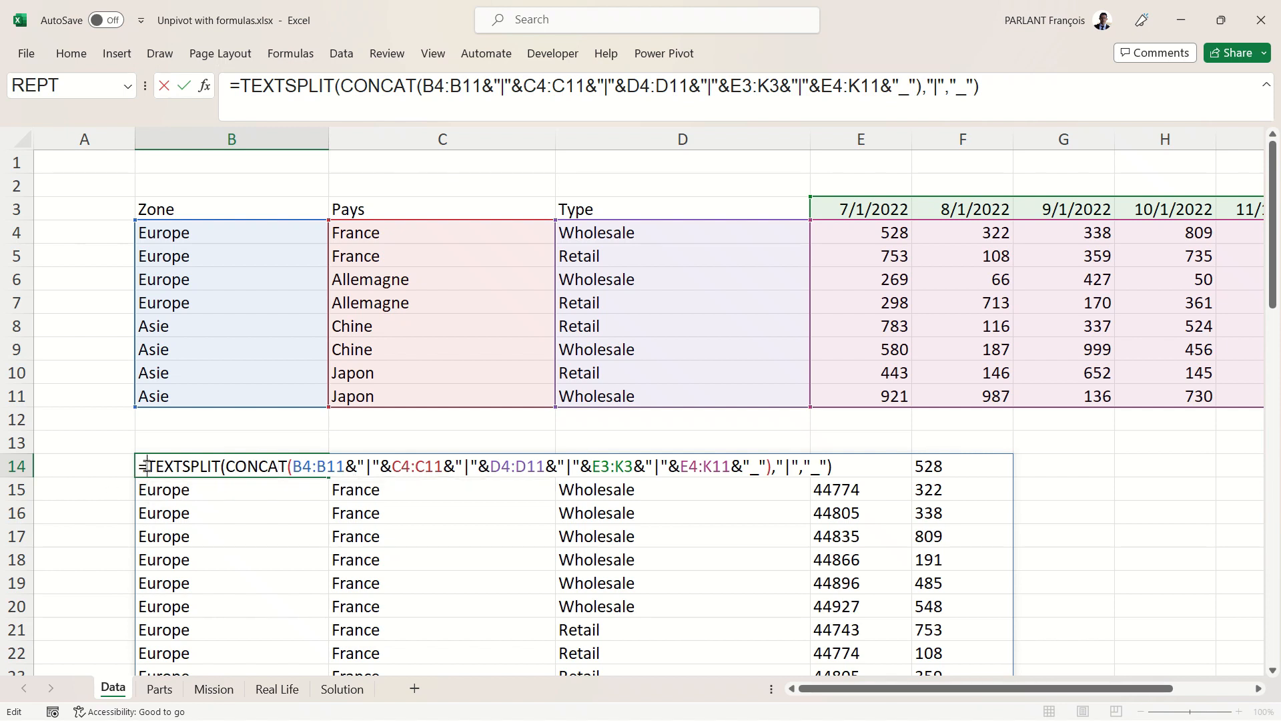
# Rewrite B14 as =LET(a,TEXTSPLIT(...),a), naming the split result a and returning it.
pyautogui.write('let')
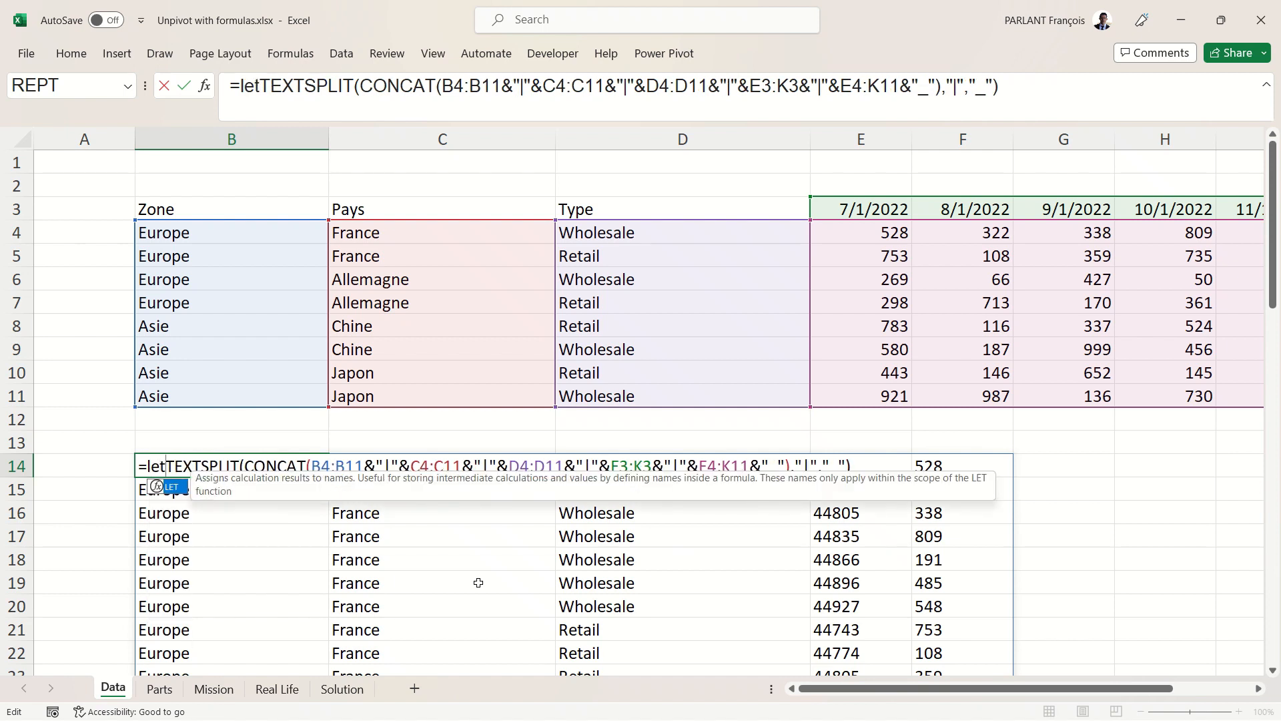
pyautogui.write('(')
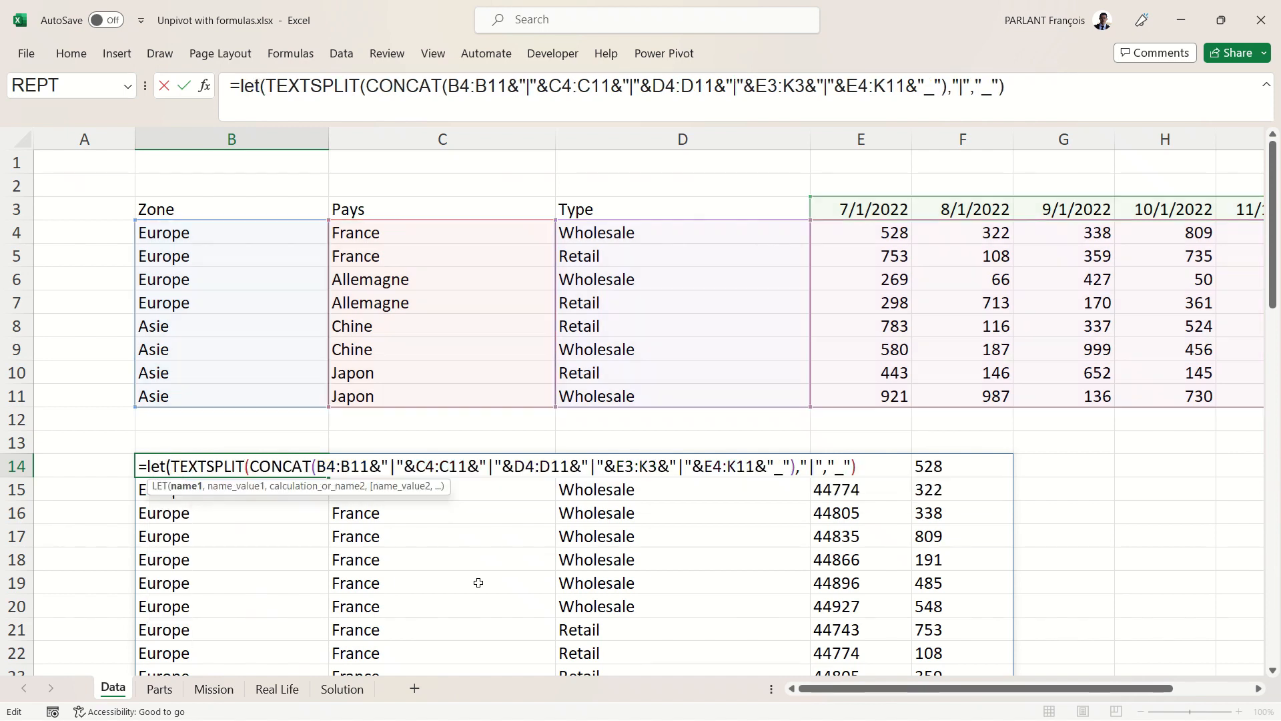
pyautogui.write('a,')
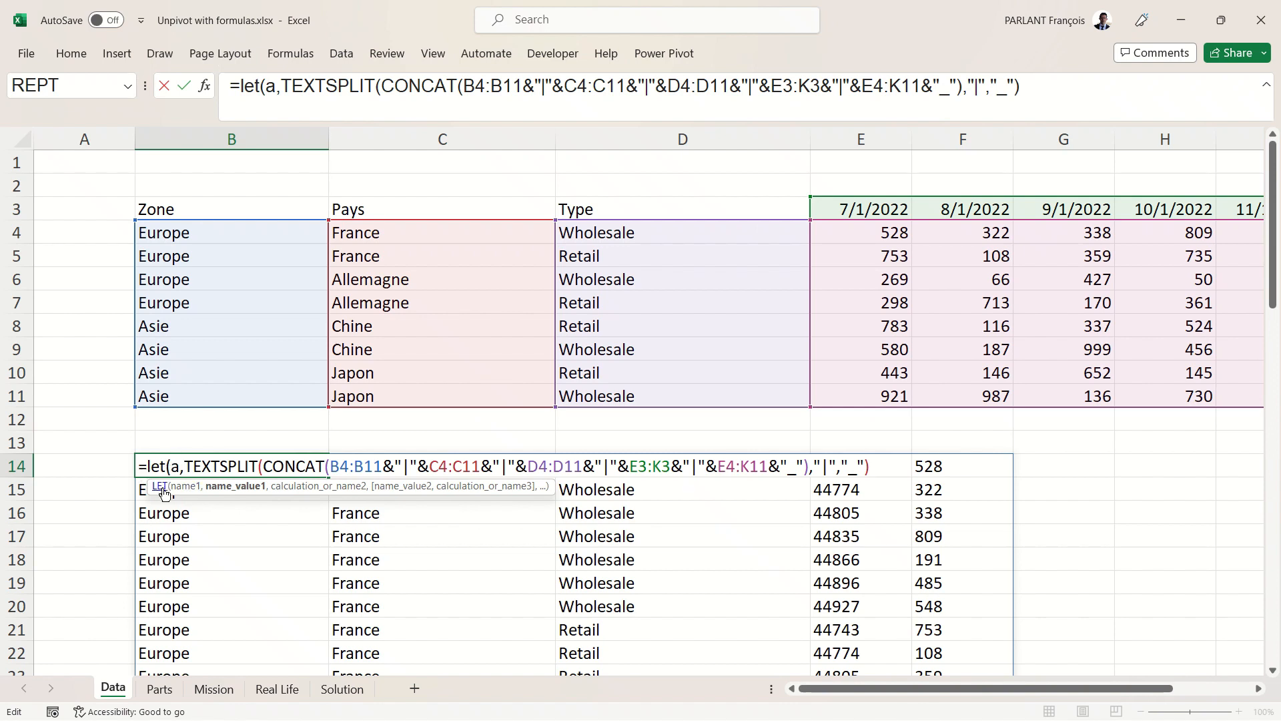
pyautogui.moveTo(884, 470)
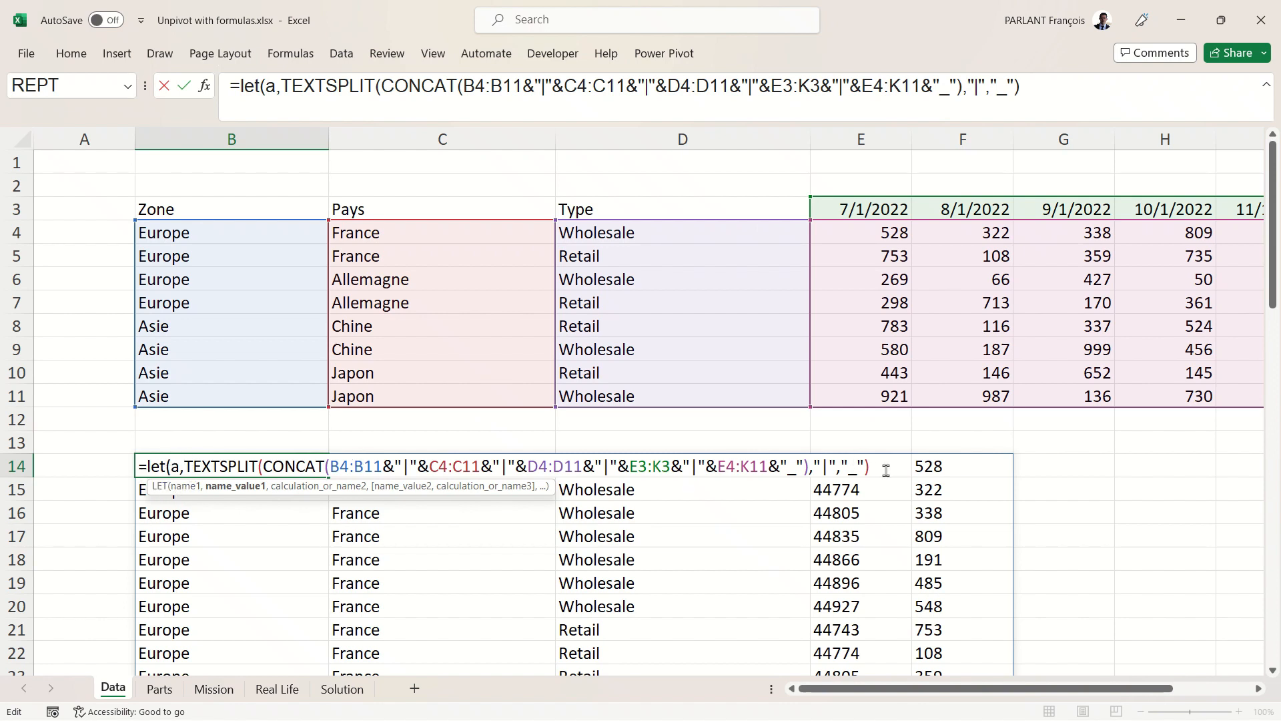
pyautogui.write(',')
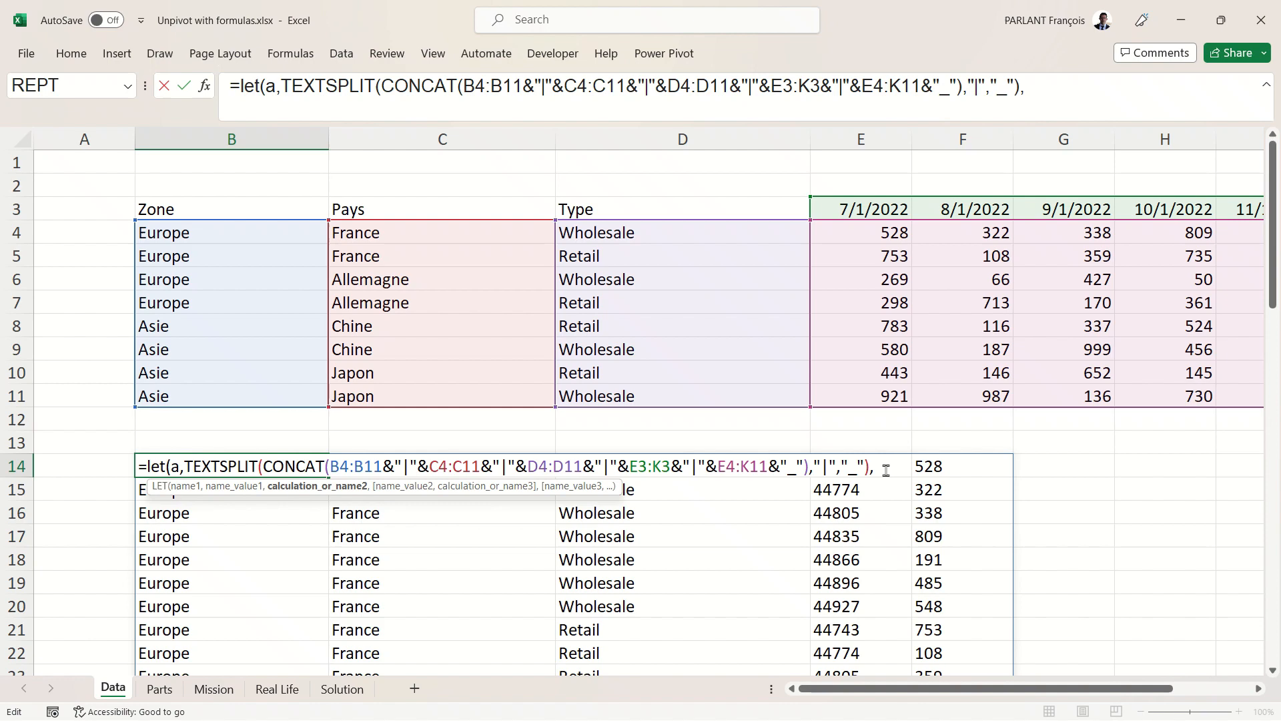
pyautogui.write('a')
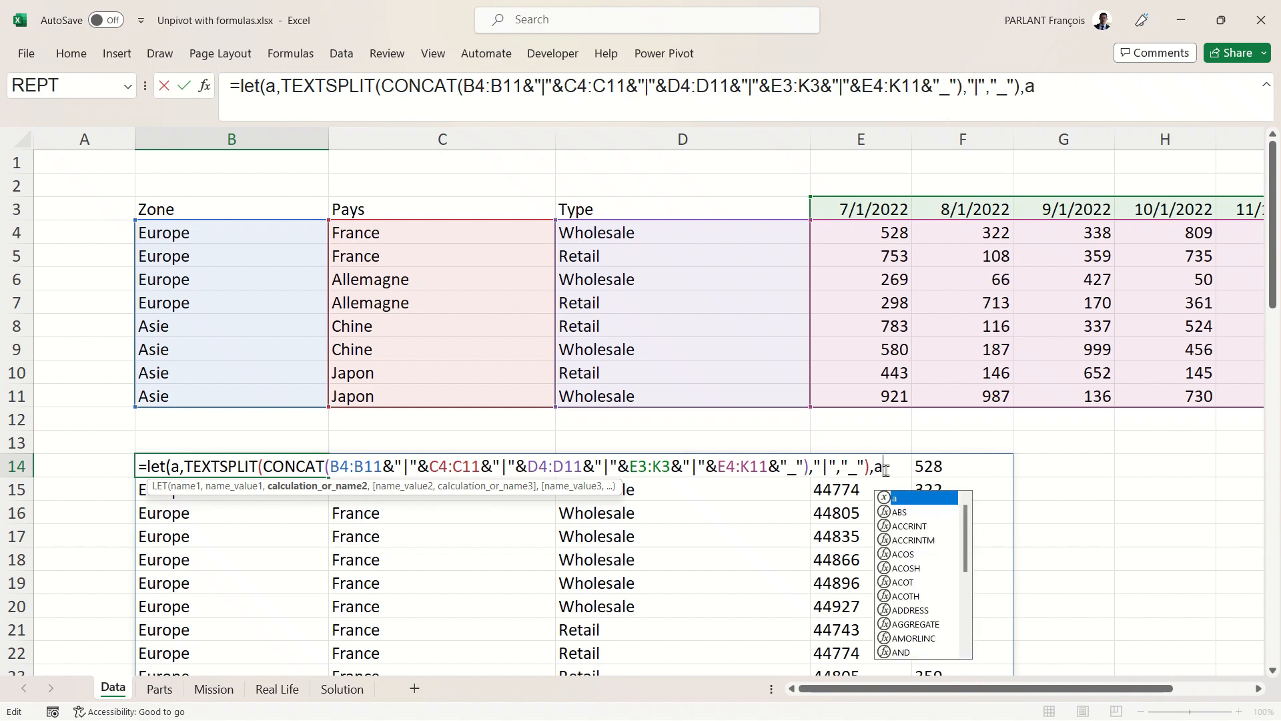
pyautogui.press('Return')
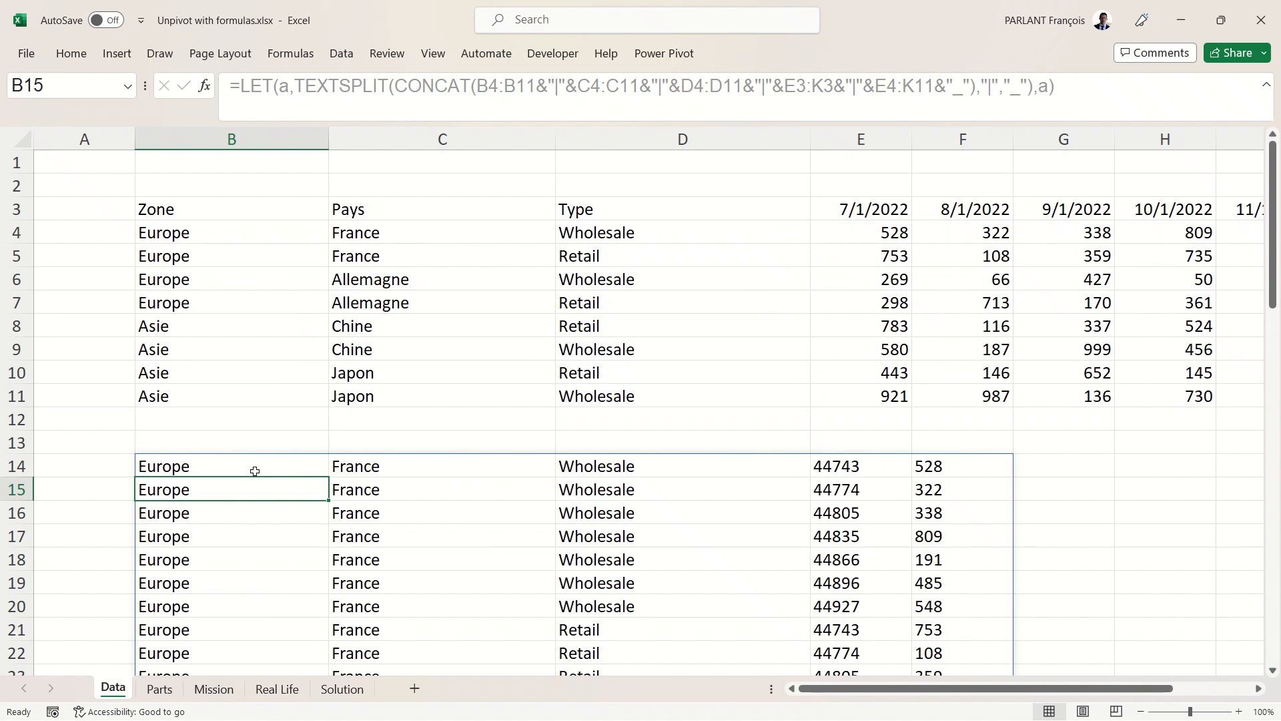
pyautogui.doubleClick(231, 465)
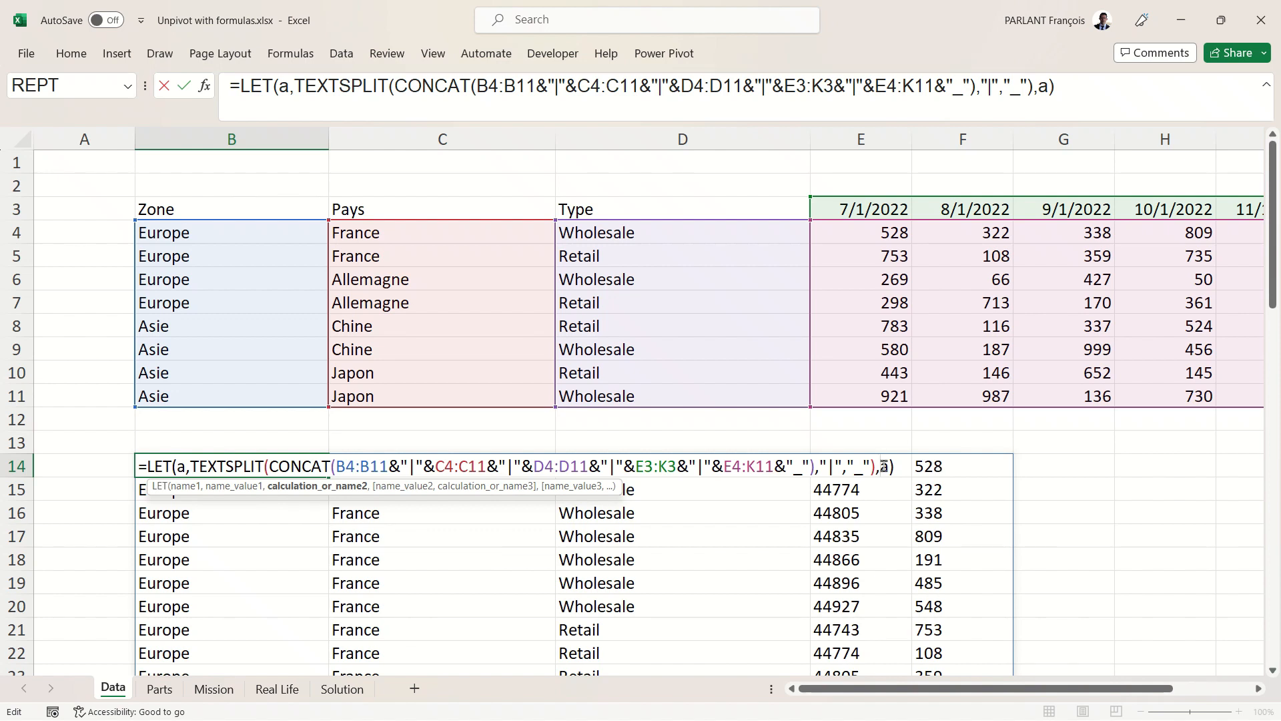
pyautogui.moveTo(952, 566)
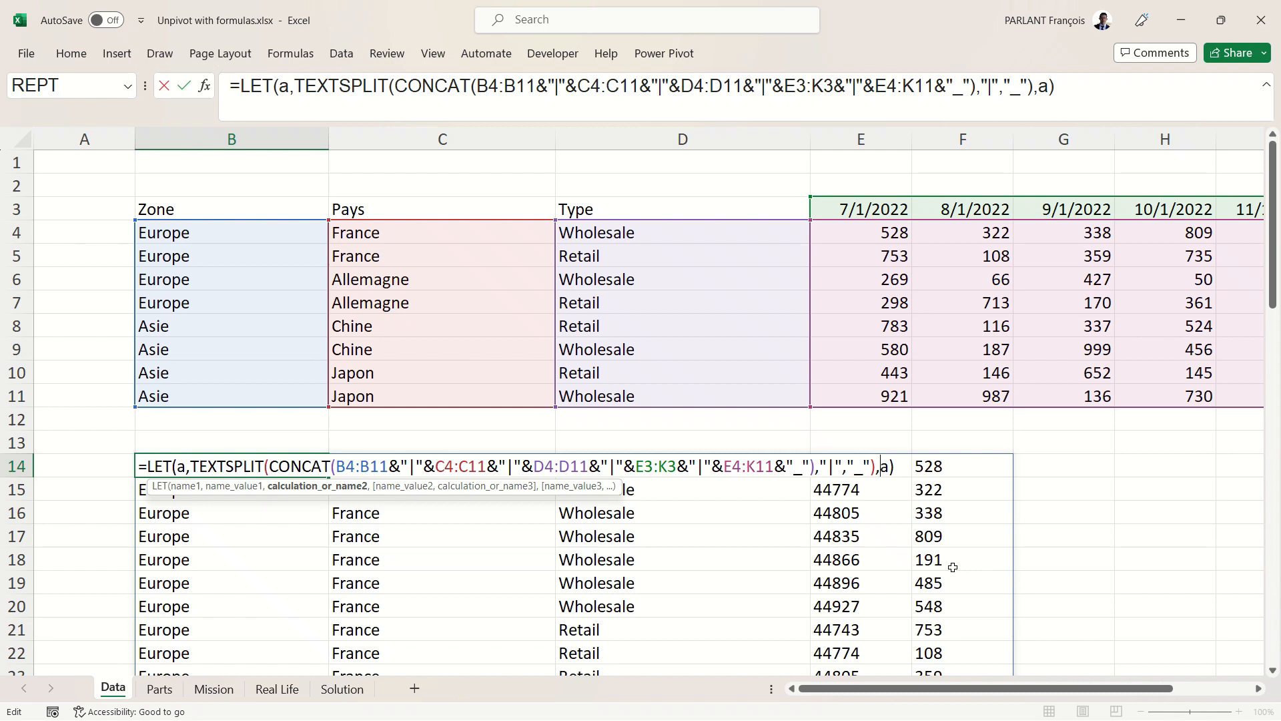
# Return IFERROR(a+0,a) so dates and values become numbers while labels stay text.
pyautogui.write('ifa')
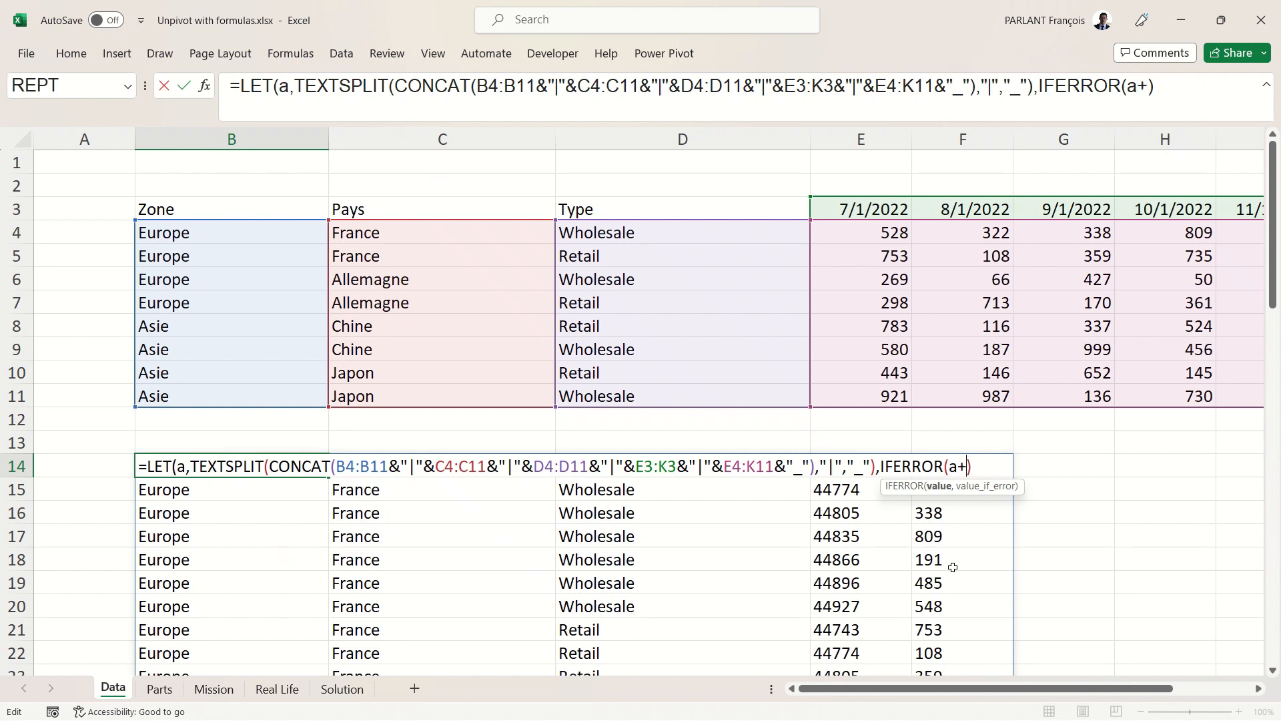
pyautogui.write('0')
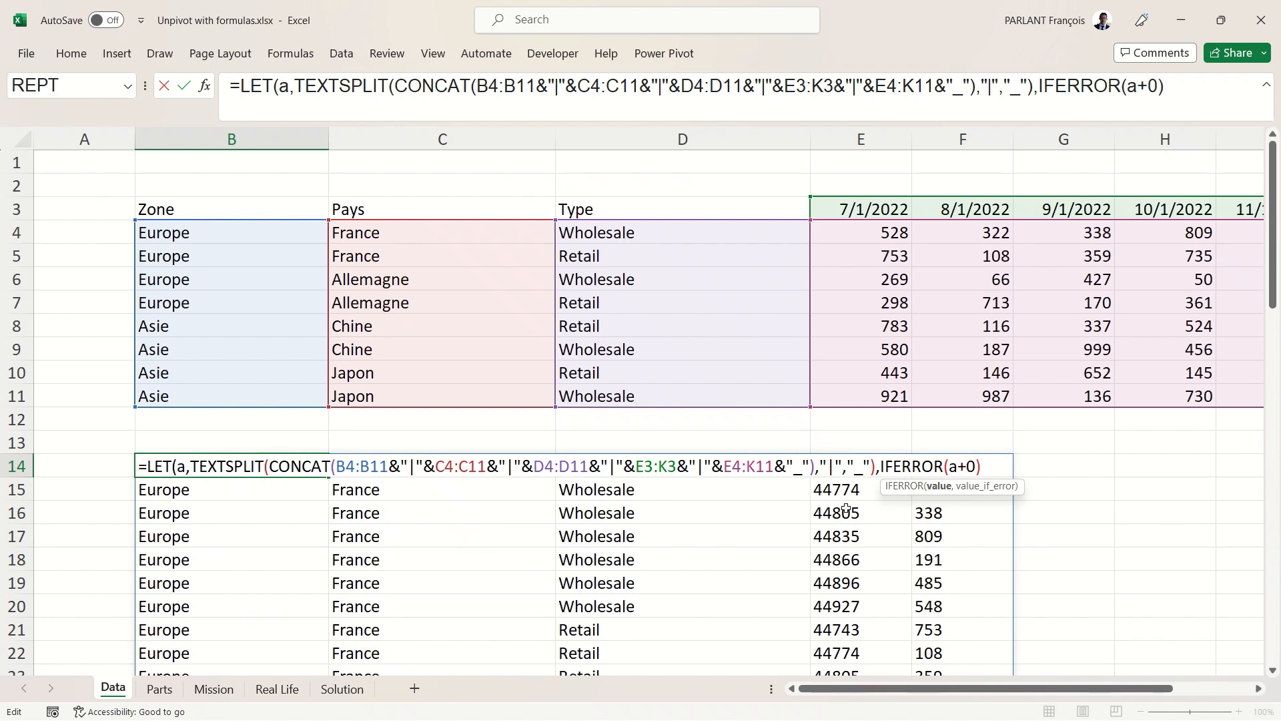
pyautogui.moveTo(858, 552)
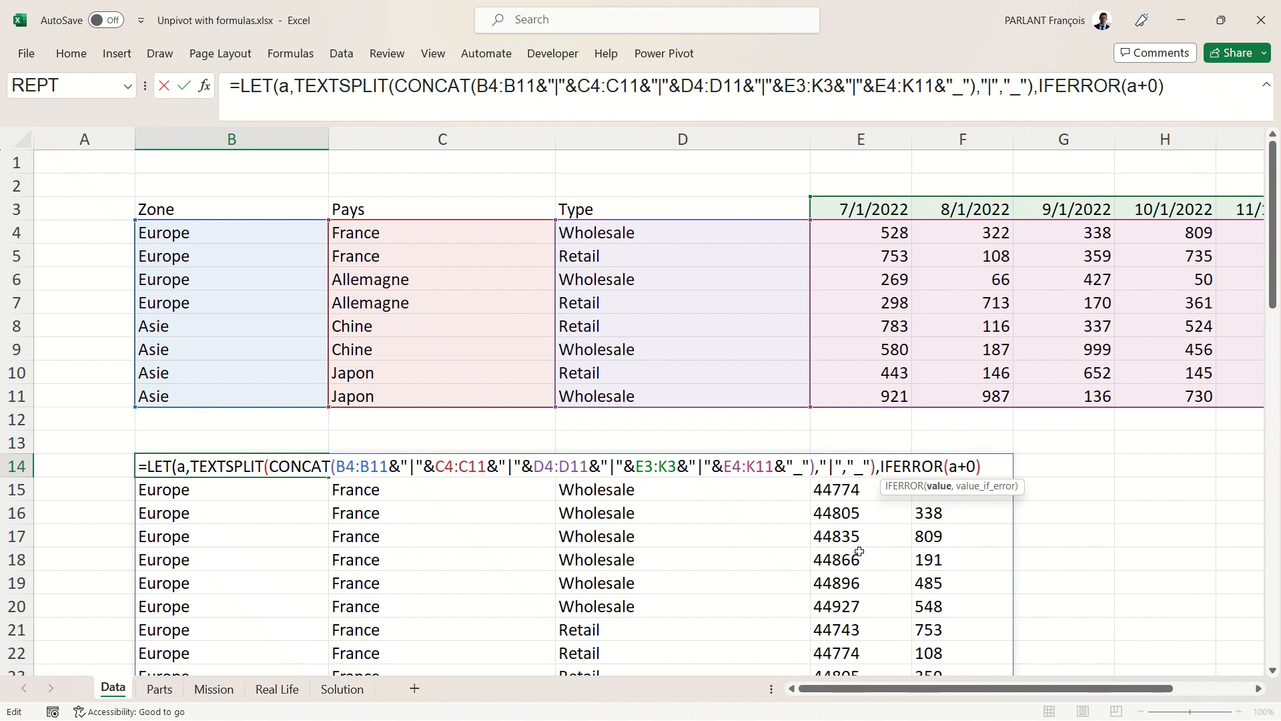
pyautogui.moveTo(943, 557)
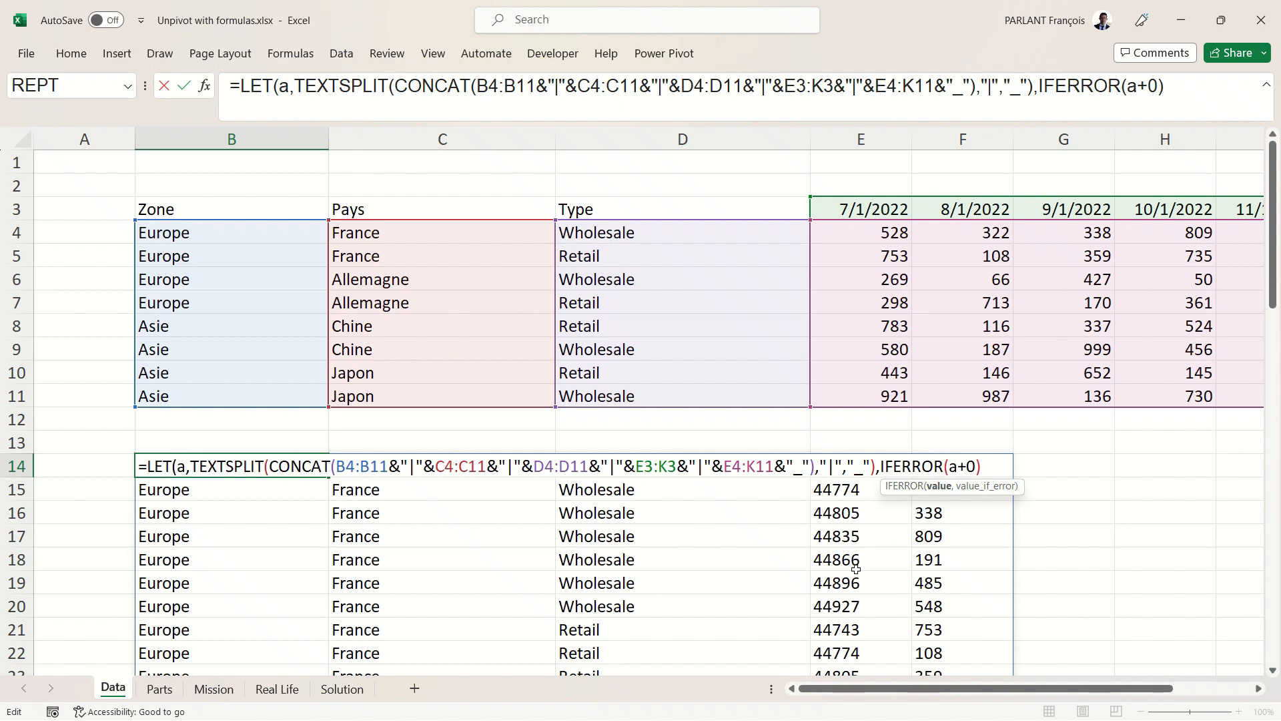
pyautogui.moveTo(900, 547)
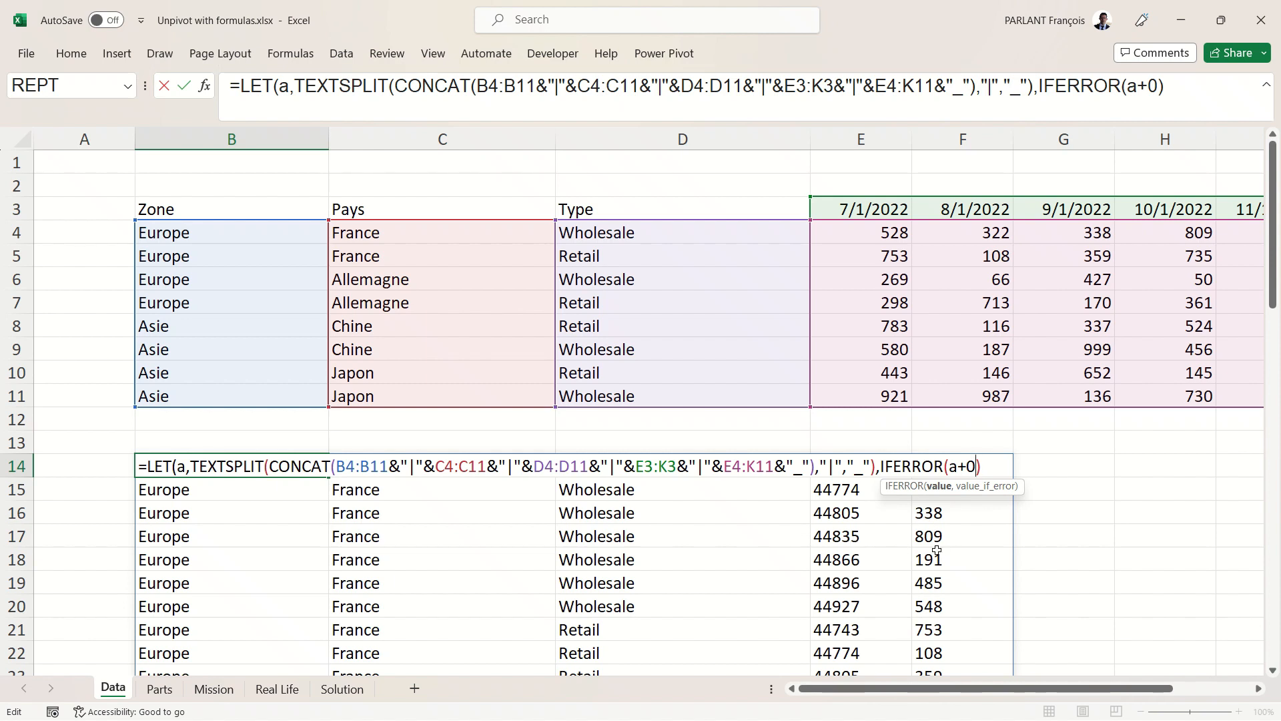
pyautogui.moveTo(649, 540)
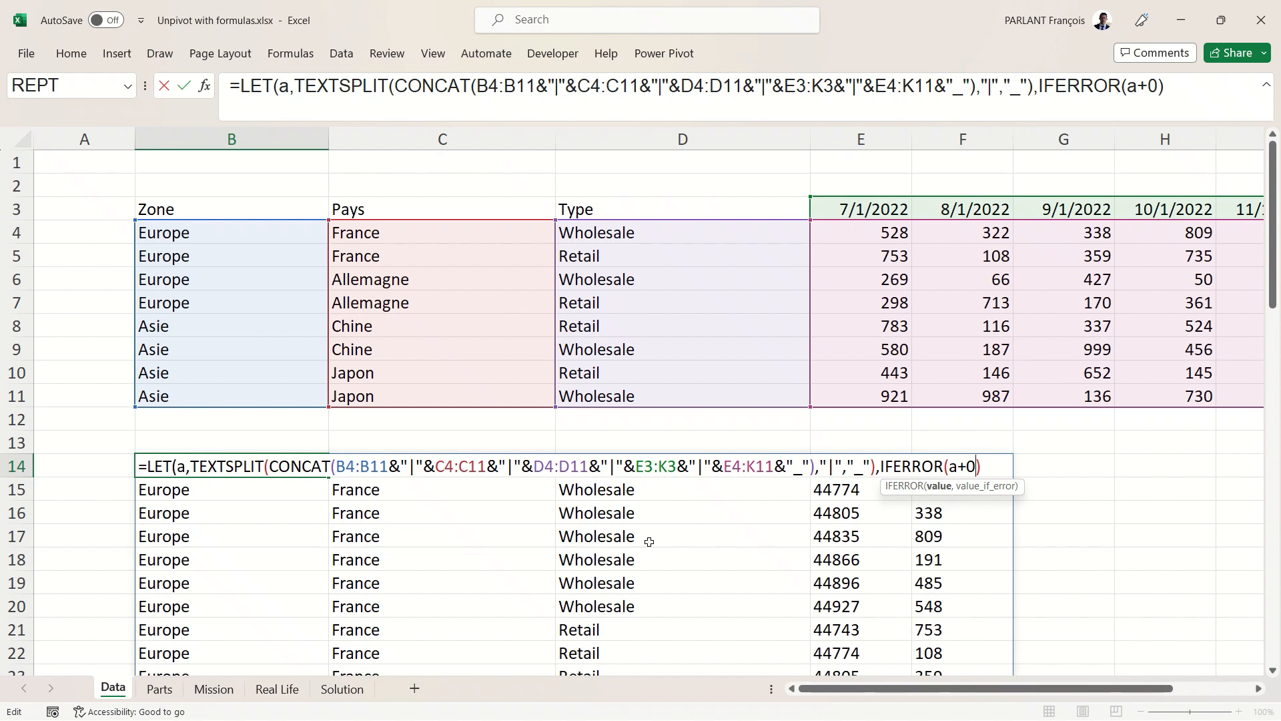
pyautogui.moveTo(648, 605)
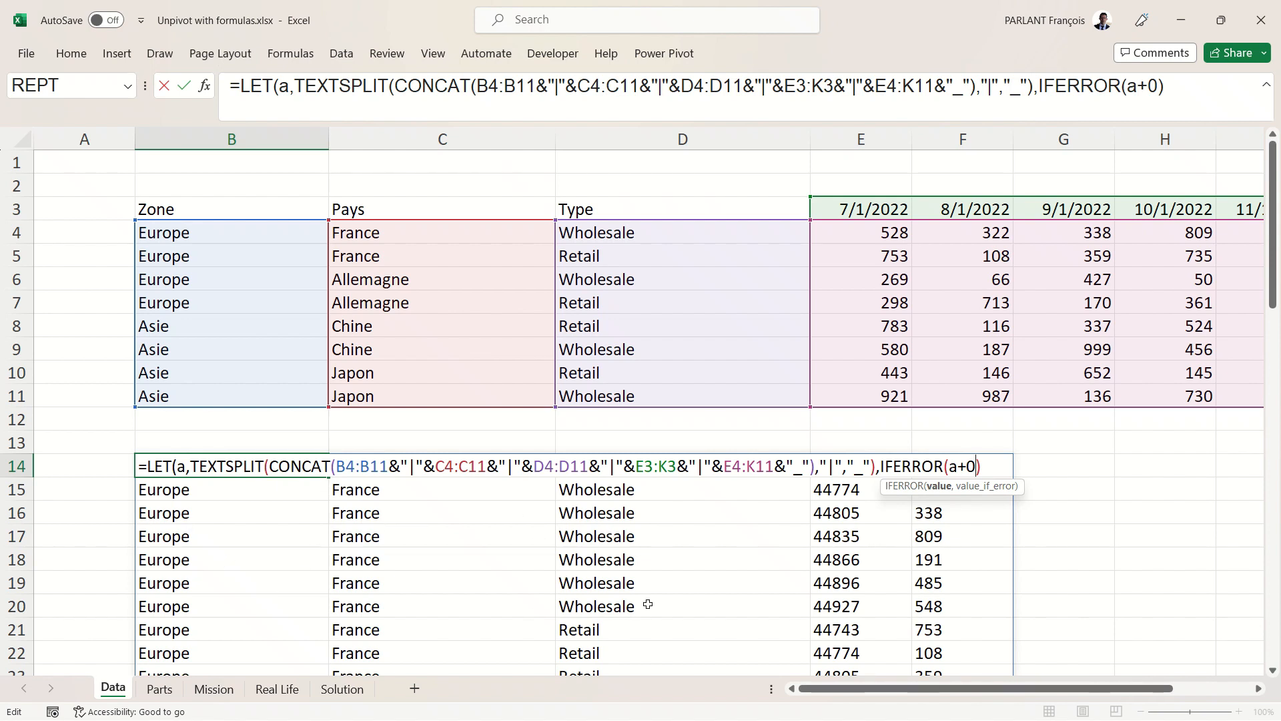
pyautogui.write(',')
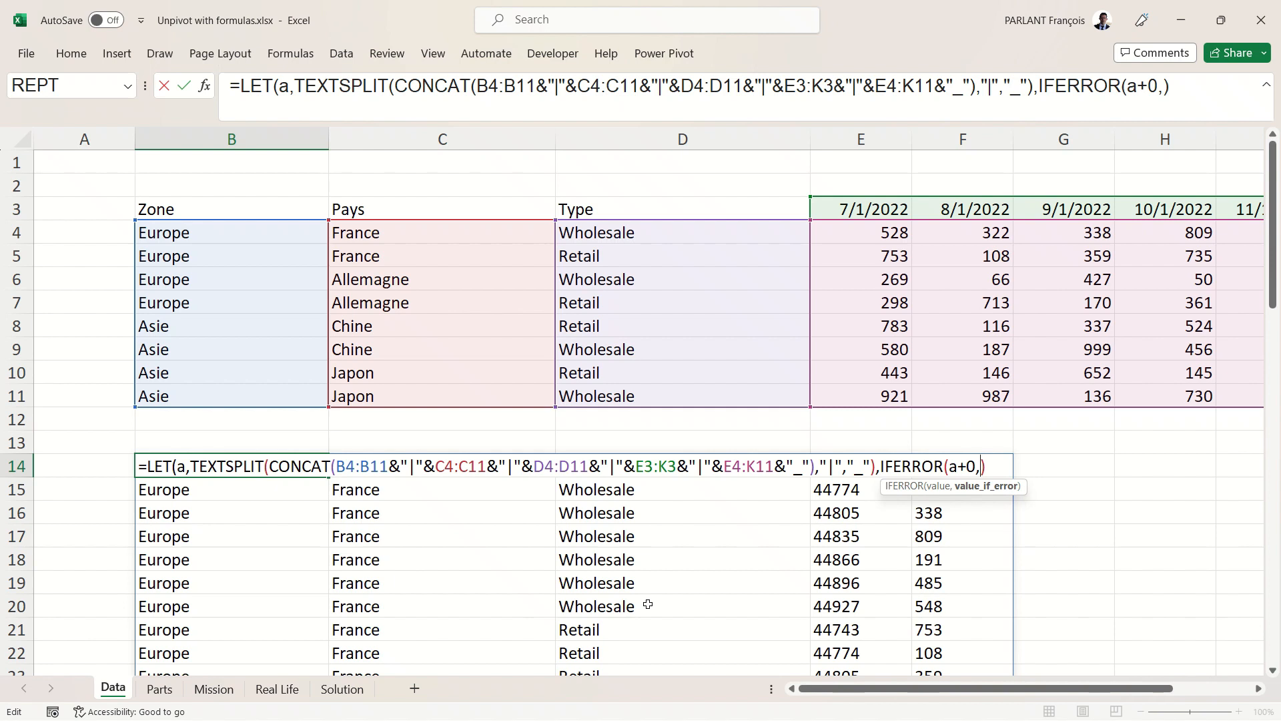
pyautogui.write('a')
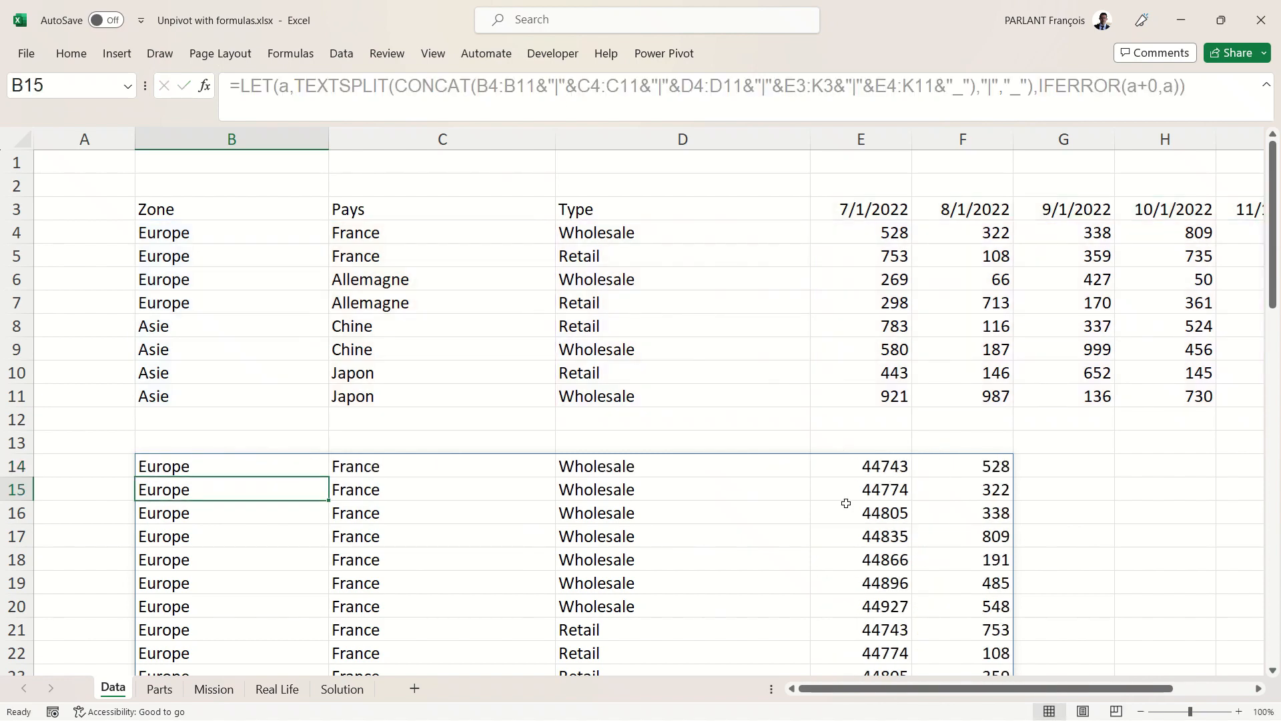
pyautogui.moveTo(982, 499)
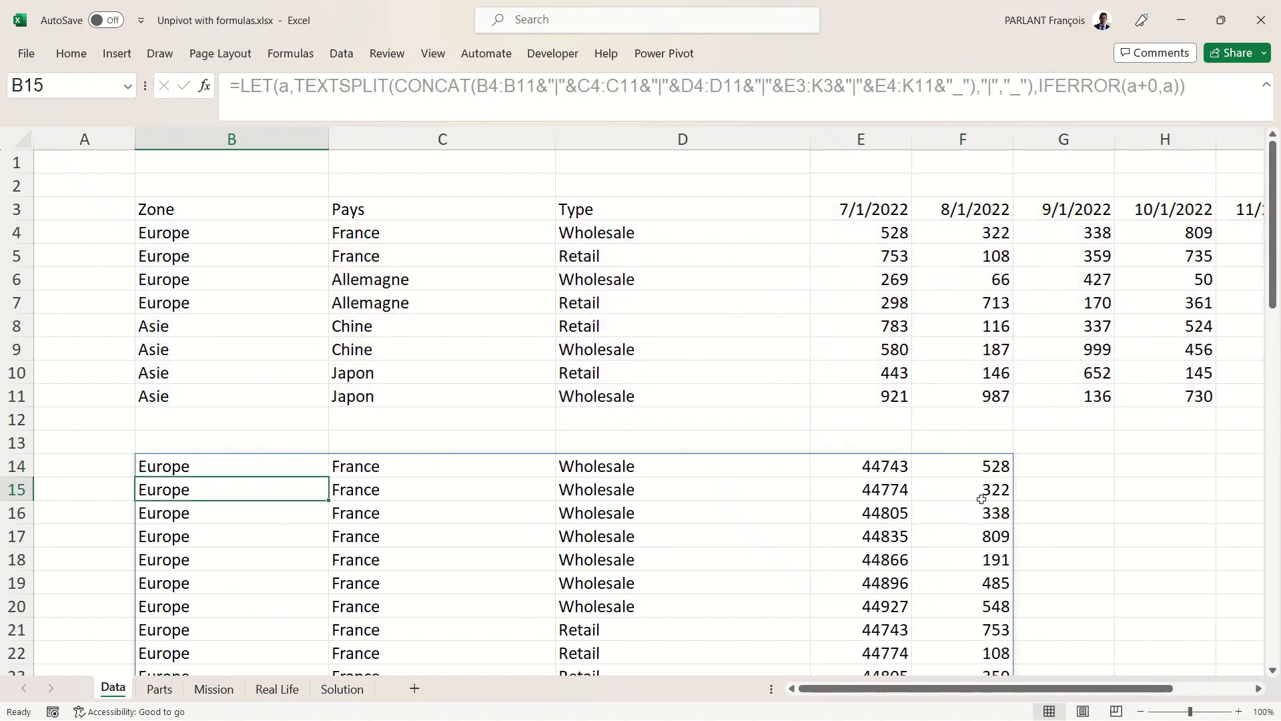
# Format the date column of the spilled results as Short Date, showing 7/1/2022.
pyautogui.click(859, 356)
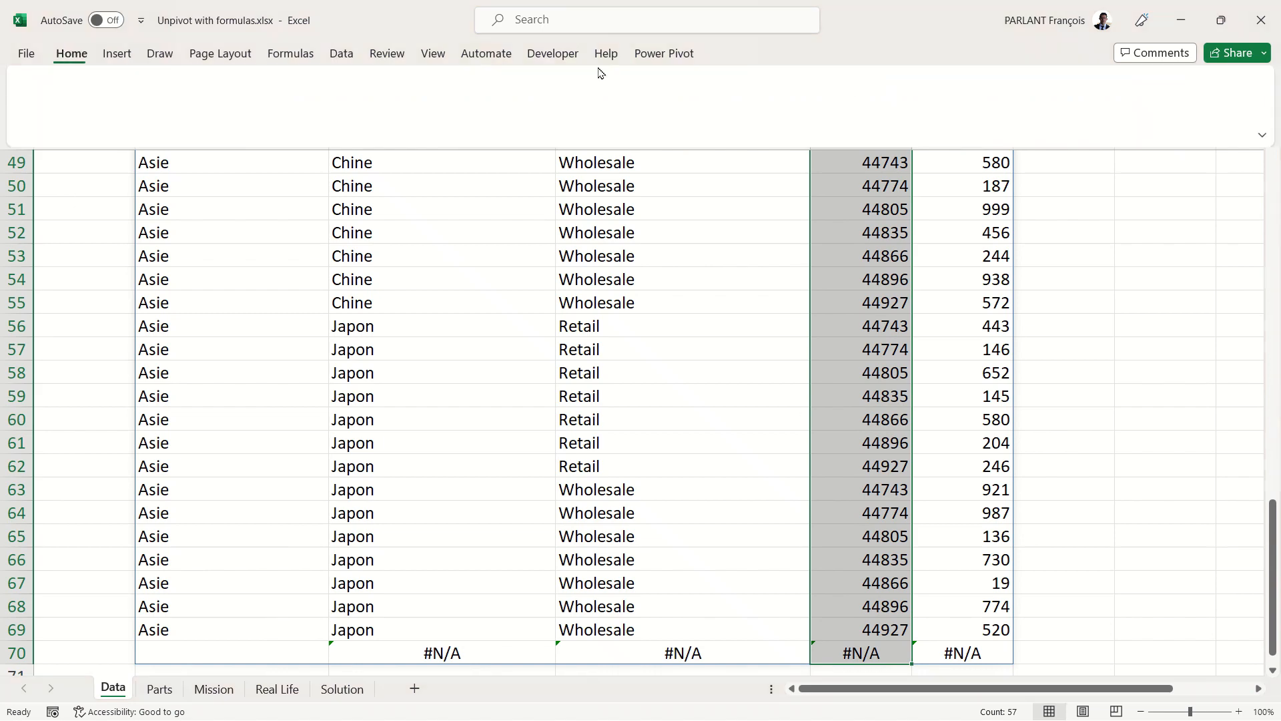
pyautogui.click(593, 85)
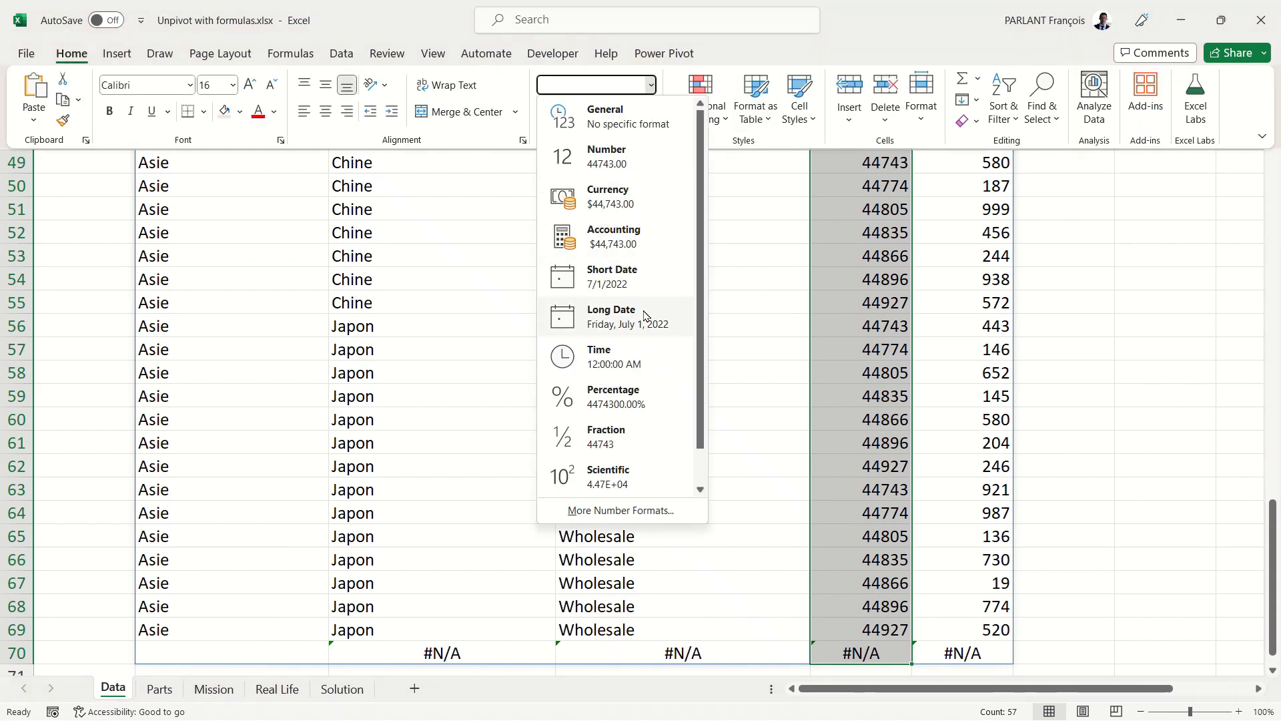
pyautogui.click(611, 275)
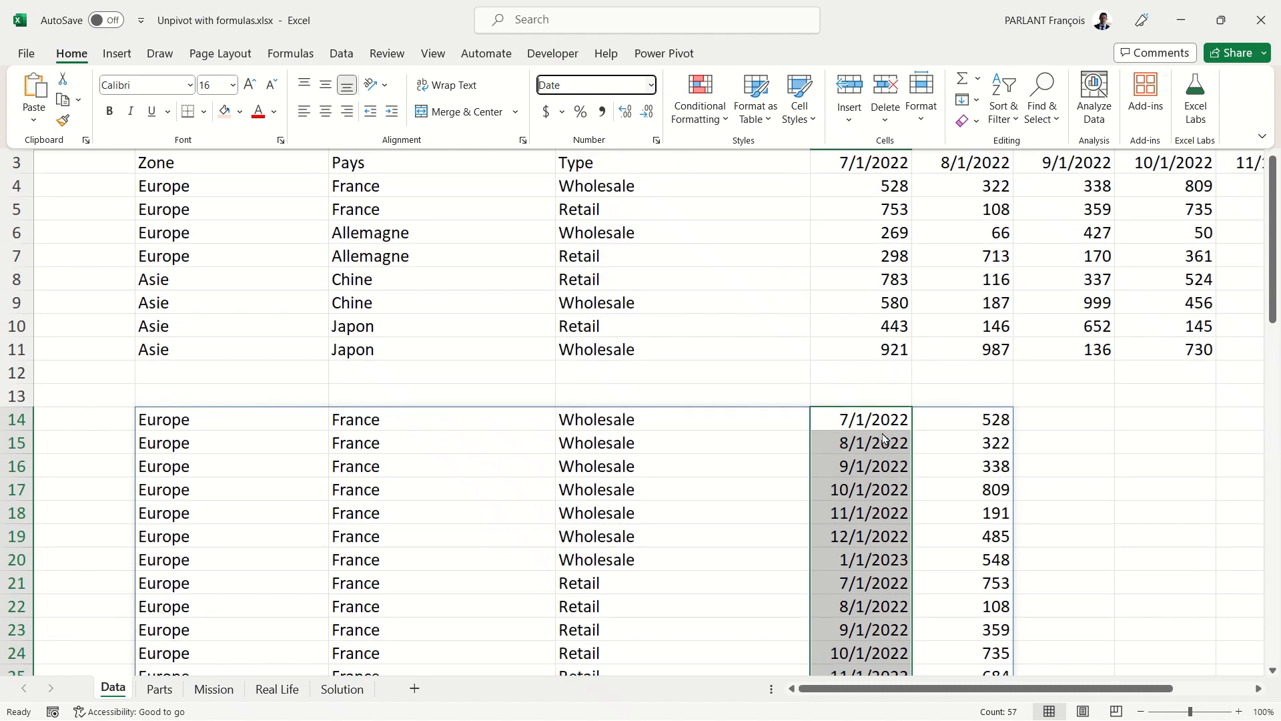
pyautogui.click(231, 419)
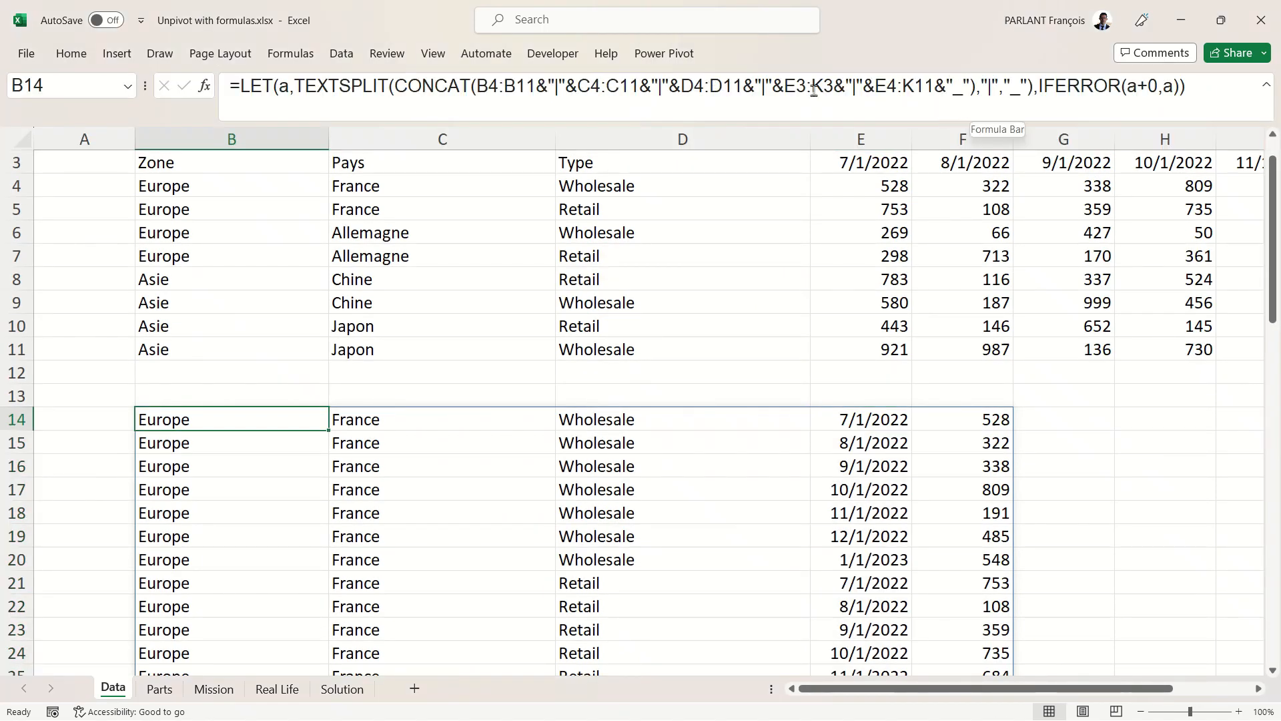
pyautogui.moveTo(952, 109)
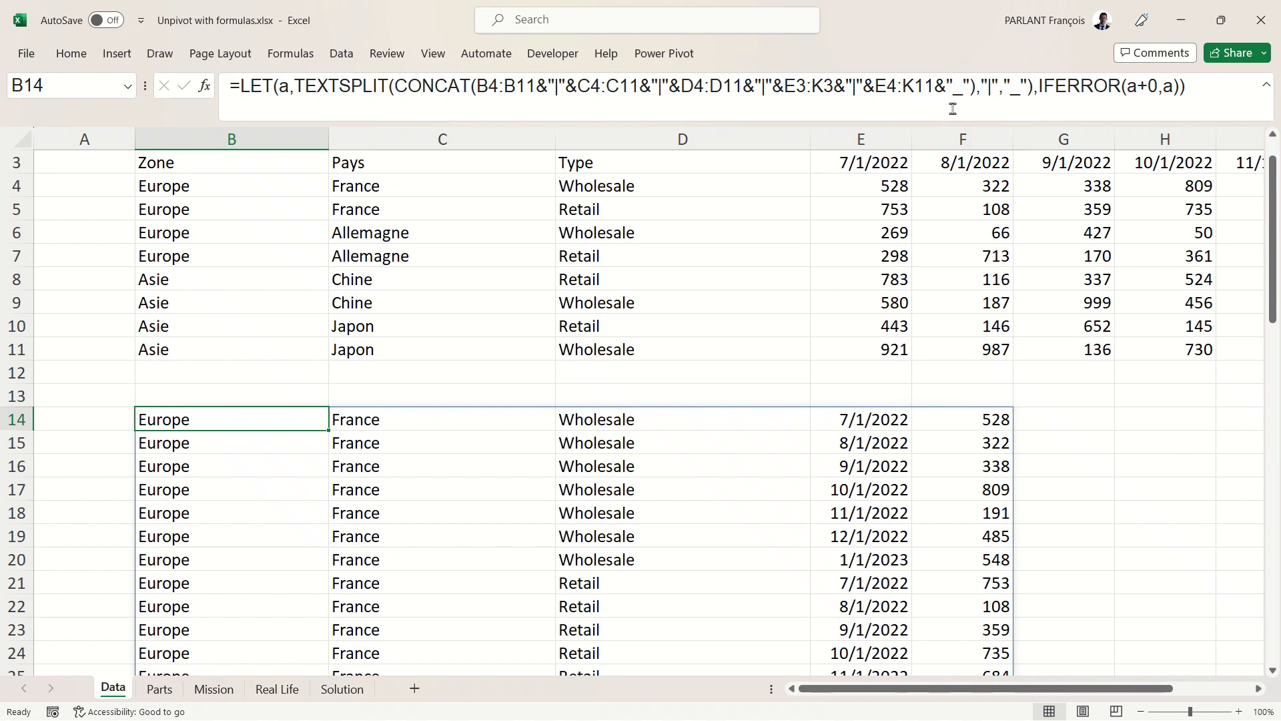
pyautogui.moveTo(958, 96)
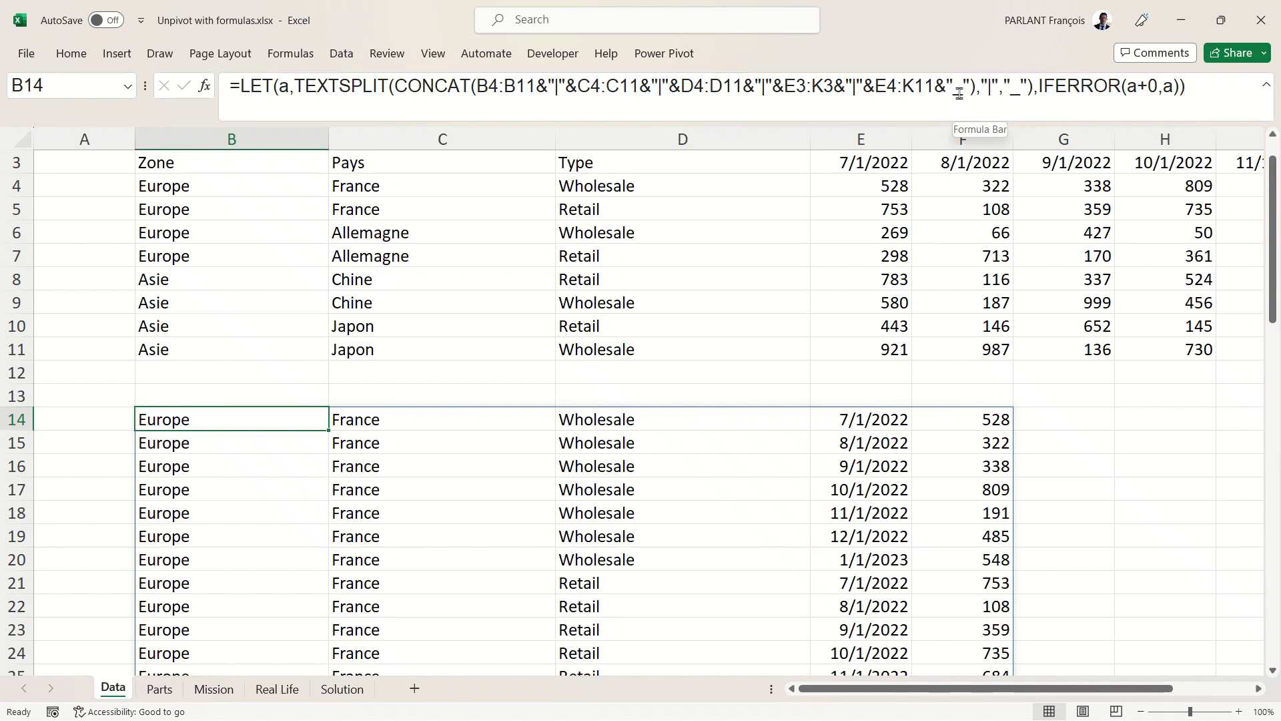
pyautogui.moveTo(948, 112)
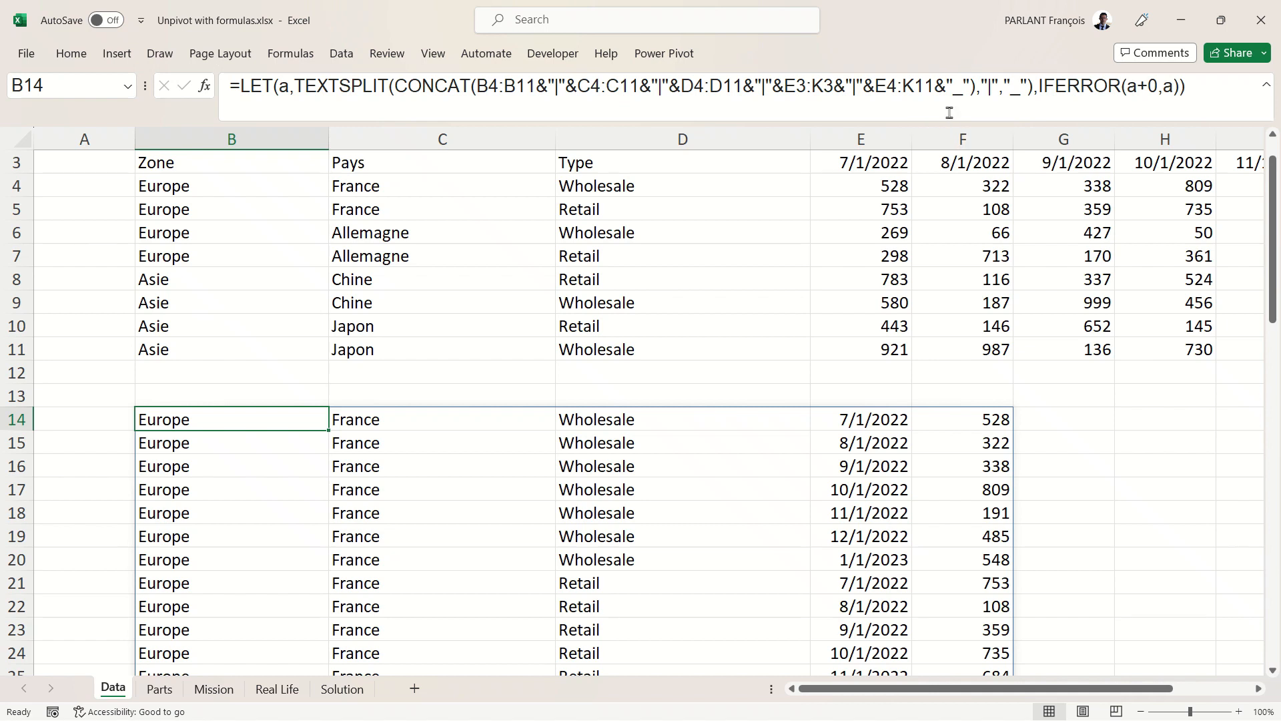
pyautogui.moveTo(962, 96)
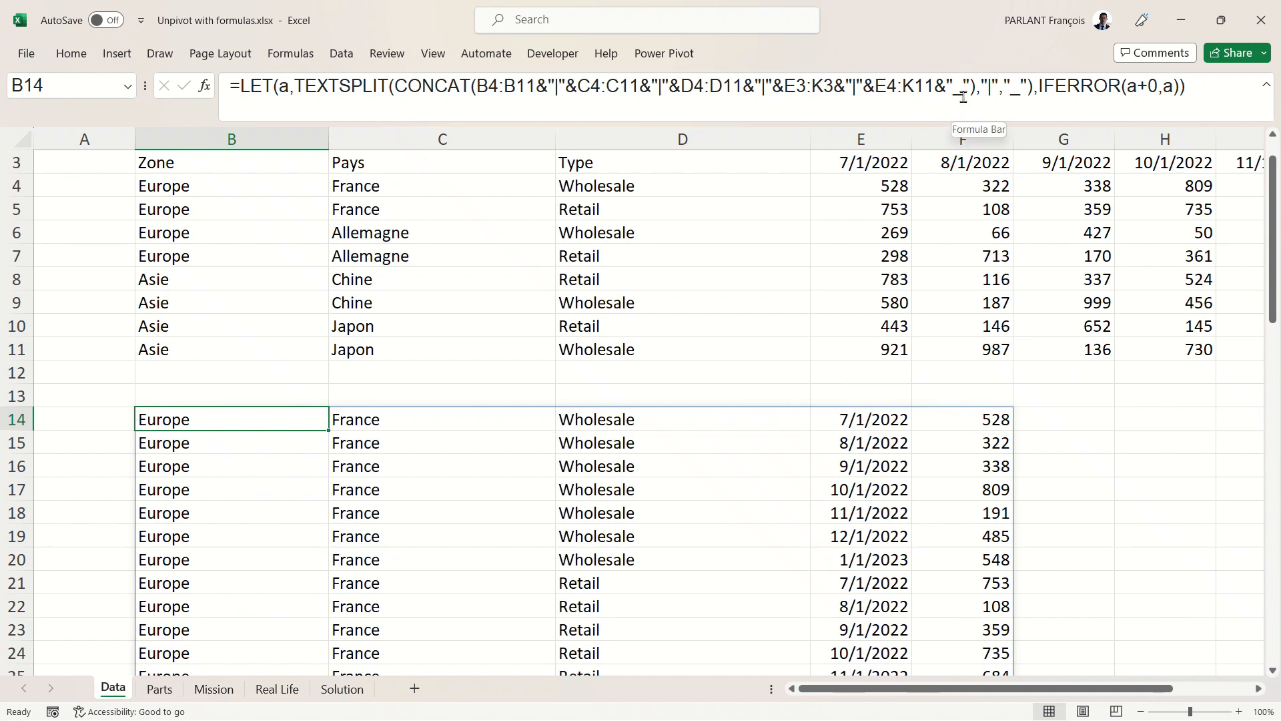
pyautogui.moveTo(331, 138)
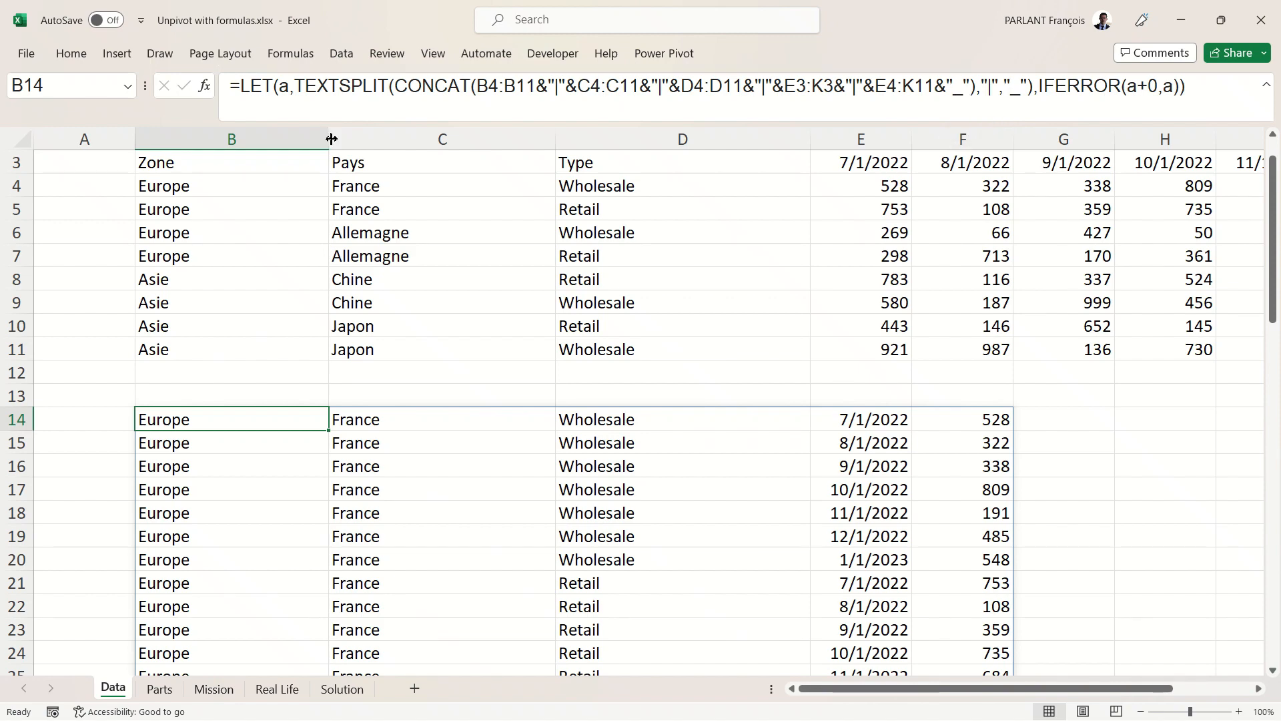
pyautogui.doubleClick(232, 419)
pyautogui.write('SORT(')
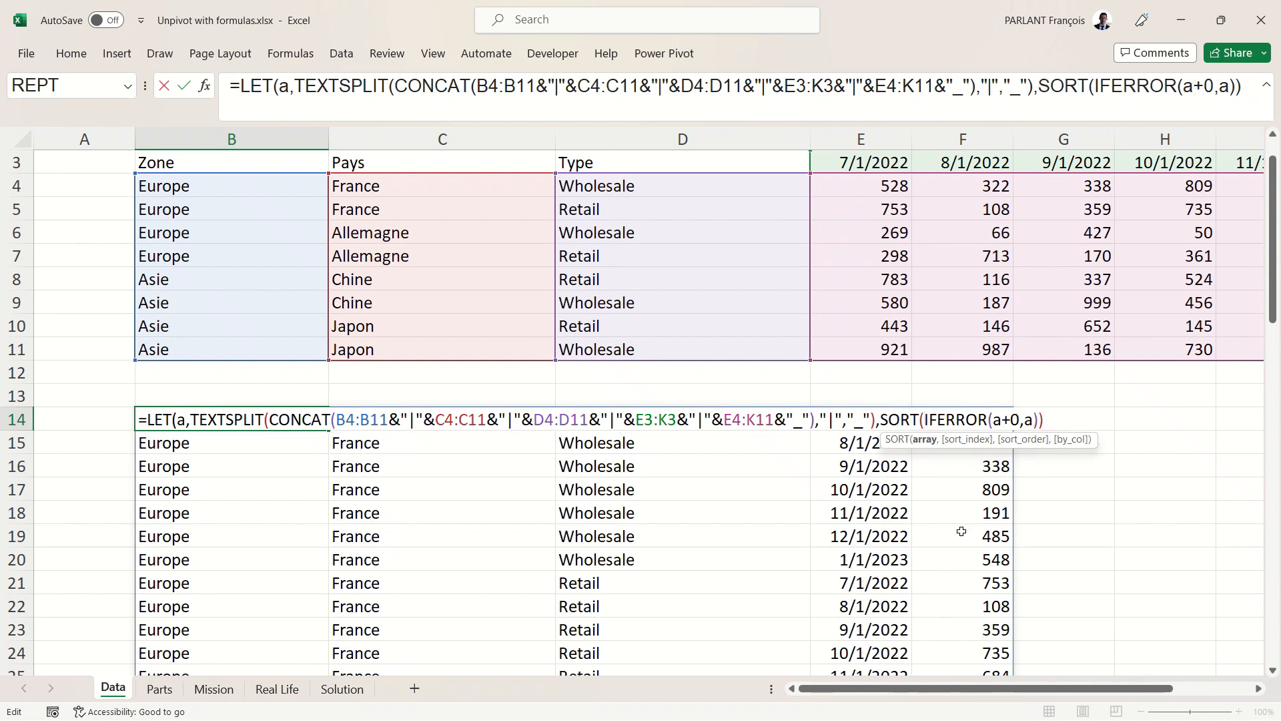
pyautogui.moveTo(251, 556)
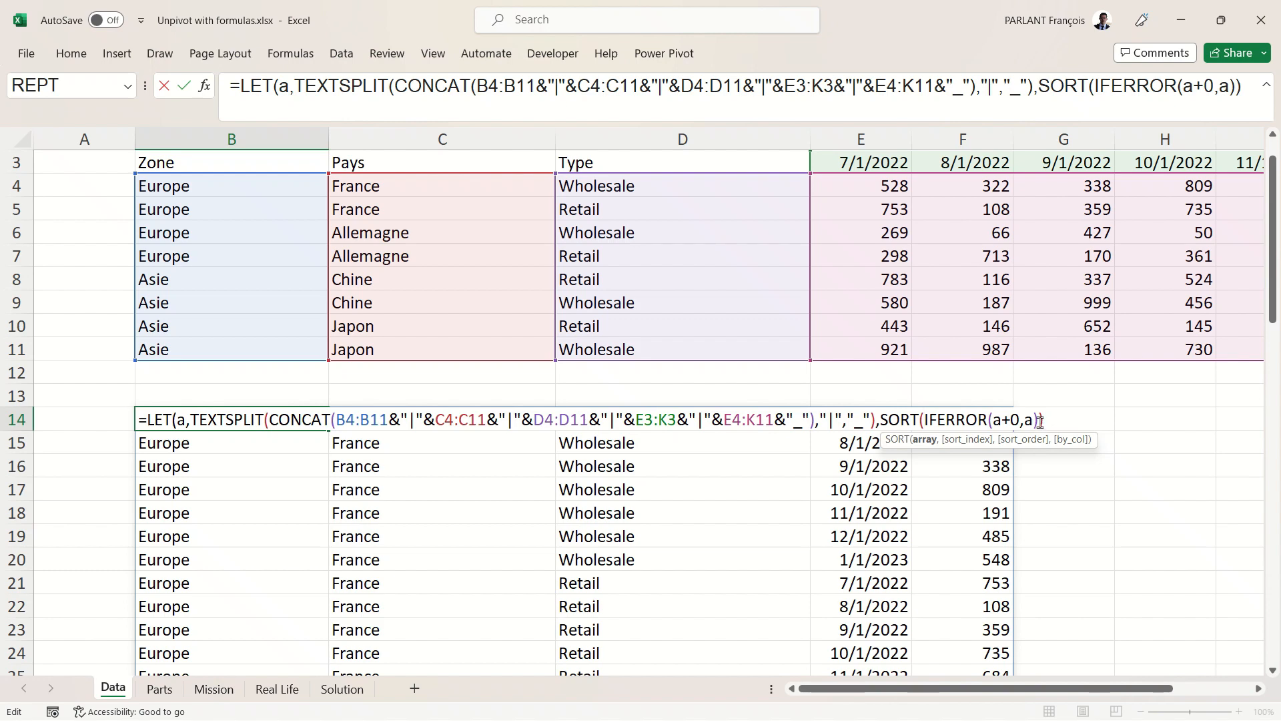
pyautogui.moveTo(1200, 483)
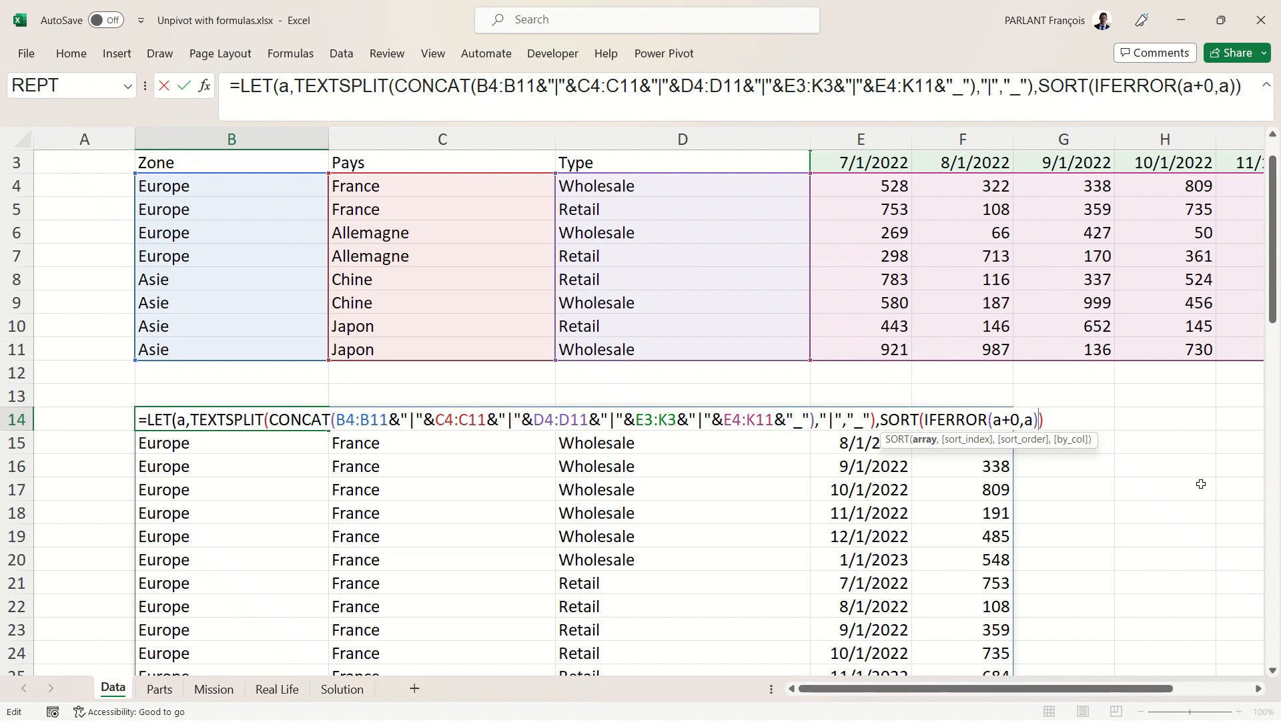
# Wrap IFERROR(a+0,a) in SORT by column index 4 and confirm the formula.
pyautogui.write(',')
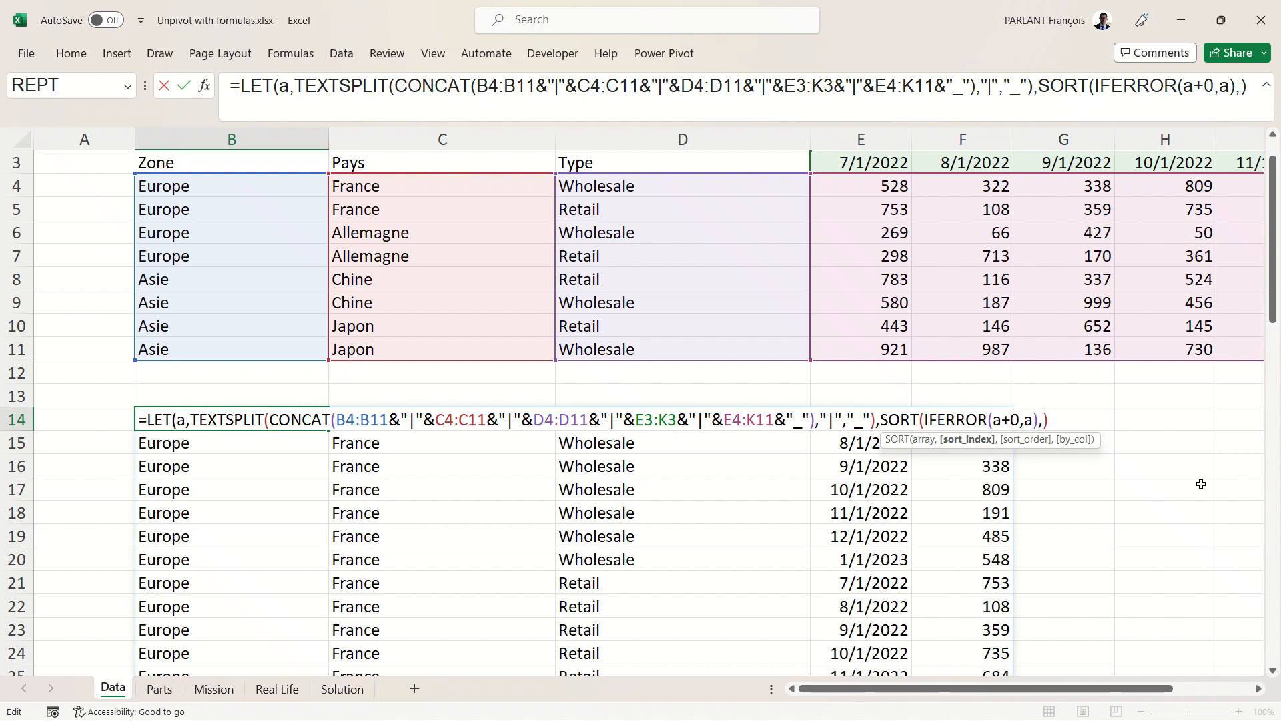
pyautogui.moveTo(701, 583)
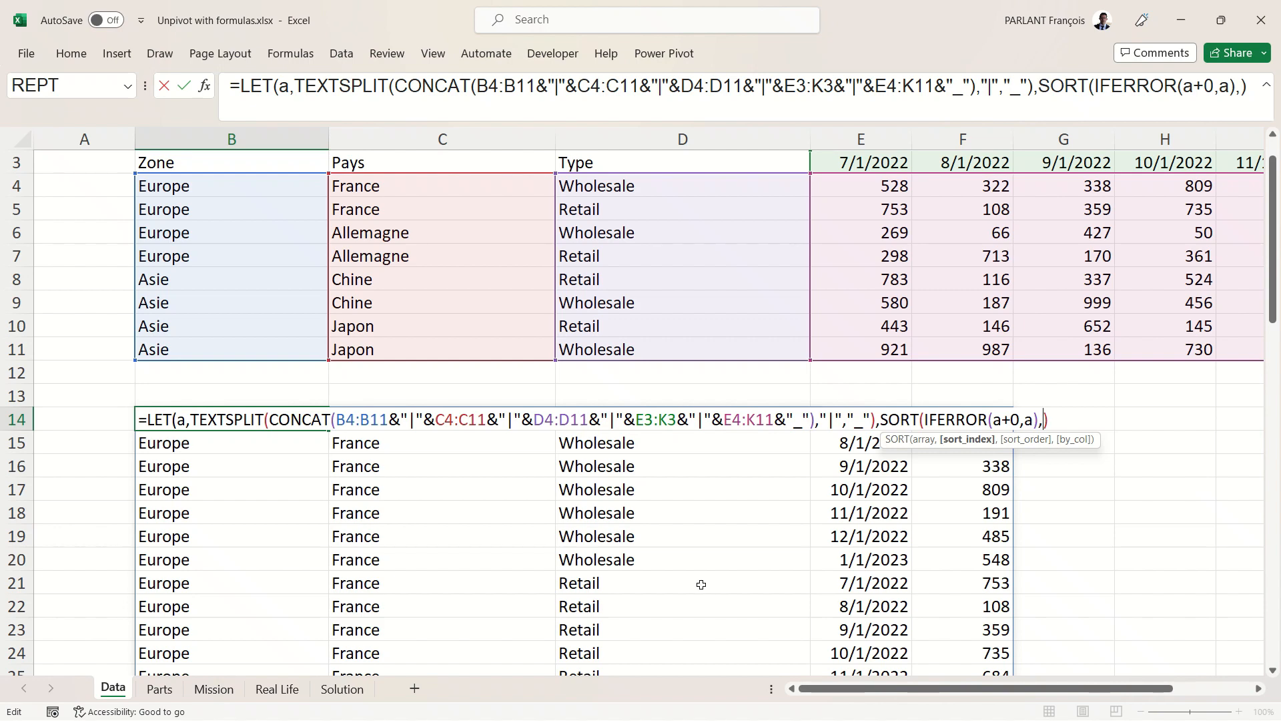
pyautogui.moveTo(219, 540)
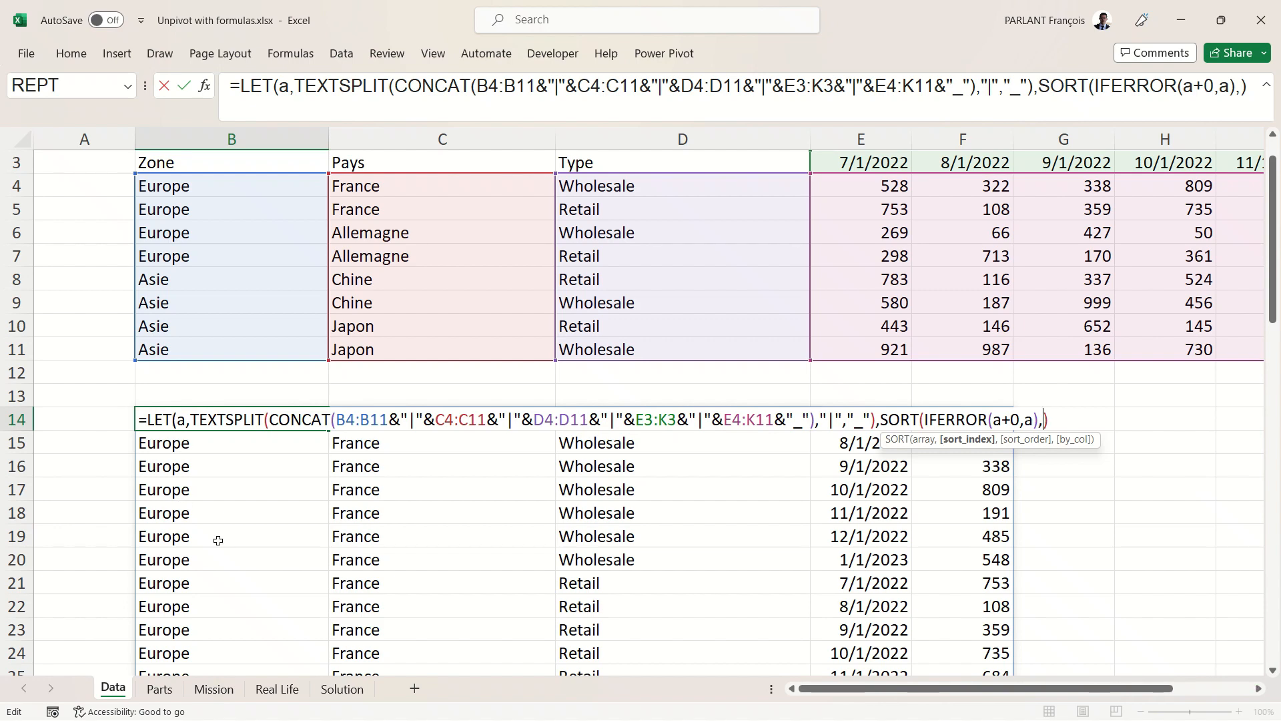
pyautogui.moveTo(862, 513)
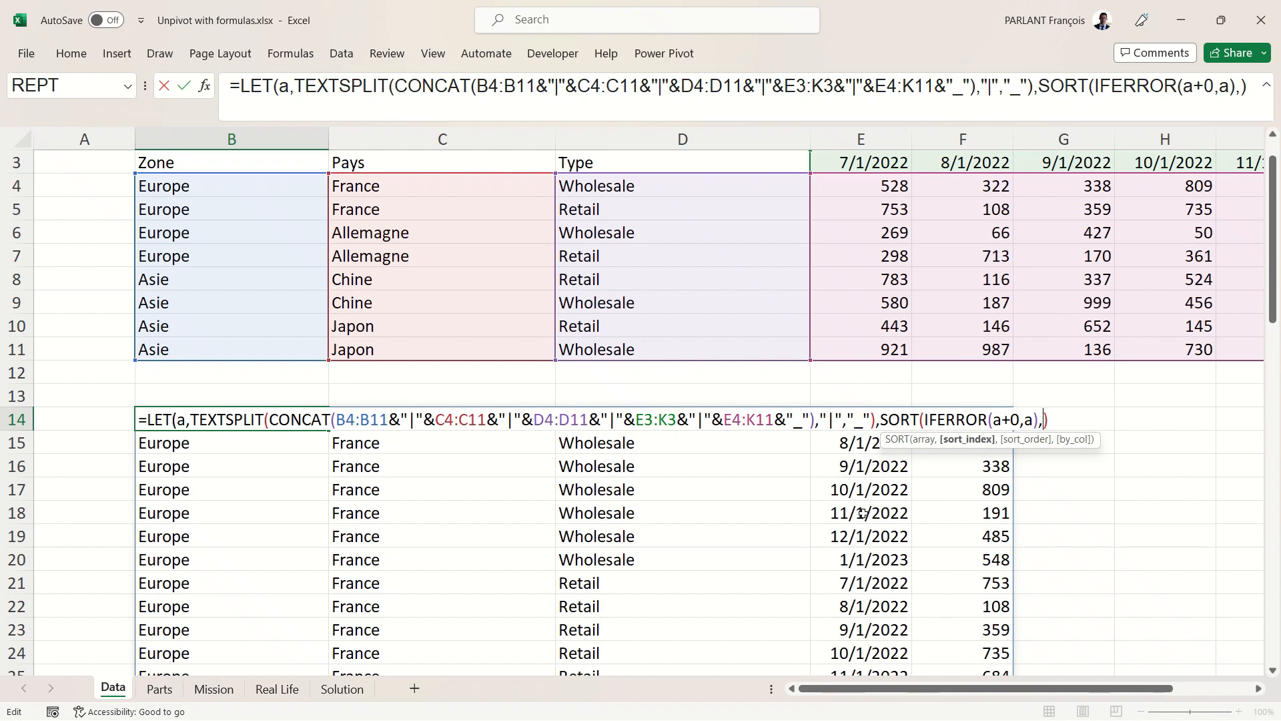
pyautogui.write('4')
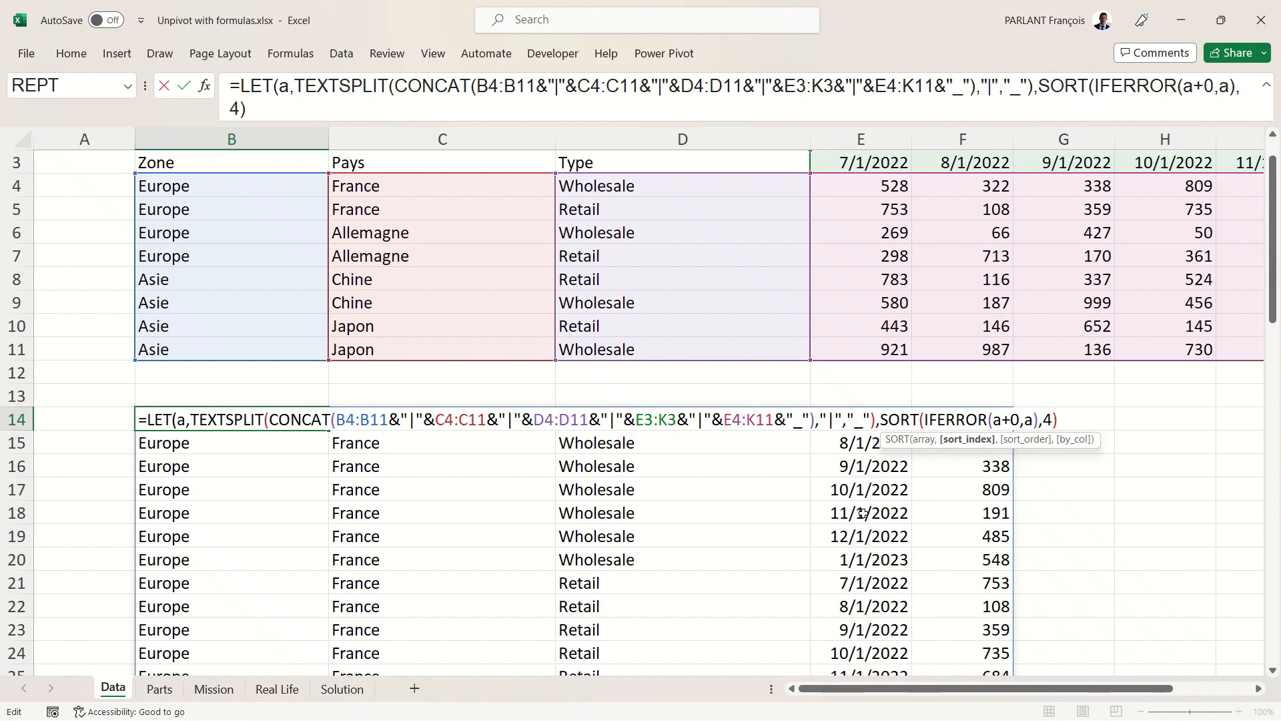
pyautogui.press('Return')
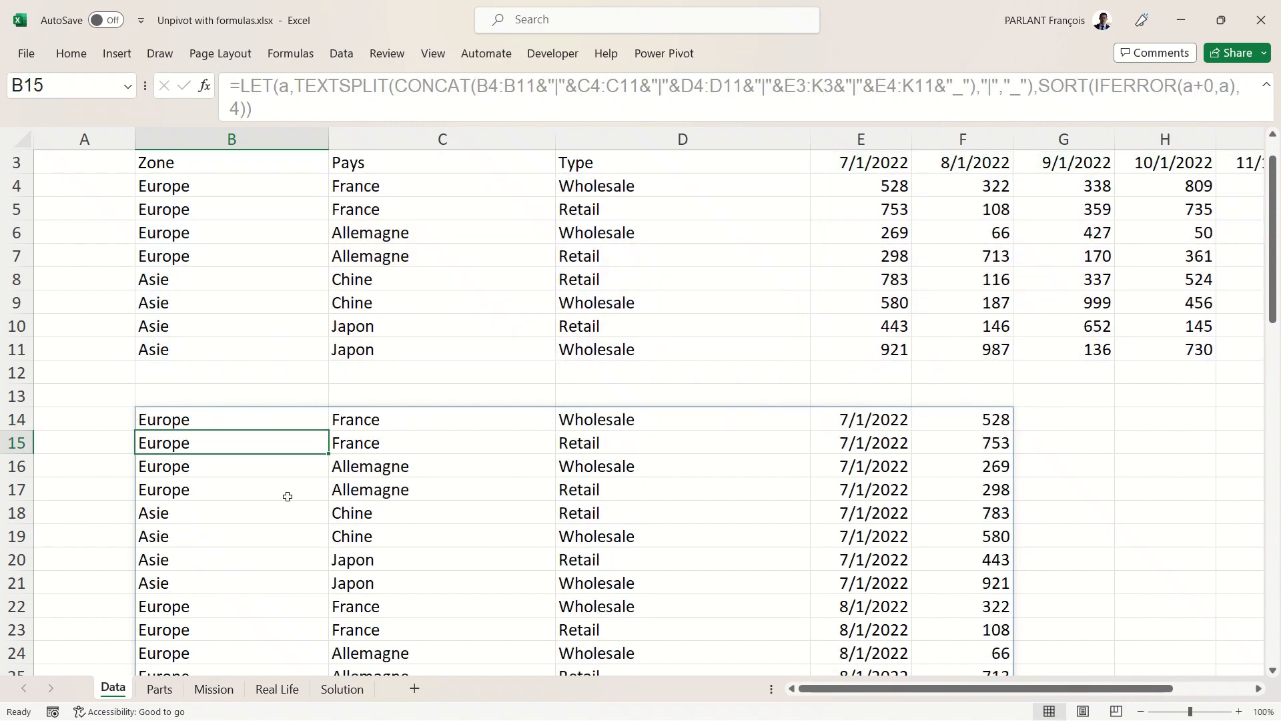
pyautogui.moveTo(869, 541)
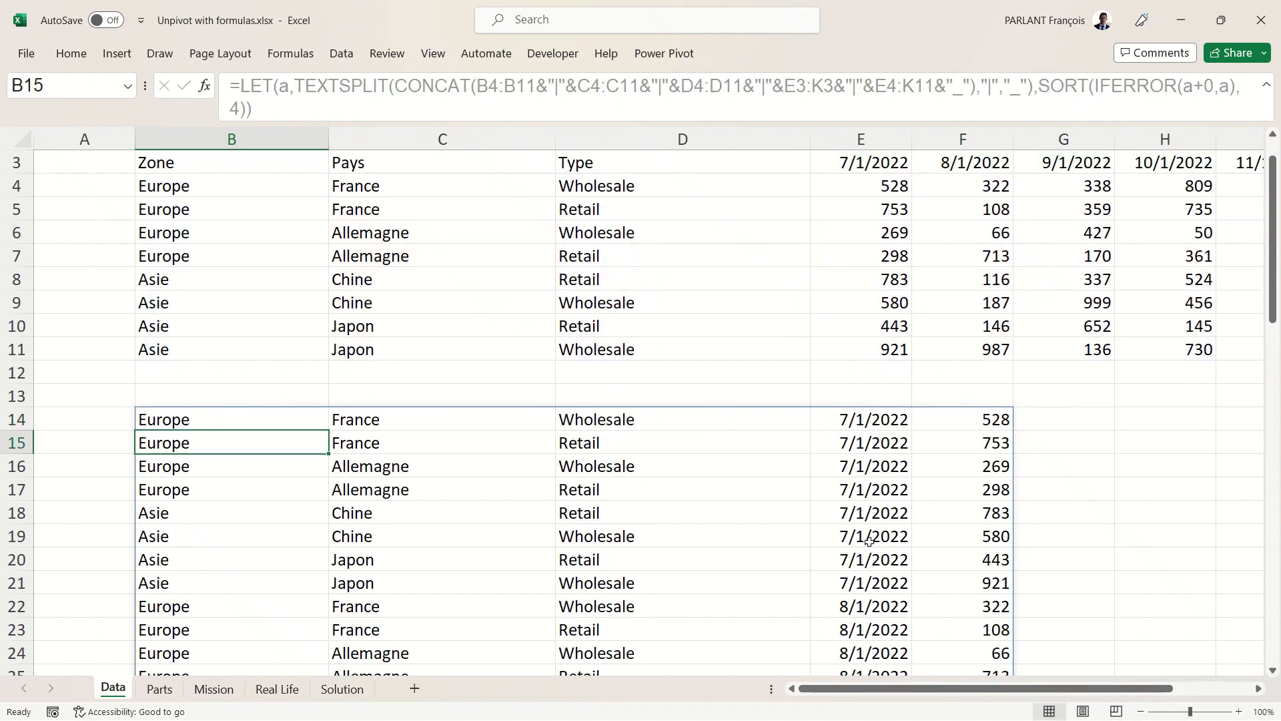